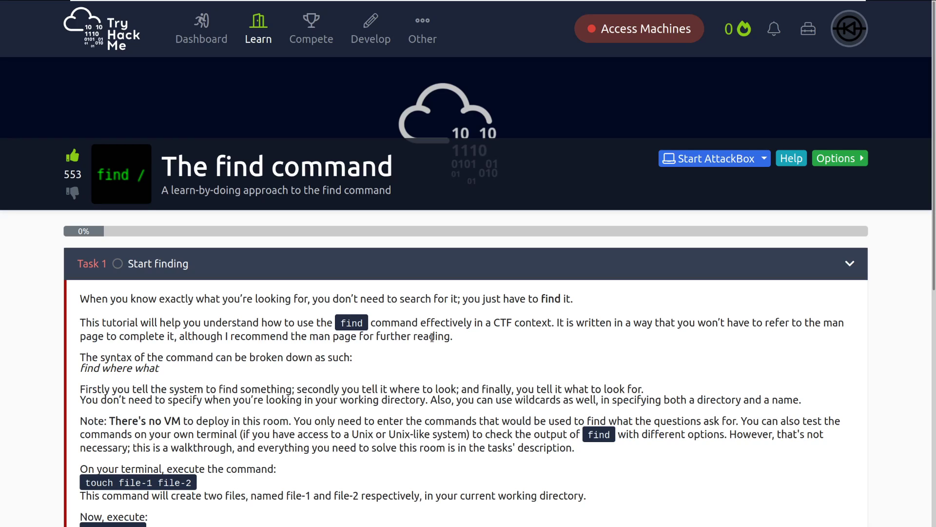
mouse_move(428, 354)
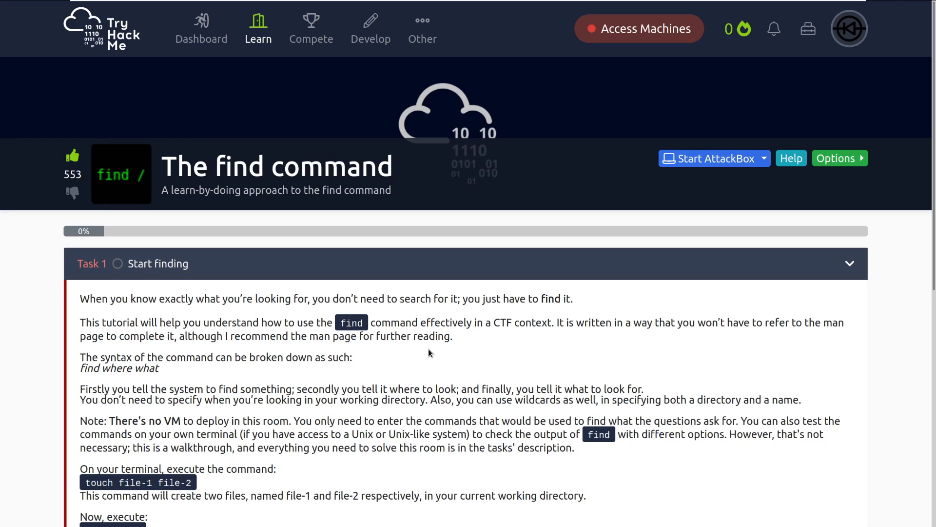
mouse_move(443, 372)
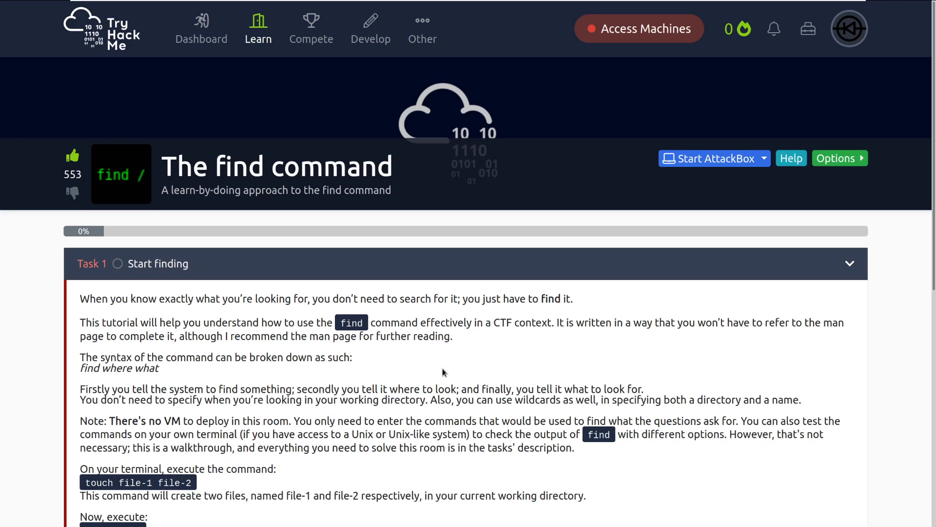
Step: Scroll through Task 1, mark it Completed, and continue down to Task 2
scroll(down, 3)
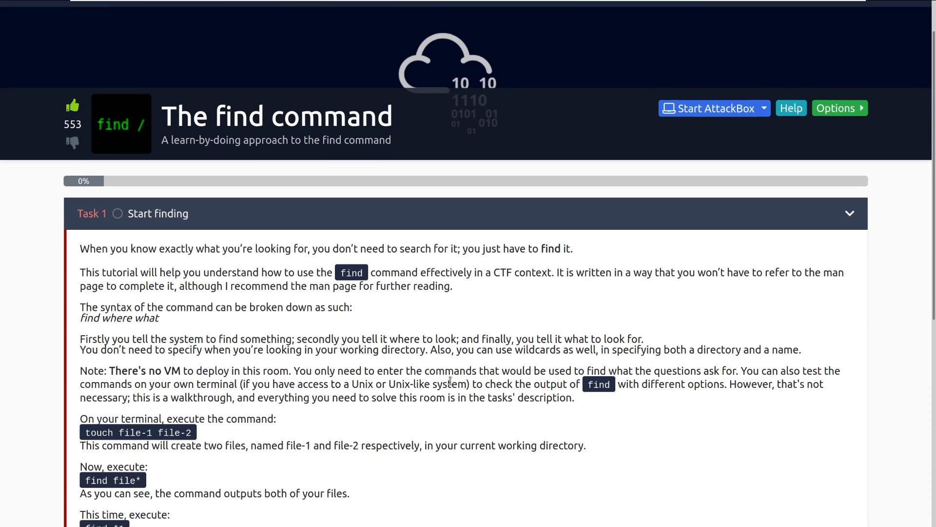
scroll(down, 3)
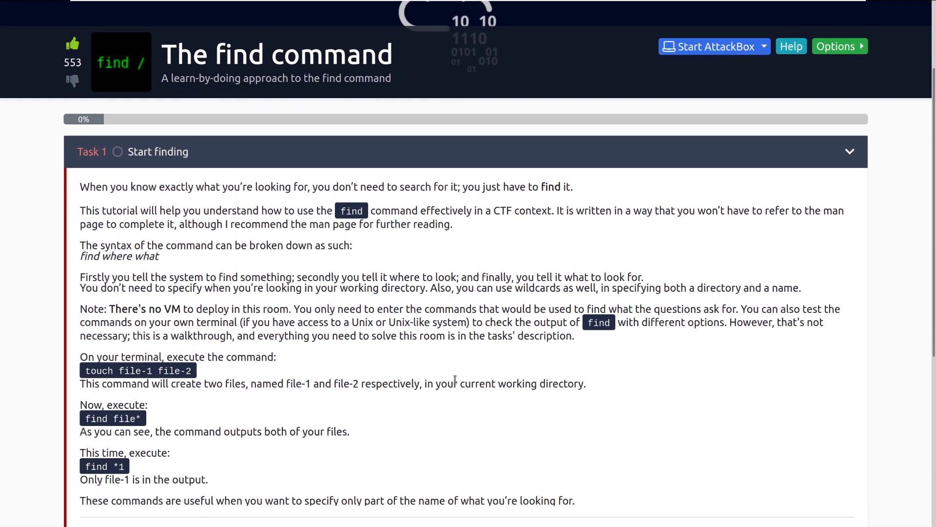
mouse_move(535, 401)
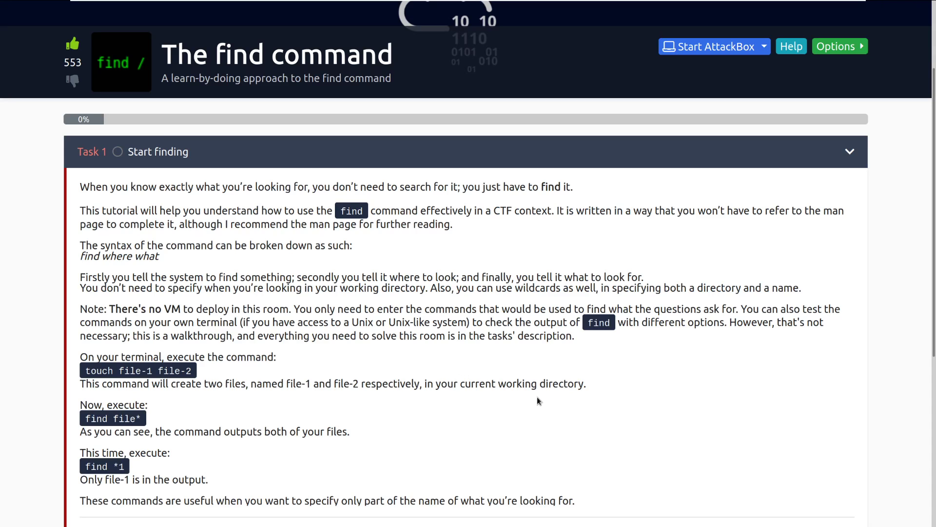
scroll(down, 3)
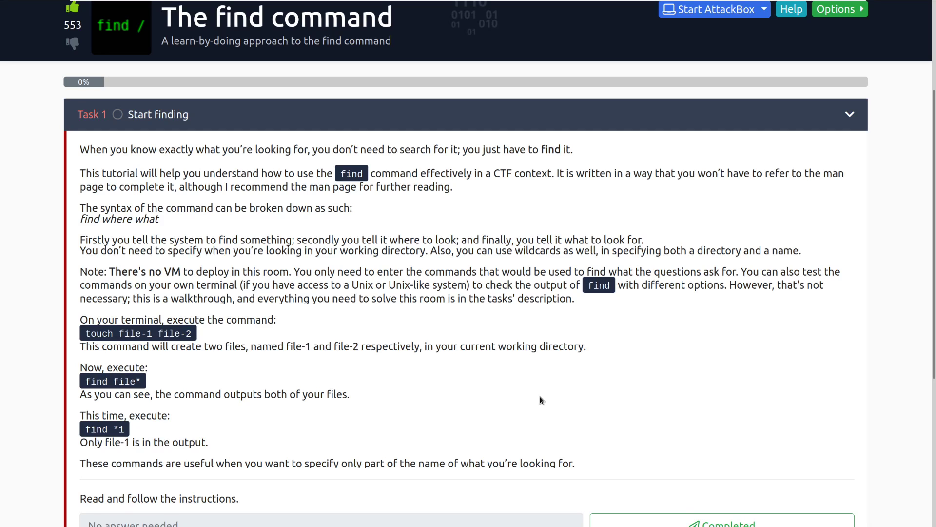
scroll(down, 3)
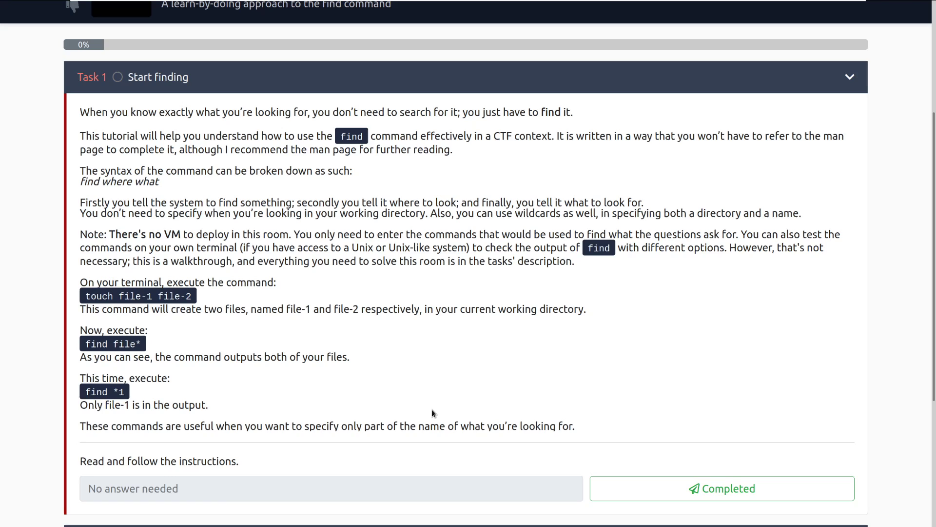
mouse_move(87, 183)
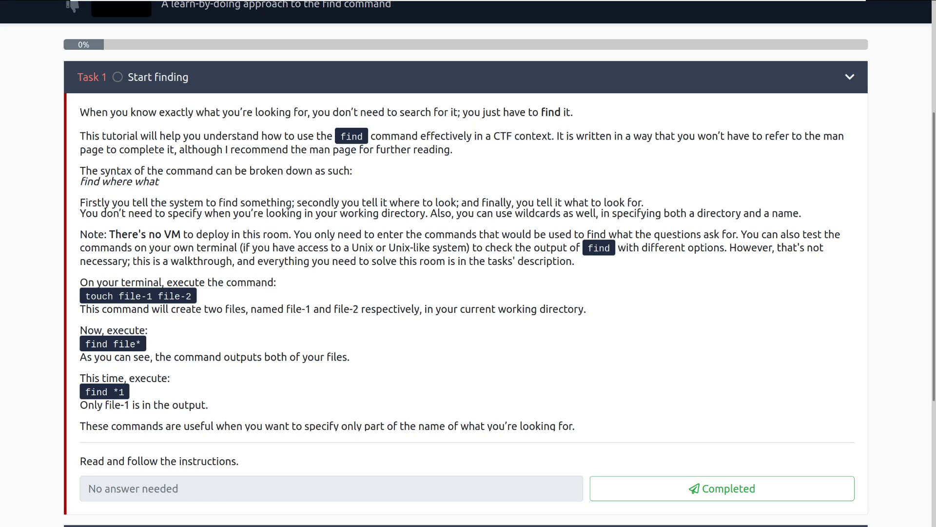
mouse_move(111, 200)
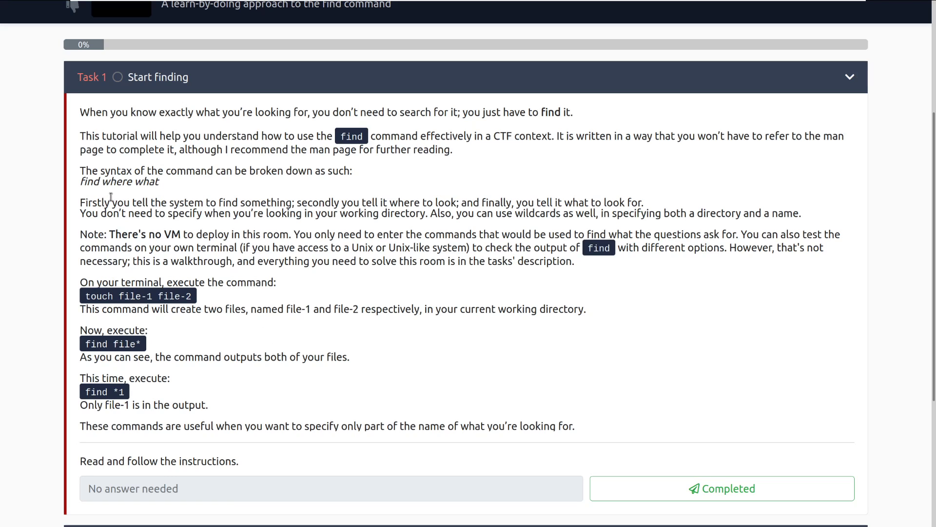
mouse_move(113, 196)
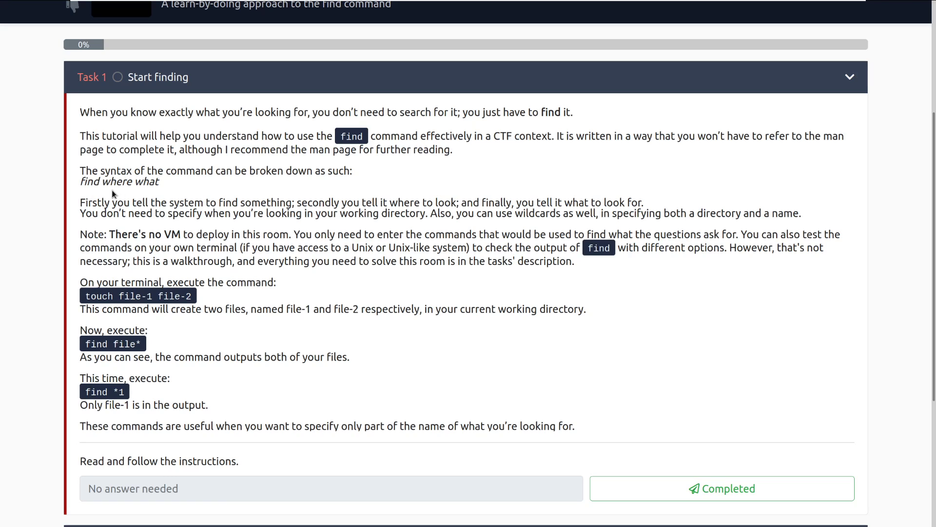
mouse_move(111, 175)
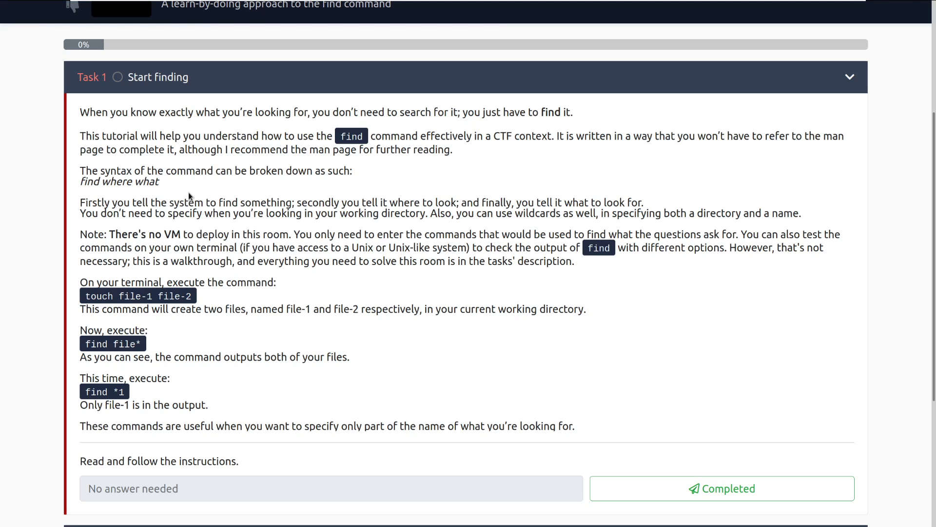
mouse_move(438, 387)
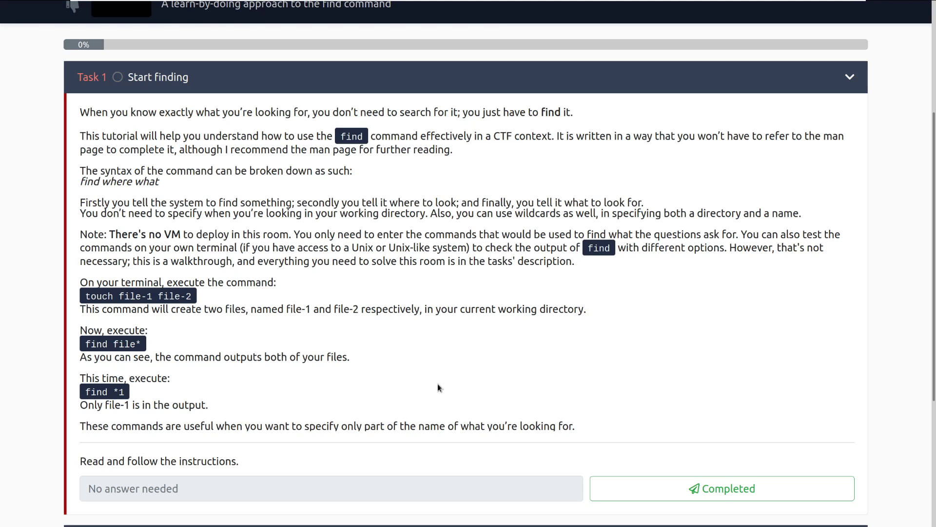
scroll(down, 3)
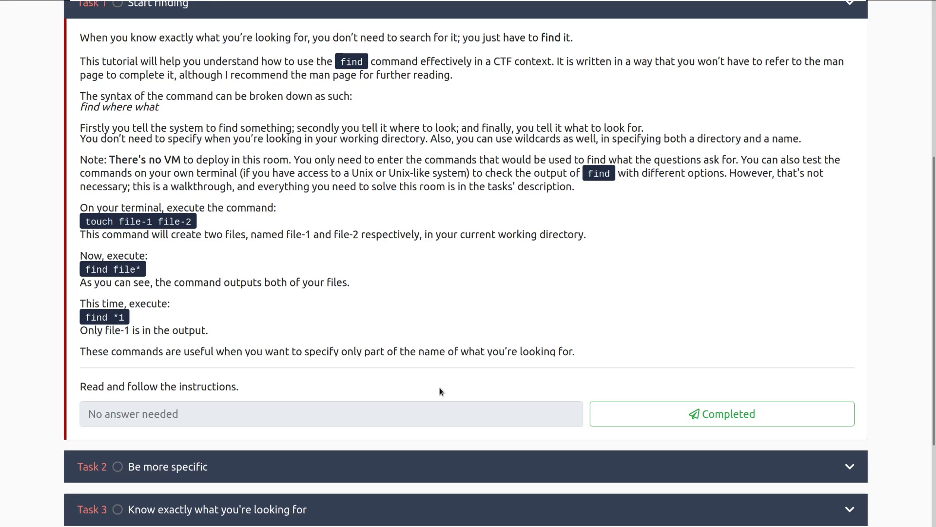
mouse_move(455, 372)
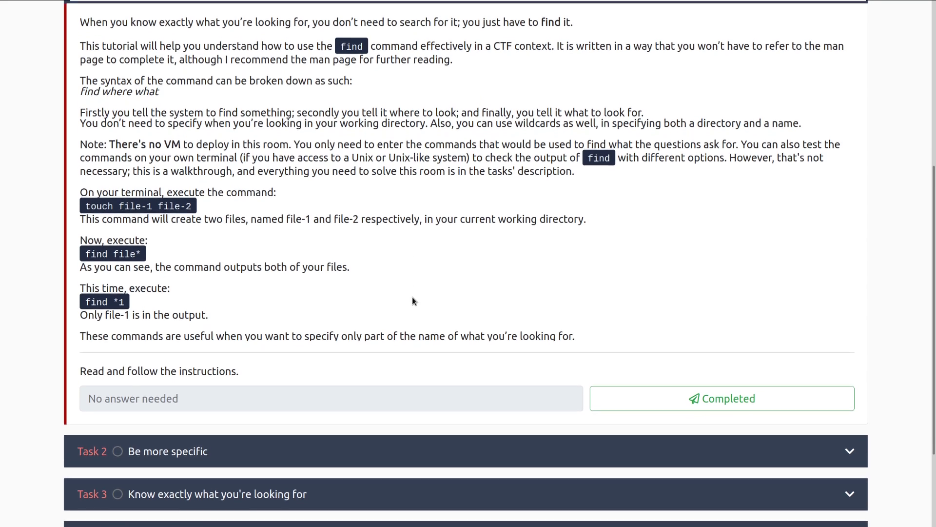
scroll(down, 3)
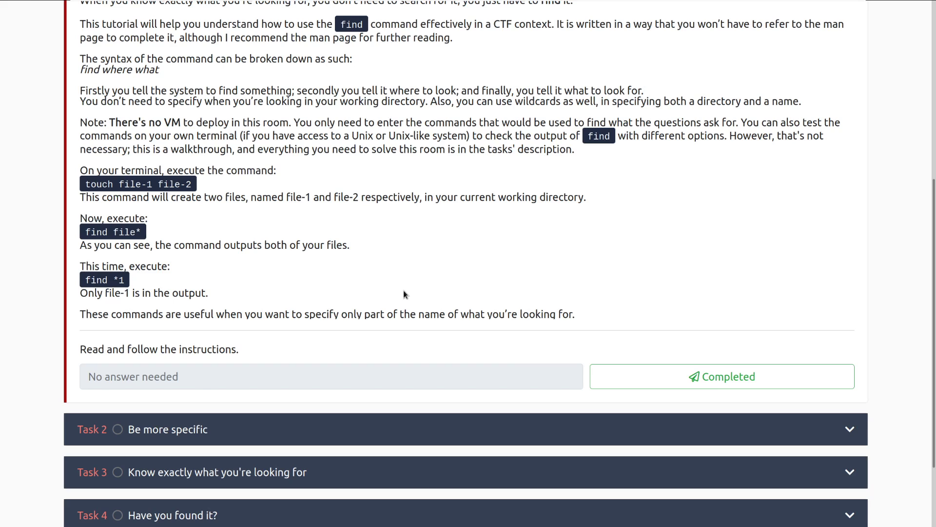
mouse_move(100, 236)
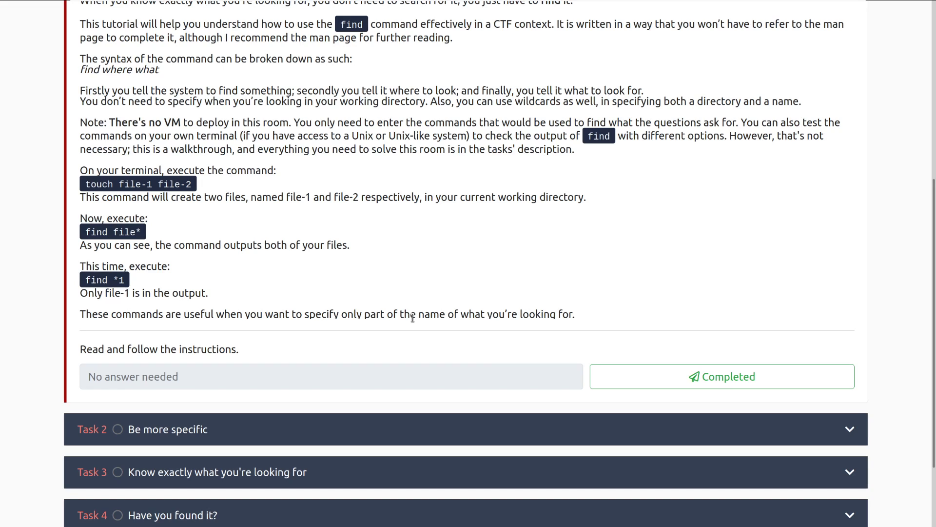
mouse_move(601, 233)
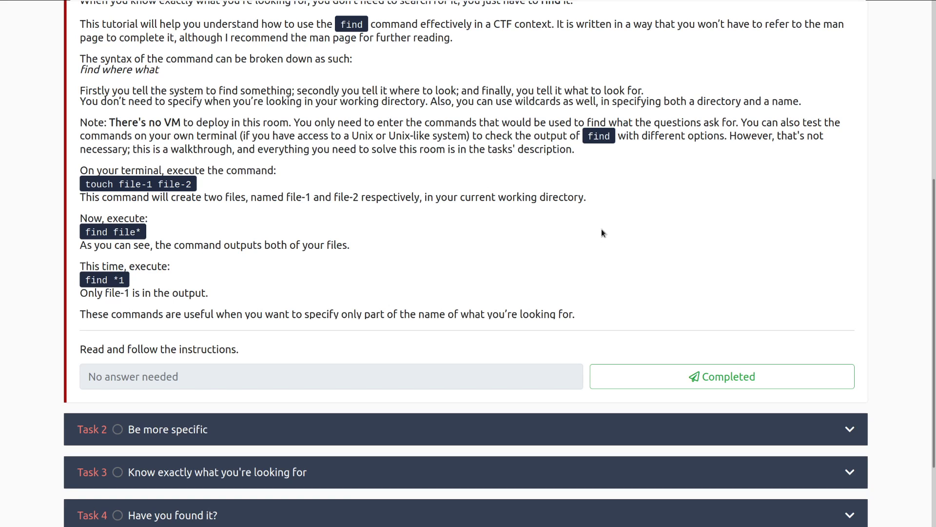
scroll(up, 3)
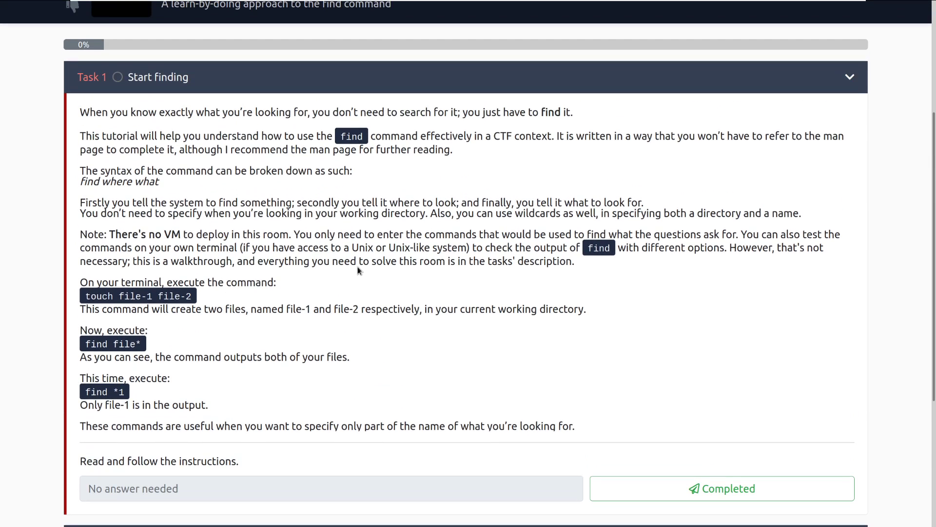
scroll(down, 3)
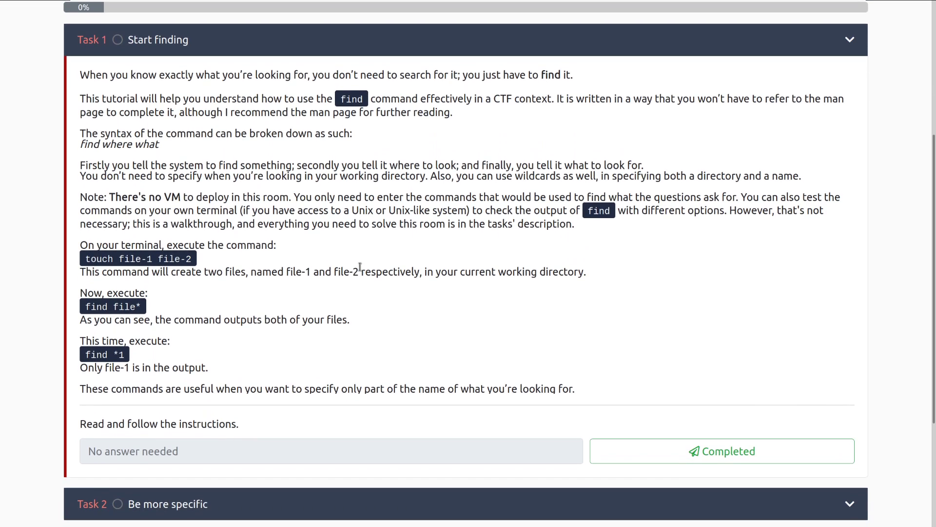
scroll(down, 3)
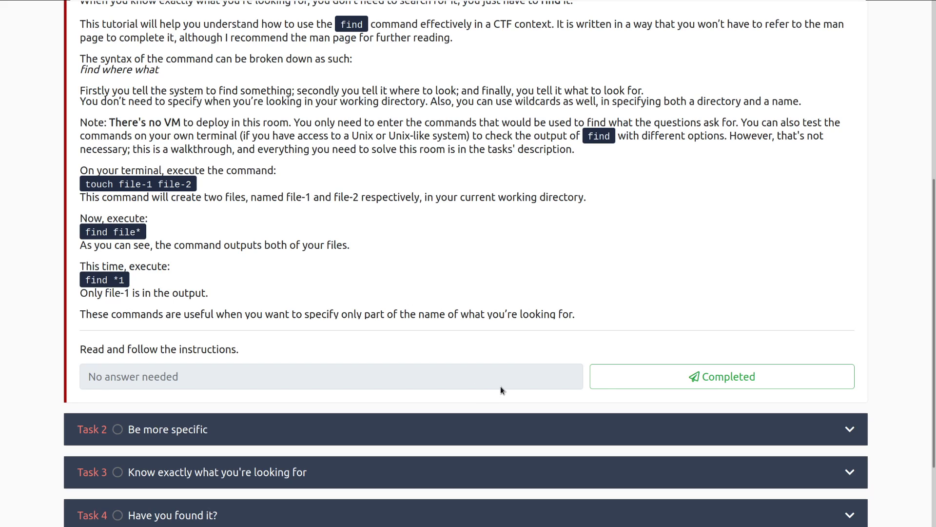
click(721, 376)
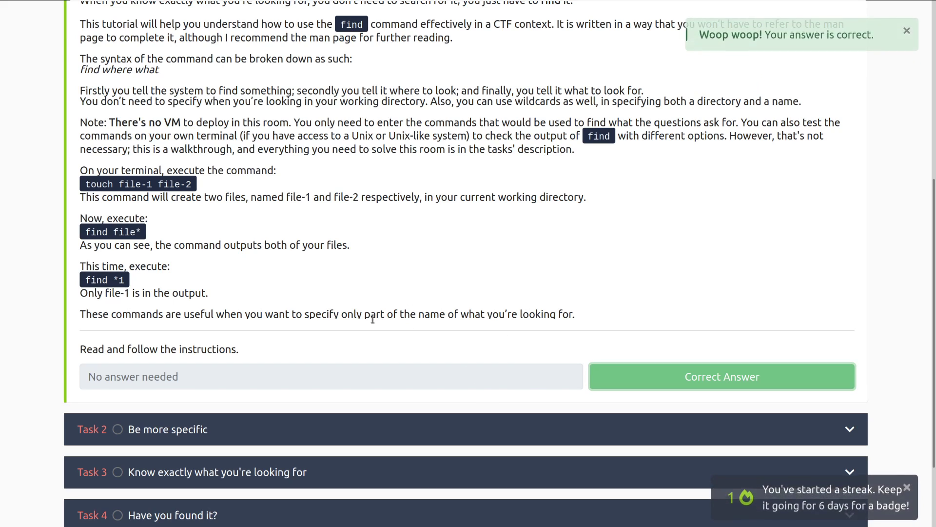
scroll(down, 3)
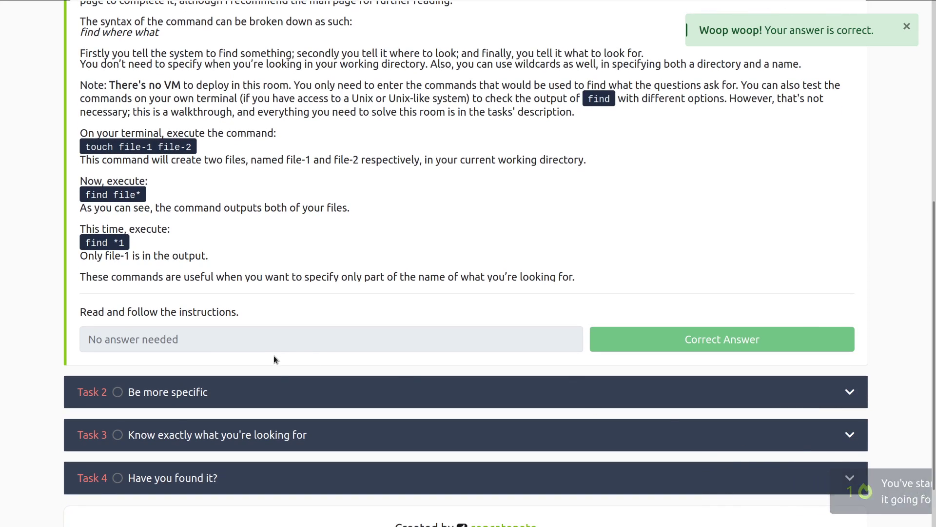
mouse_move(286, 381)
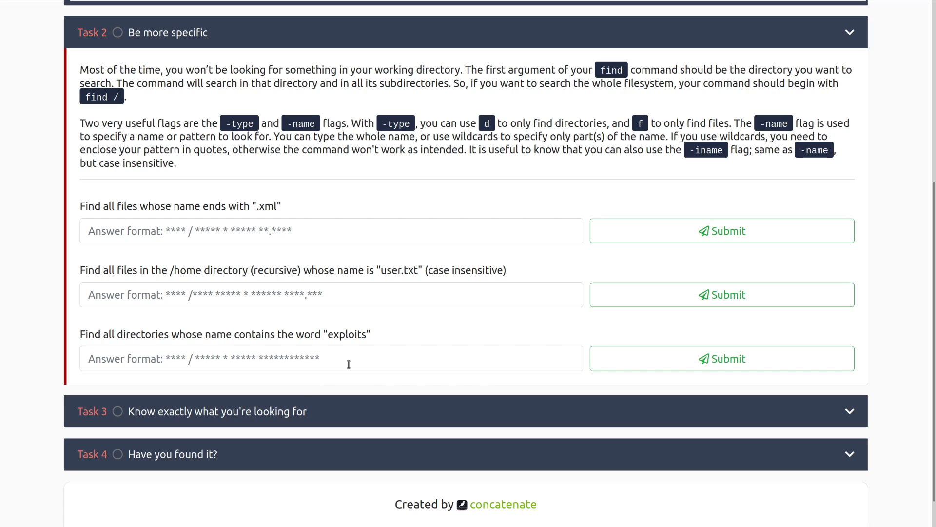
mouse_move(301, 275)
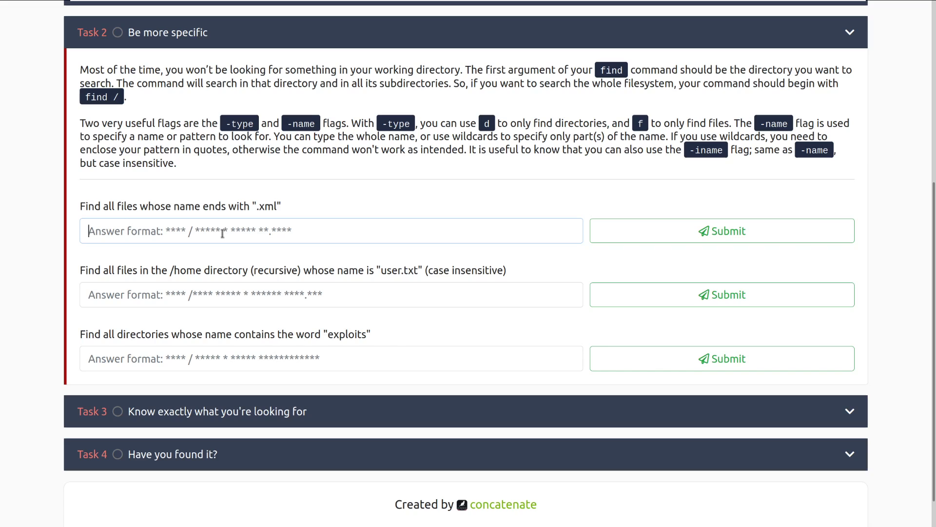
Step: Submit find / -name "*.xml" for the .xml question, resubmitting after the first attempt failed
text(find /)
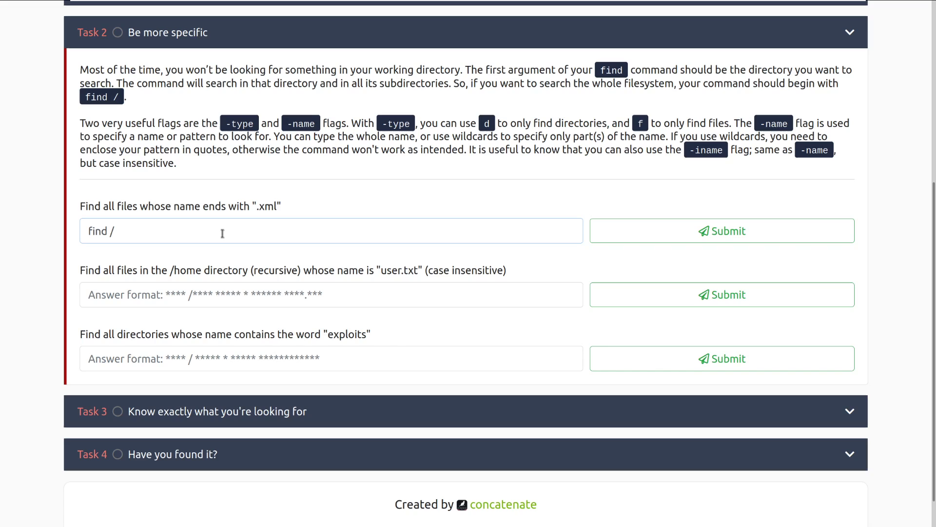
text(-name)
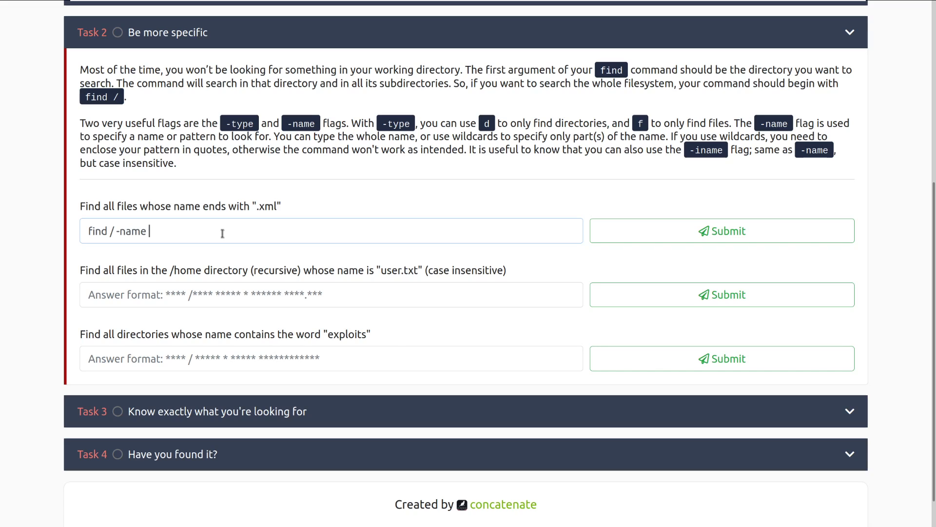
text("*)
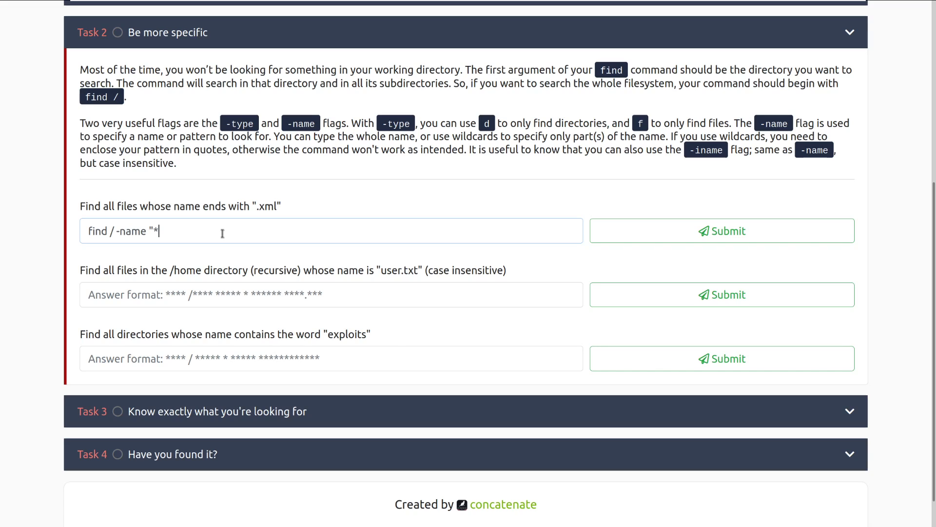
text(.xml")
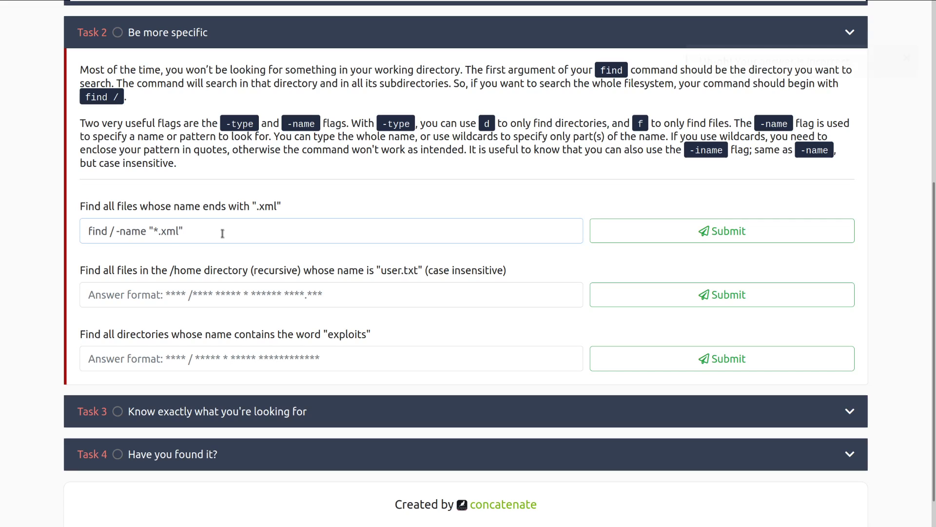
click(721, 230)
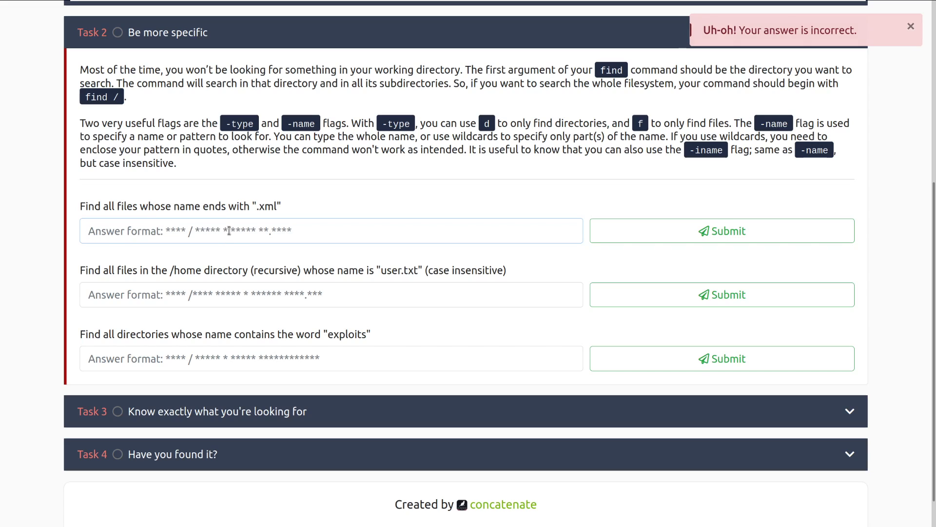
text(find / -name "*.xml")
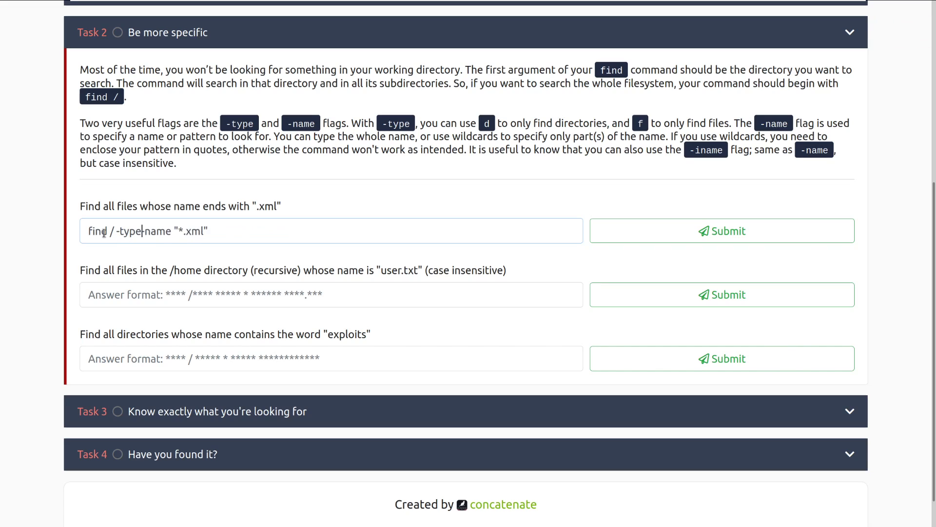
click(721, 231)
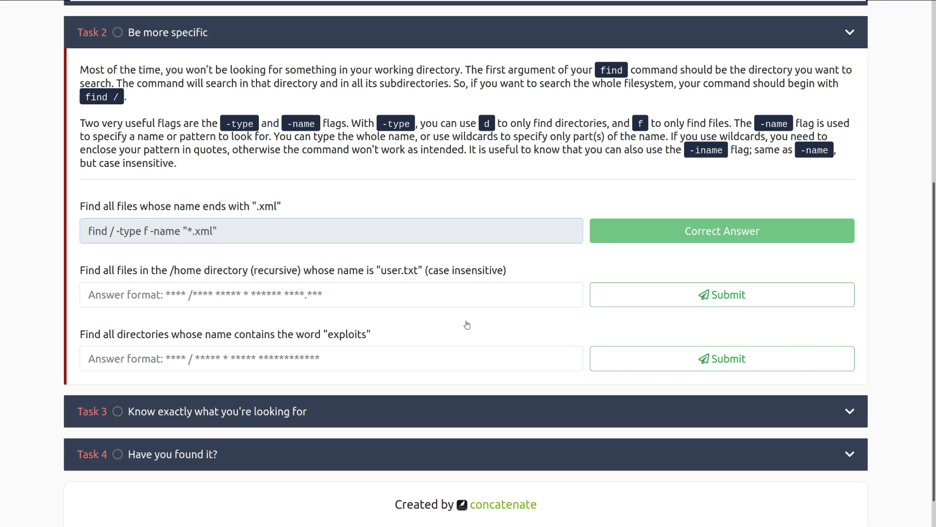
mouse_move(86, 321)
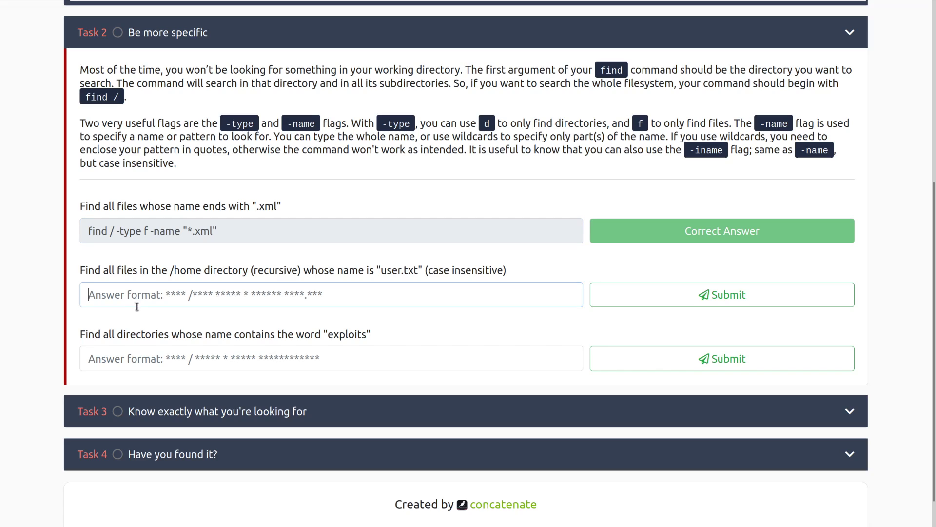
Step: Enter find /home -type f -iname "user.txt" in the second Task 2 answer field
text(find /)
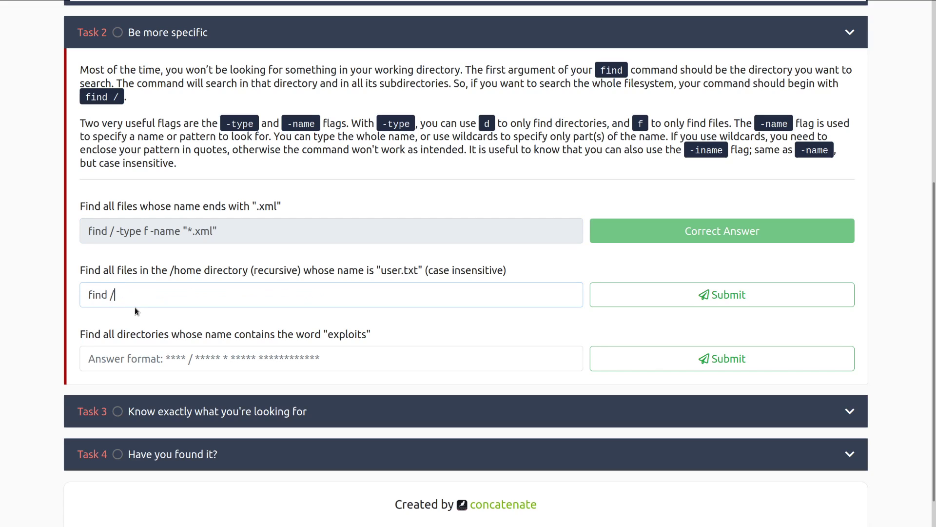
text(home -ty)
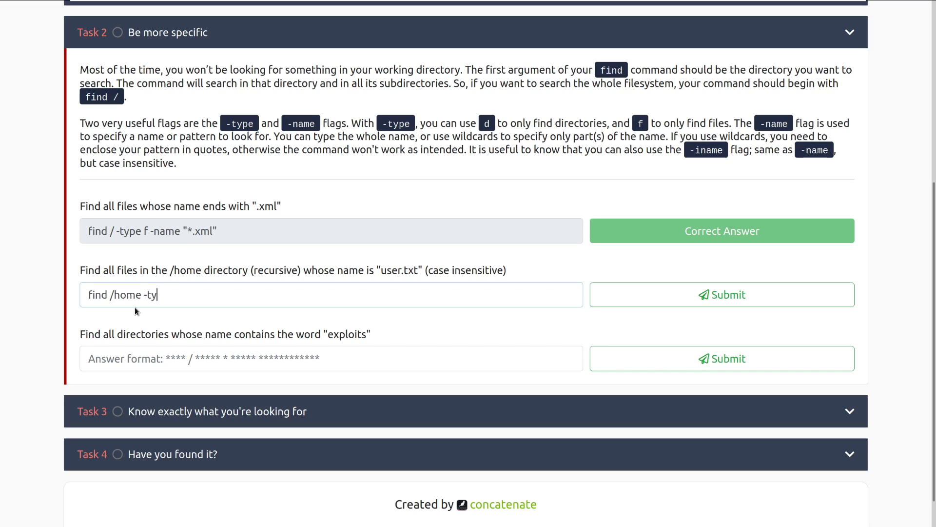
text(pe f -)
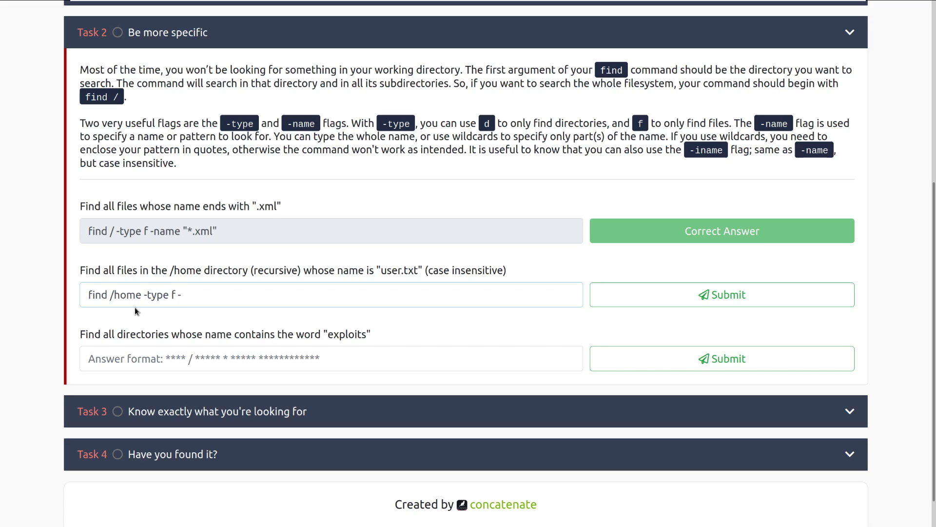
text(iname)
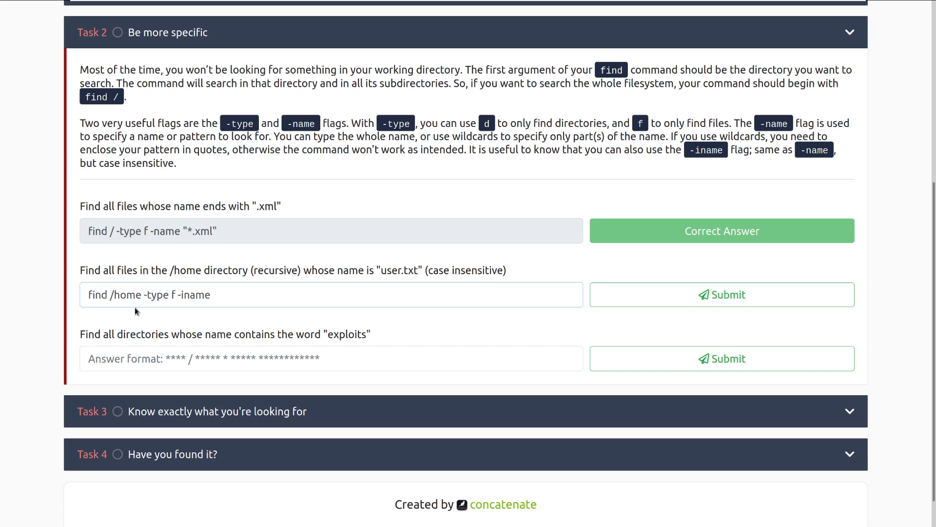
text("user.txt)
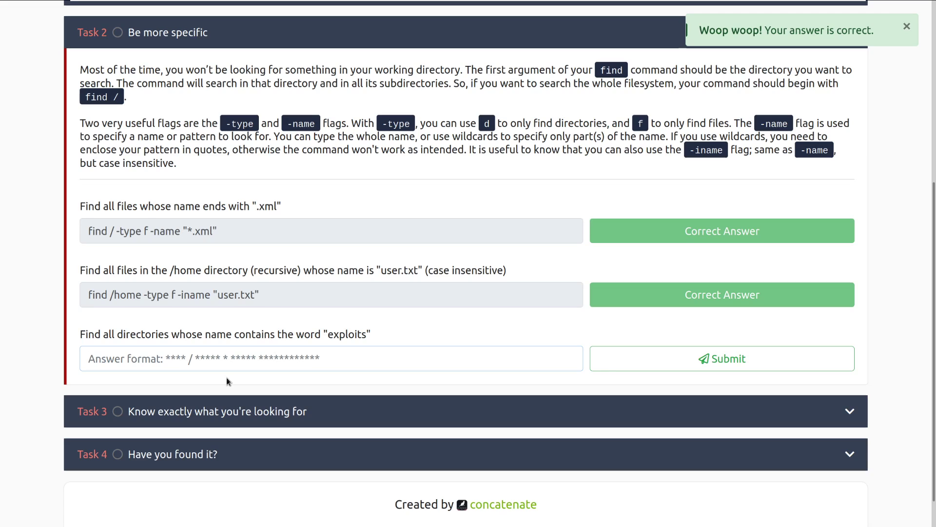
Step: Submit find / -type d -name "*exploits*" as the third Task 2 answer
text(find /)
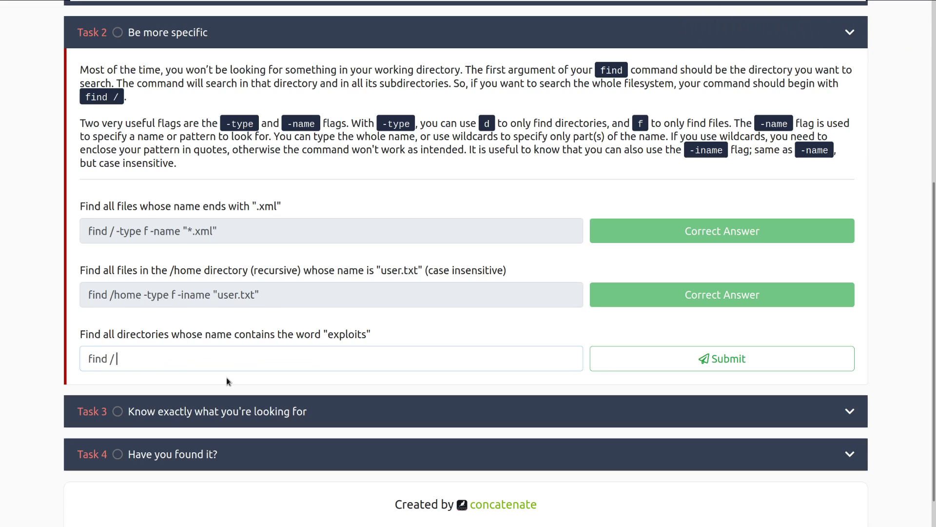
text(-ty)
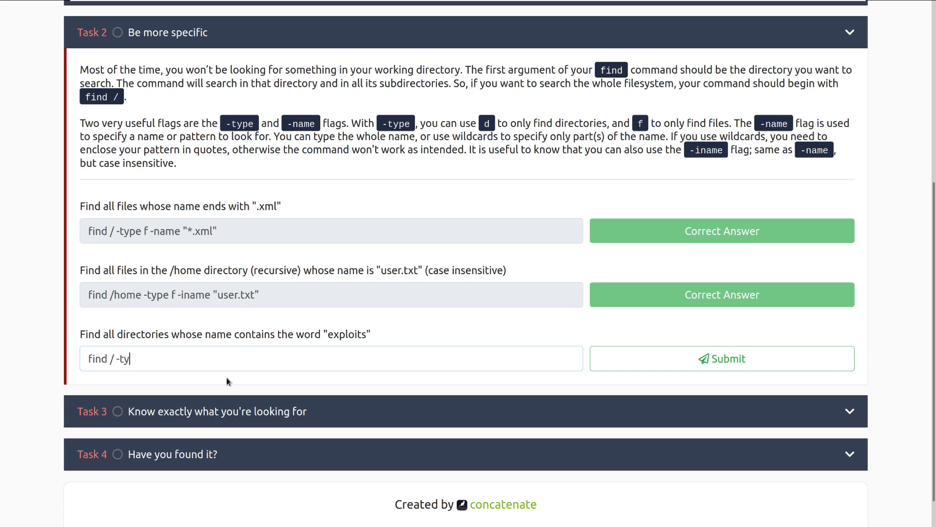
text(pe d)
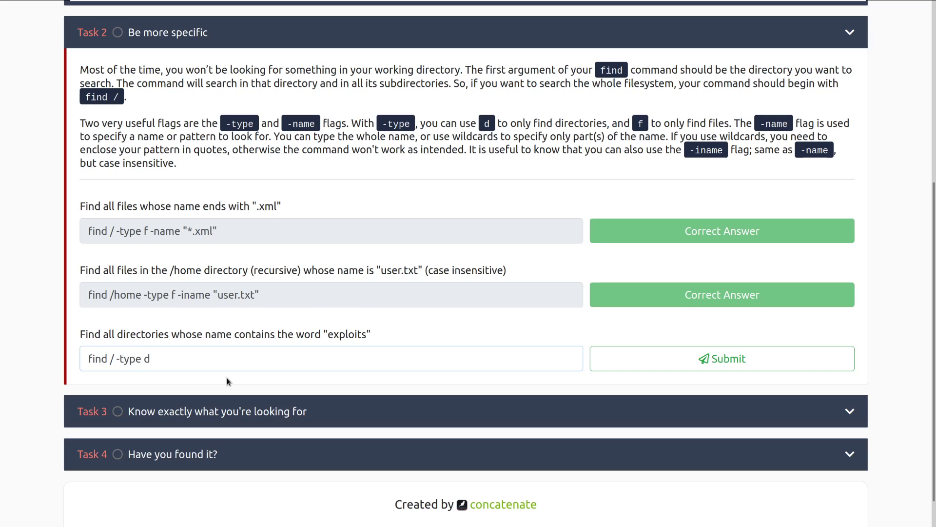
text(-name)
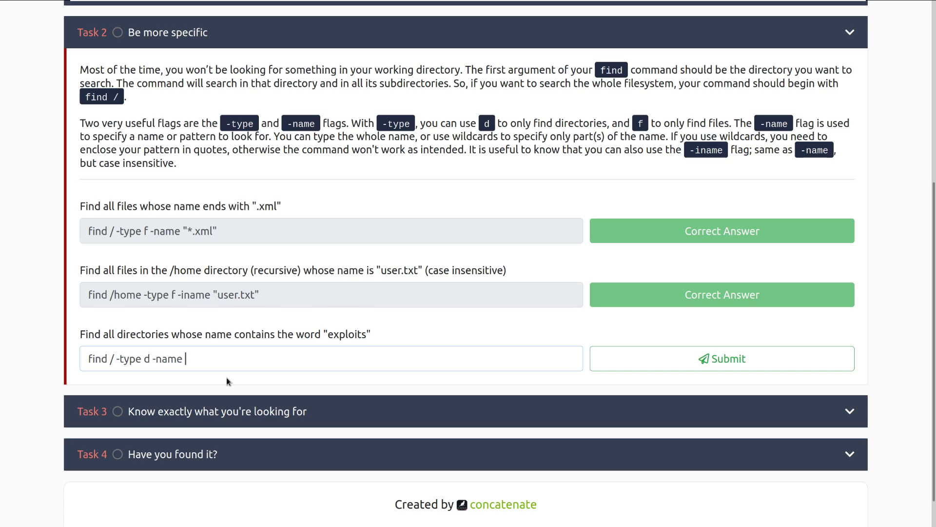
text(")
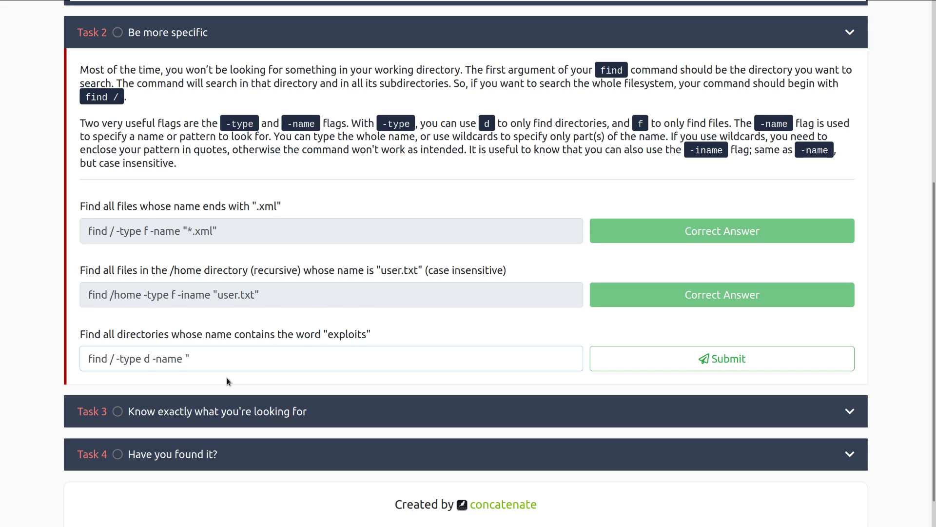
text(*expl)
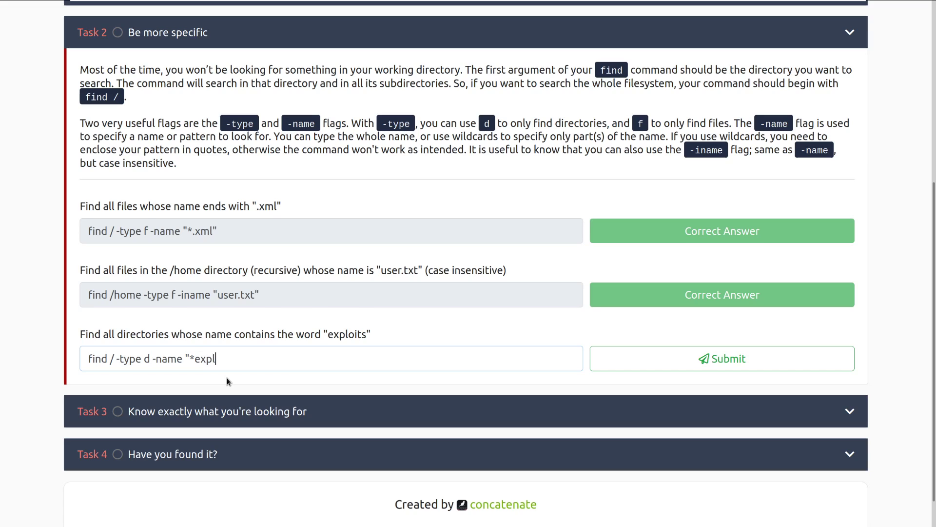
text(oits)
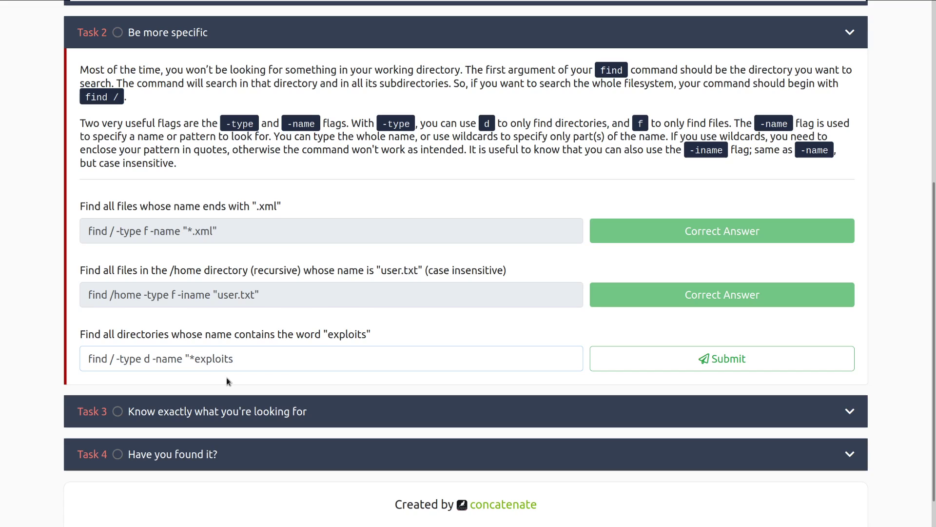
text(*")
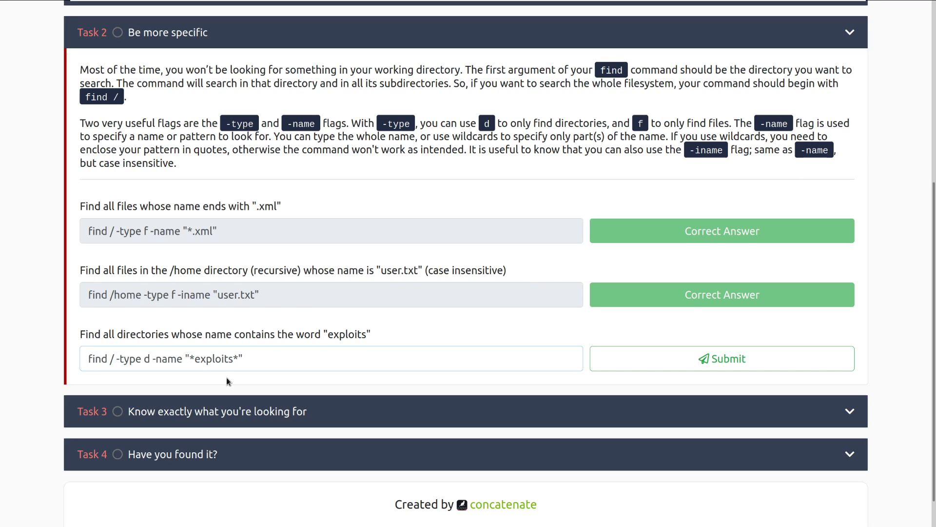
click(721, 358)
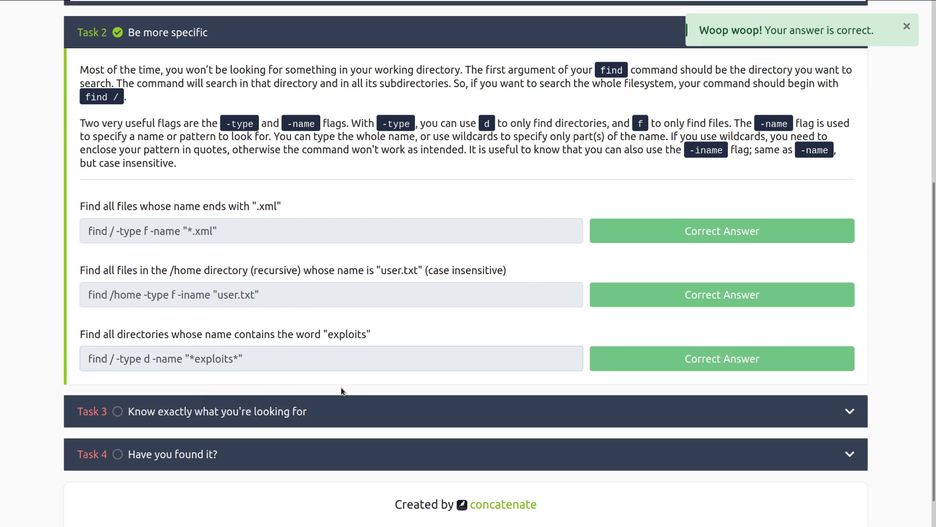
scroll(down, 3)
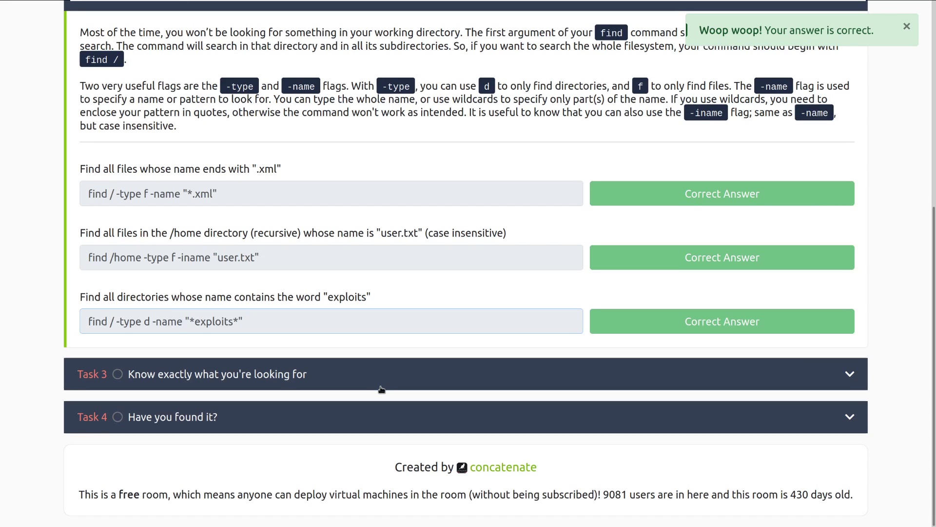
mouse_move(315, 380)
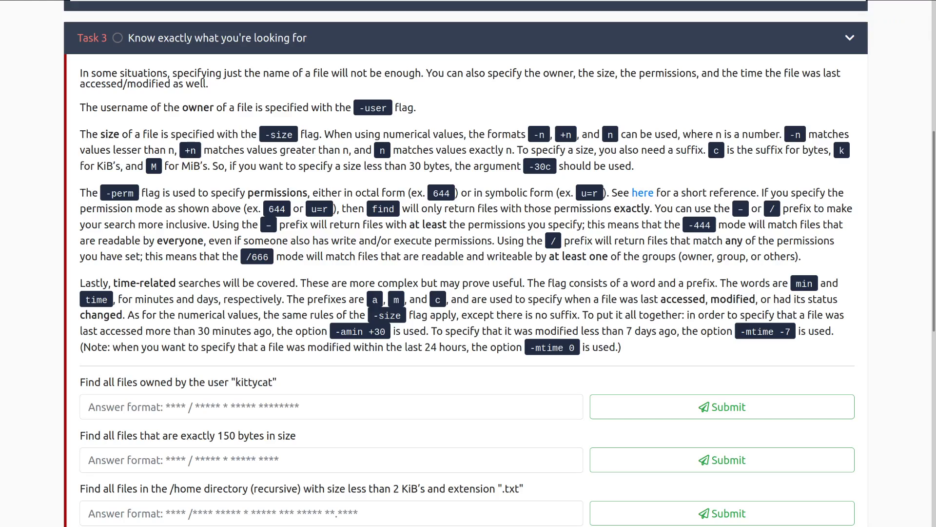
mouse_move(182, 275)
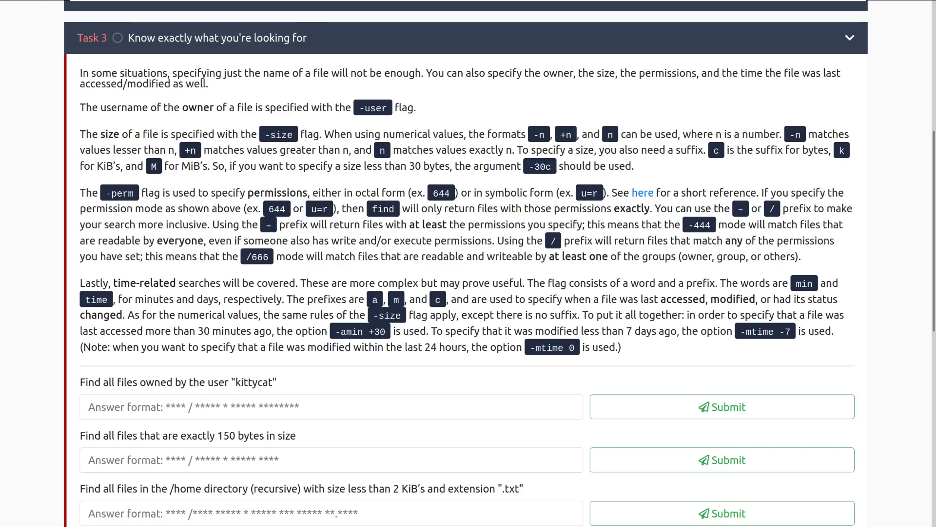
mouse_move(52, 248)
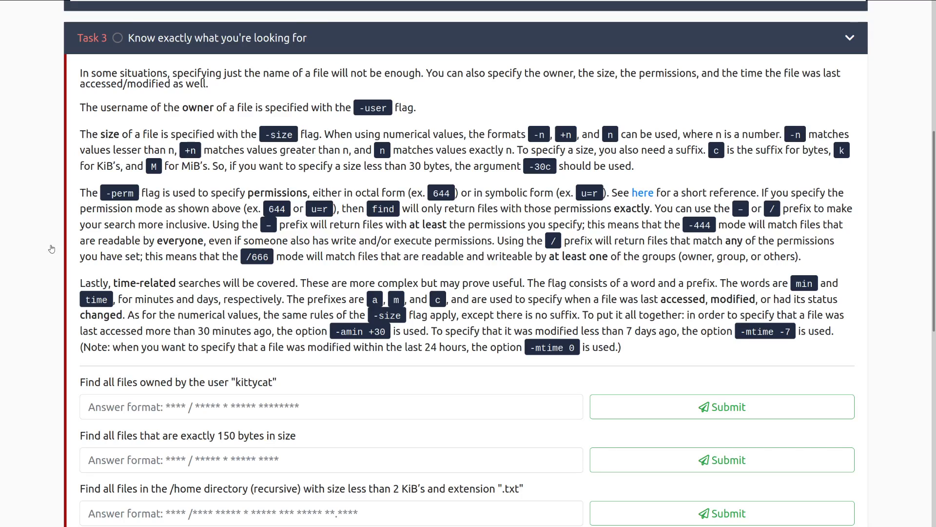
mouse_move(450, 299)
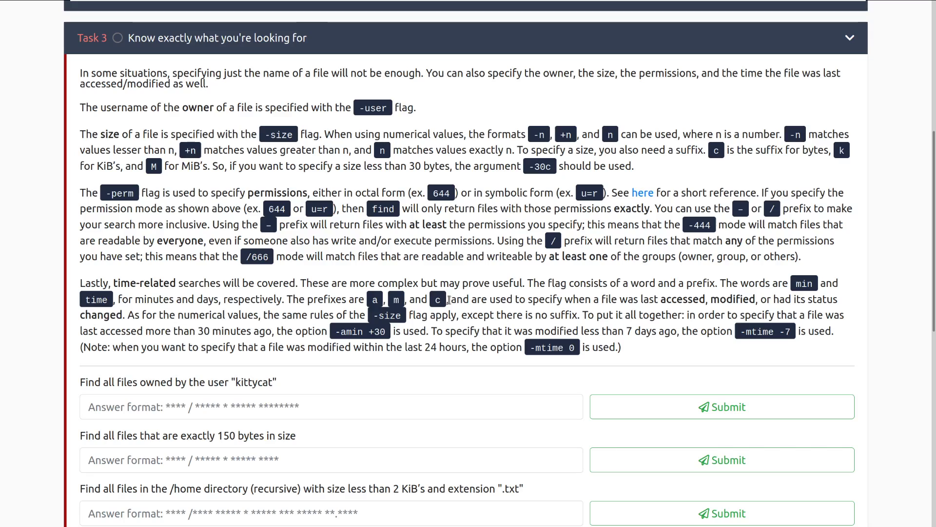
mouse_move(447, 298)
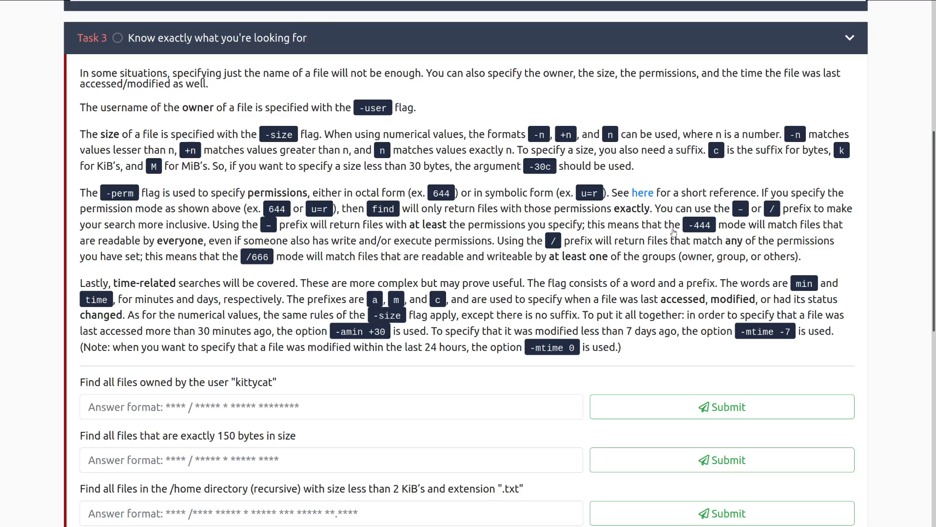
mouse_move(230, 194)
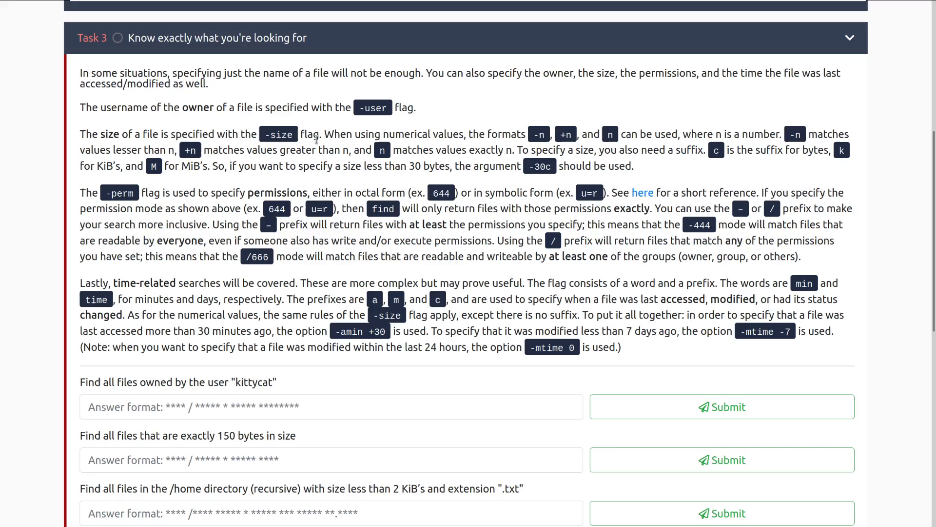
mouse_move(302, 77)
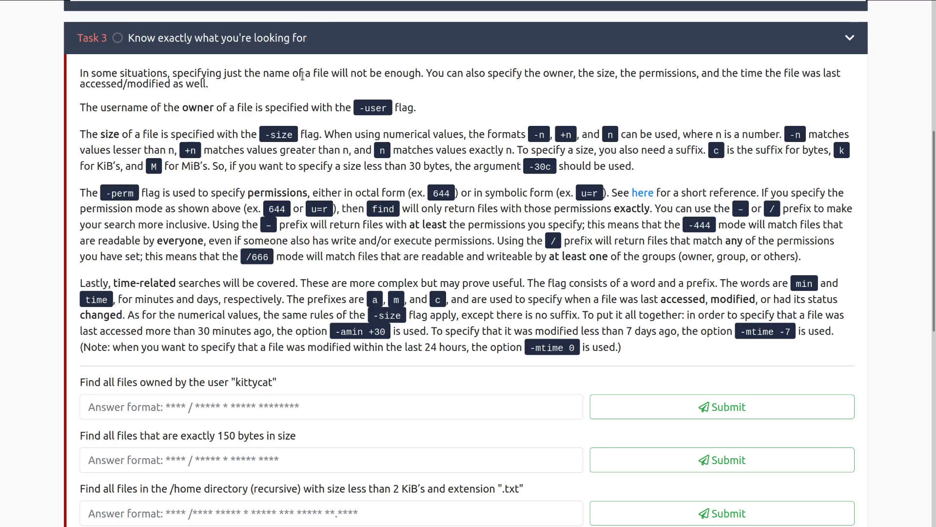
mouse_move(224, 165)
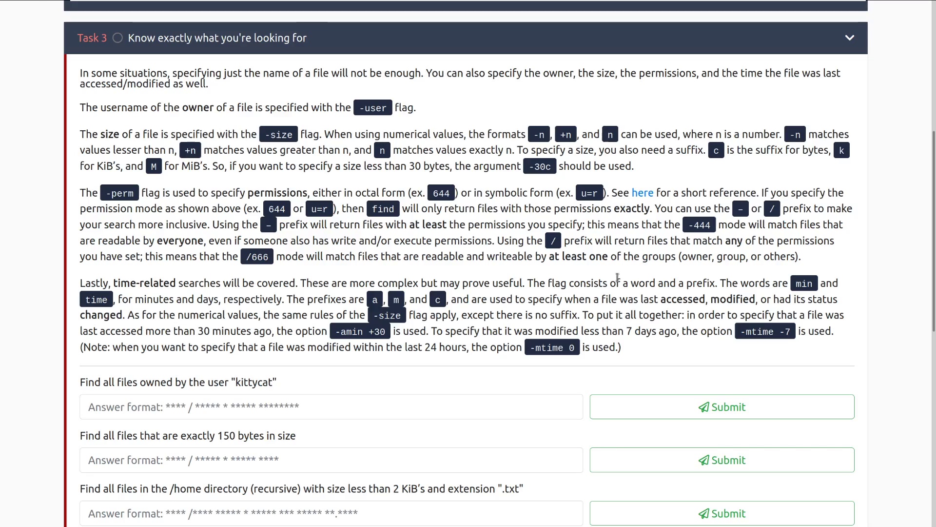
mouse_move(594, 257)
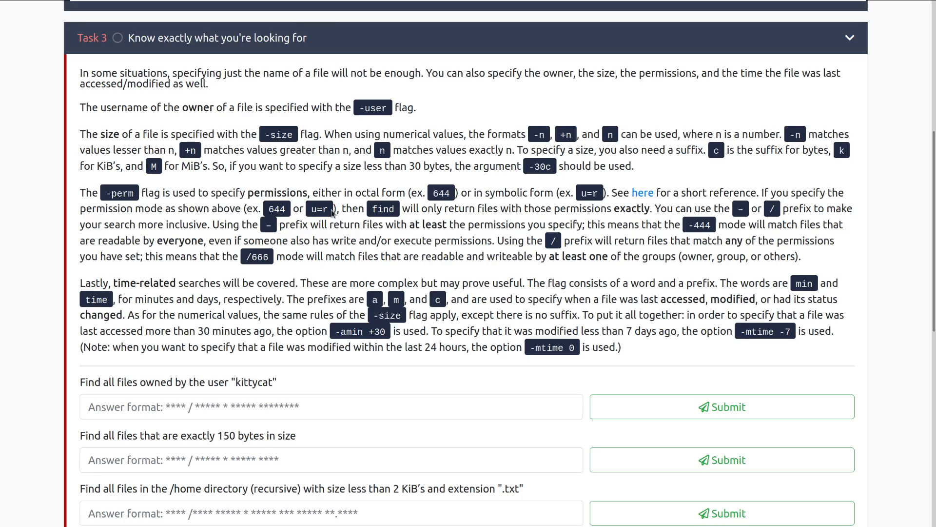
mouse_move(442, 188)
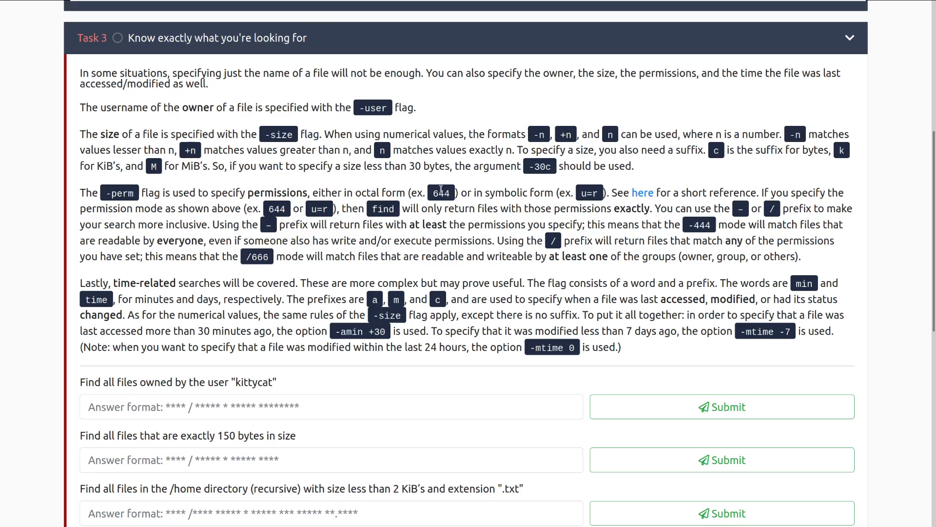
mouse_move(480, 196)
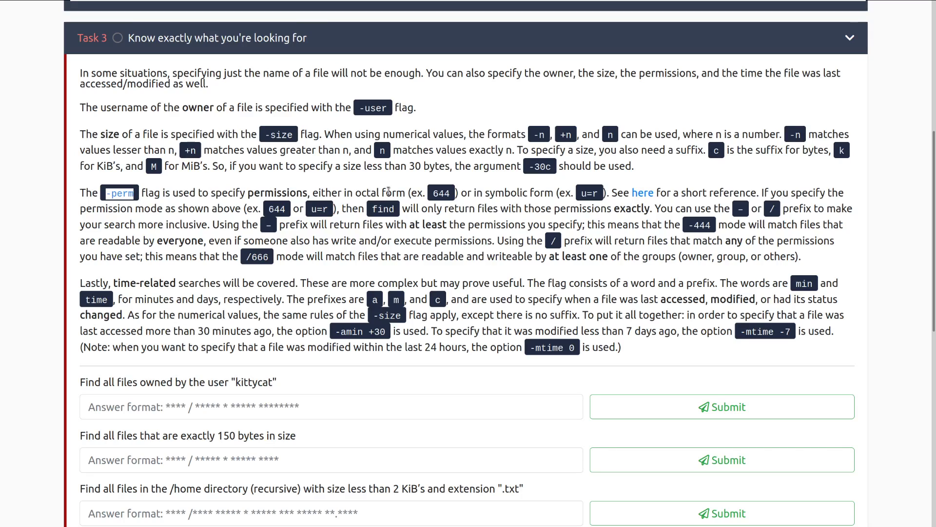
mouse_move(500, 196)
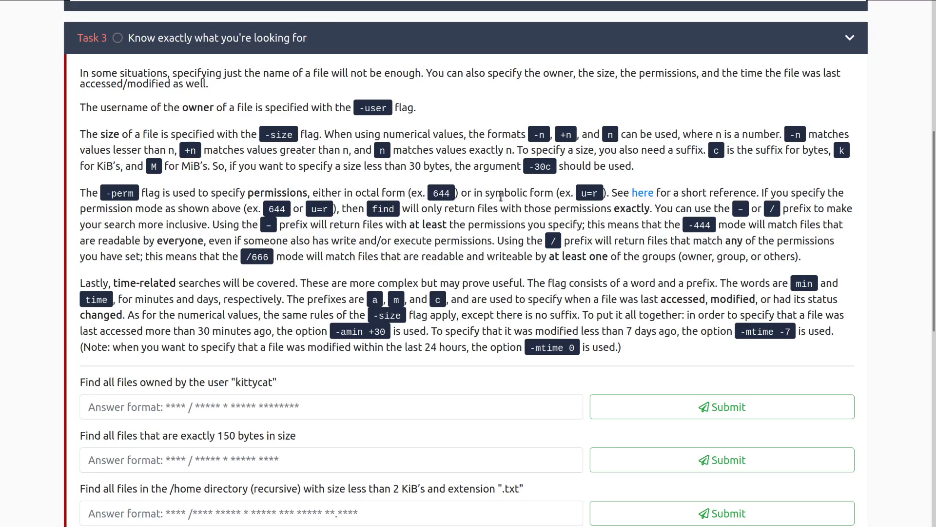
mouse_move(158, 186)
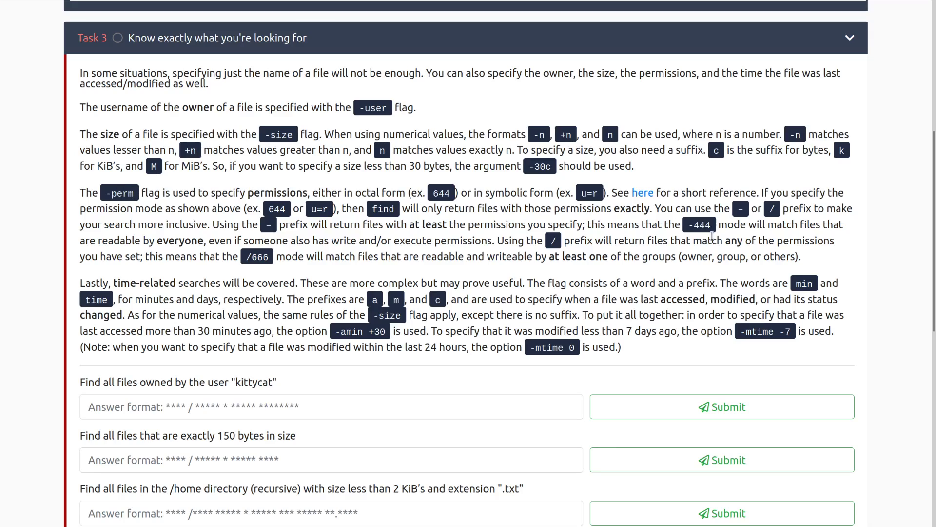
mouse_move(888, 251)
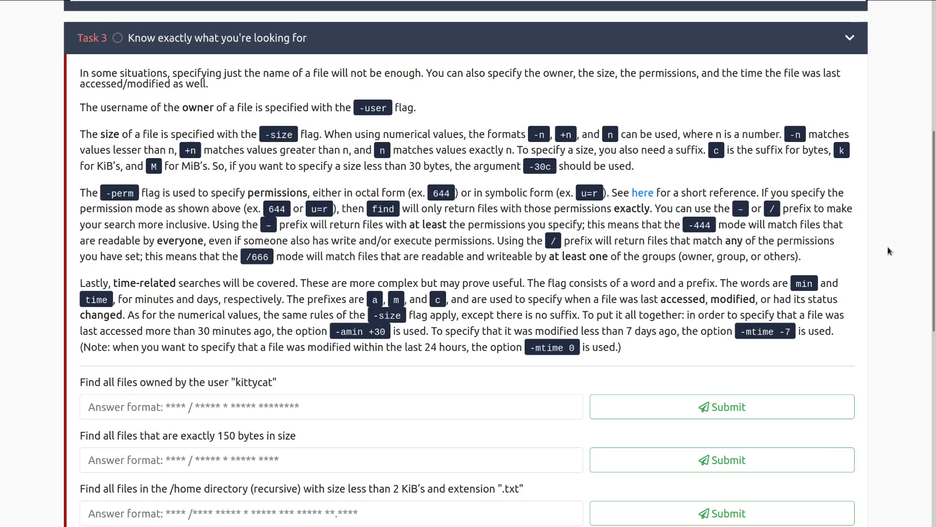
mouse_move(291, 229)
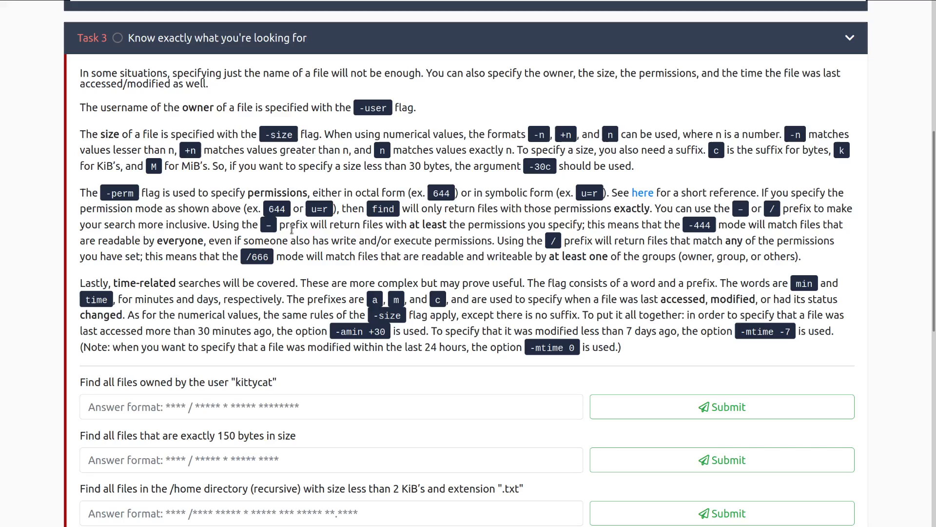
mouse_move(511, 269)
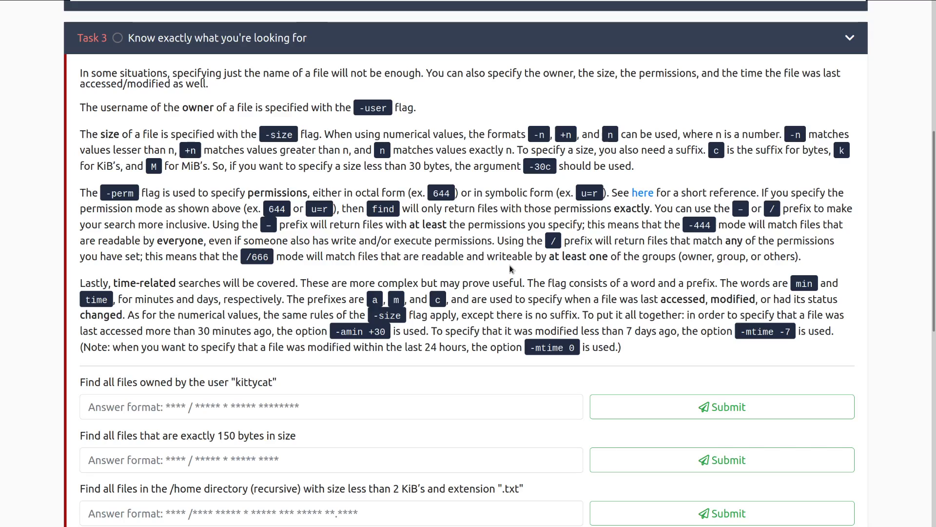
mouse_move(700, 332)
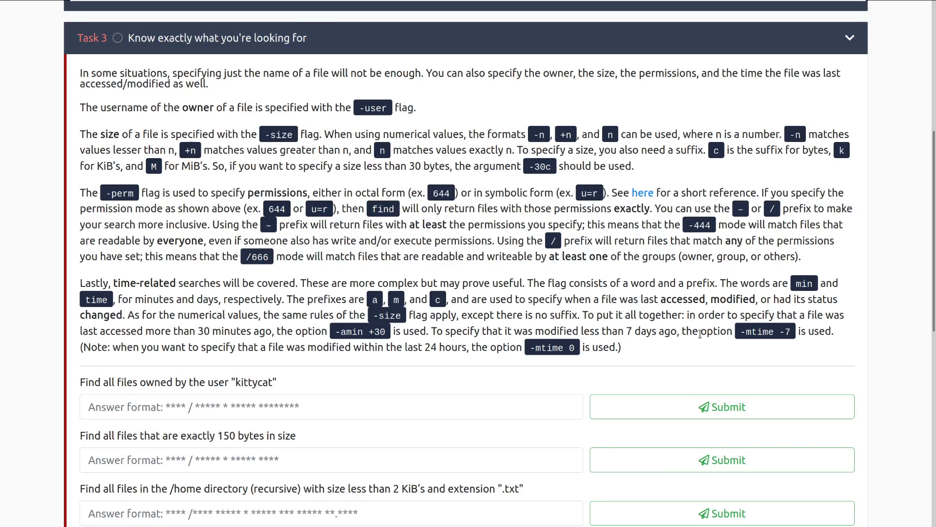
mouse_move(266, 244)
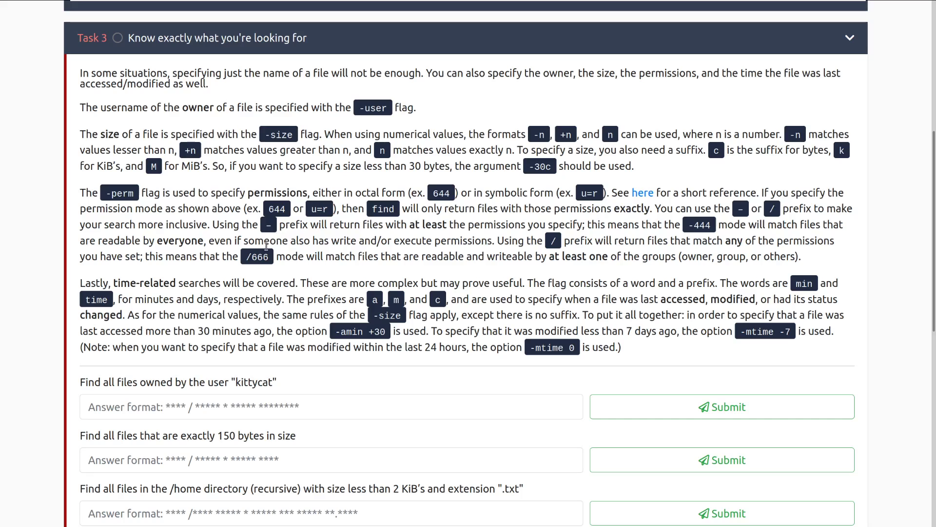
scroll(down, 3)
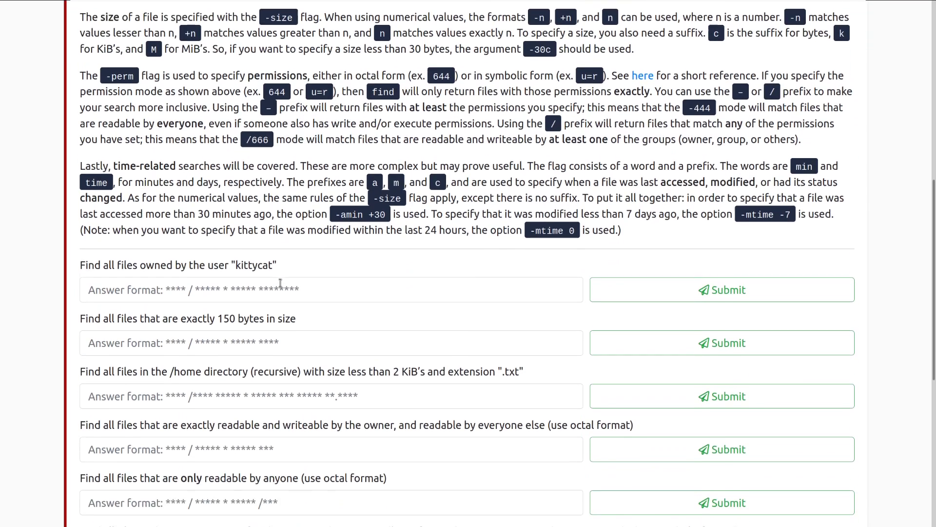
scroll(down, 3)
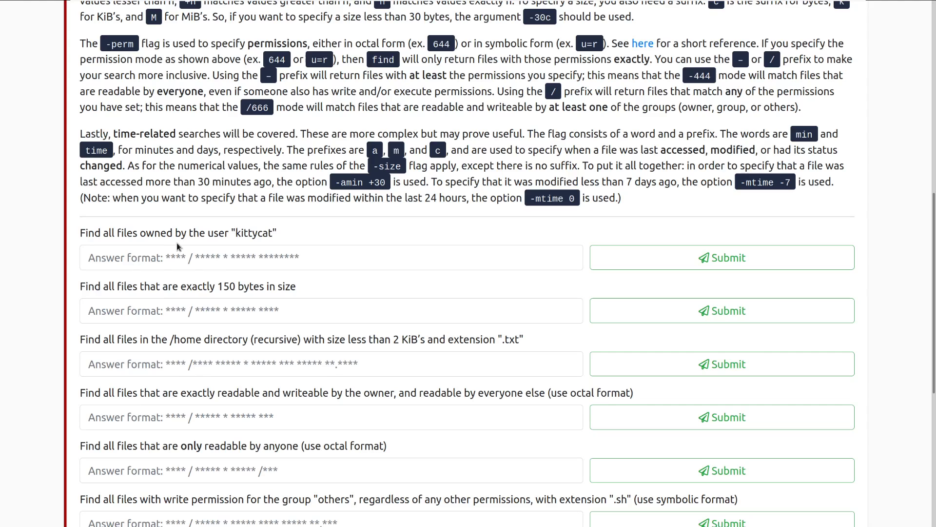
scroll(down, 3)
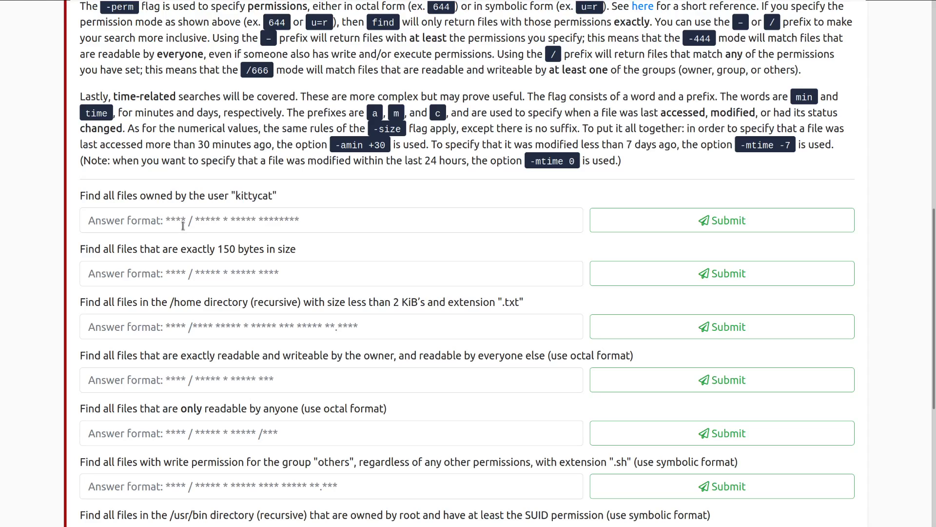
mouse_move(345, 134)
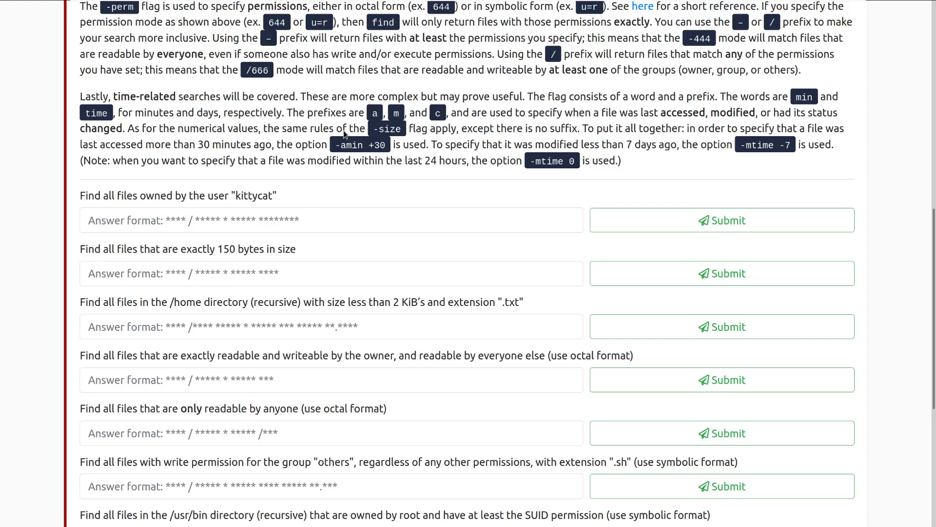
mouse_move(418, 111)
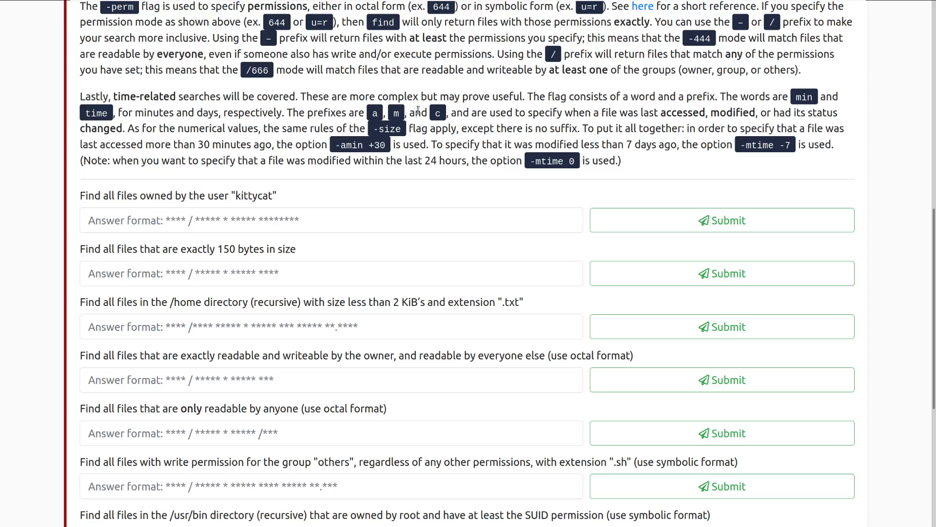
mouse_move(561, 259)
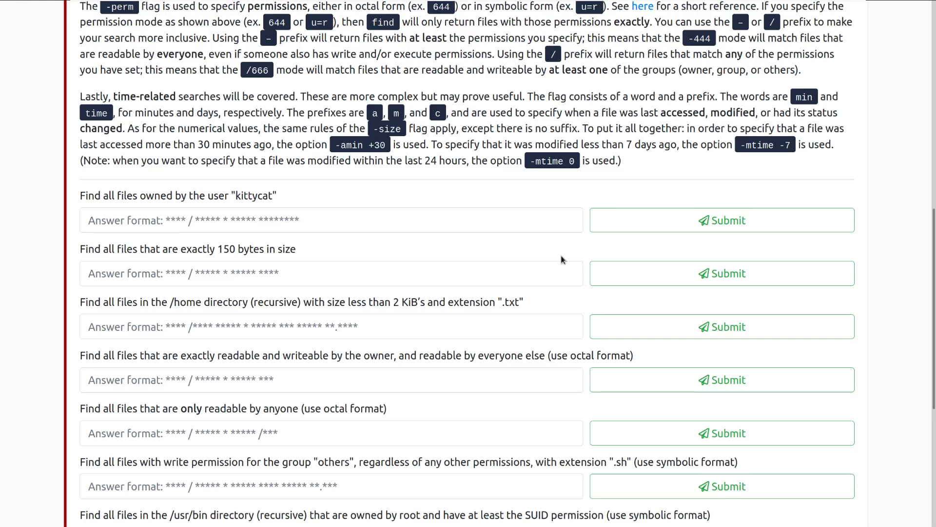
mouse_move(527, 261)
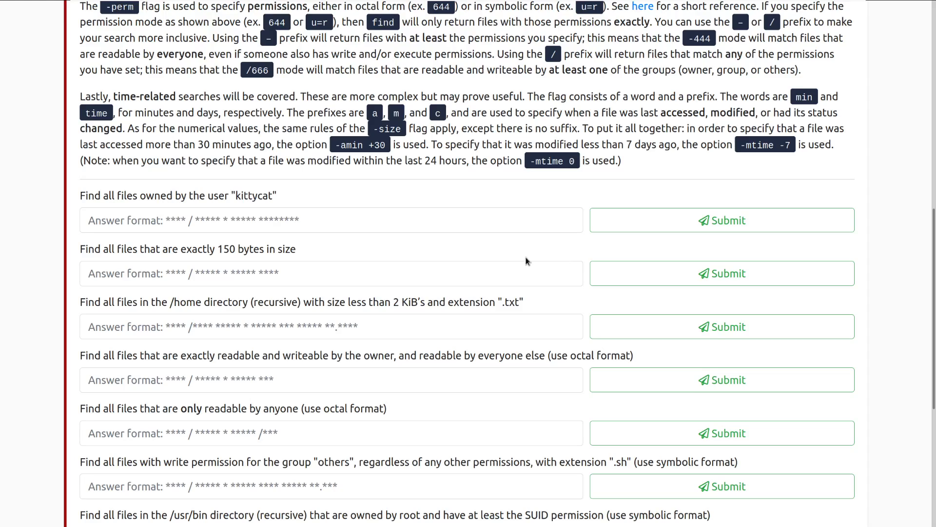
mouse_move(498, 258)
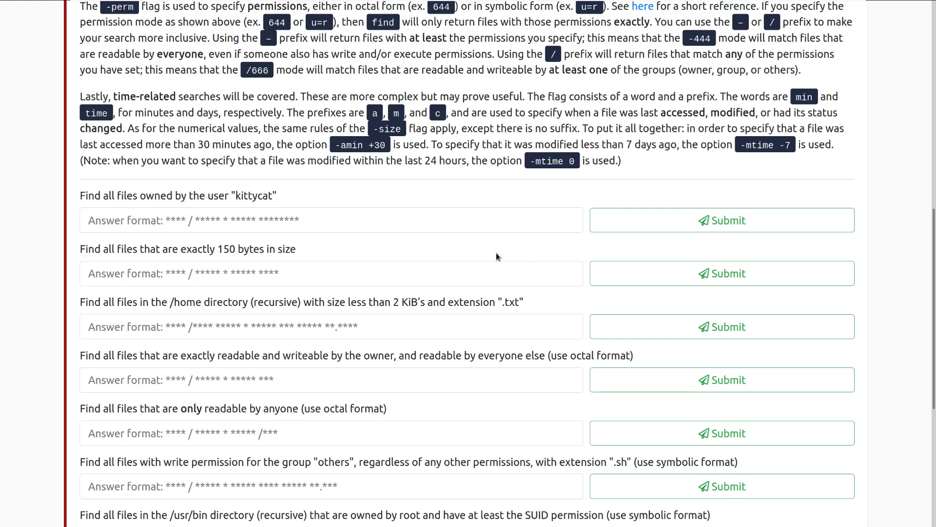
mouse_move(454, 181)
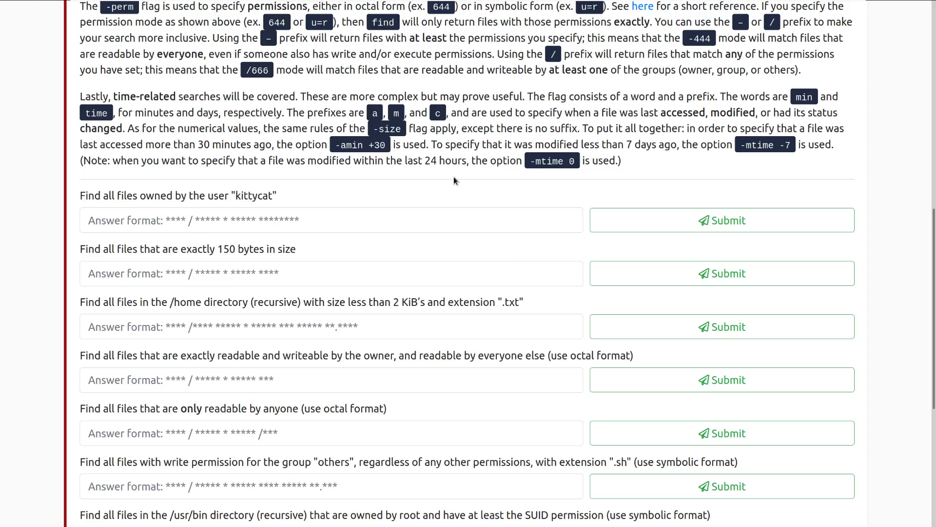
mouse_move(561, 160)
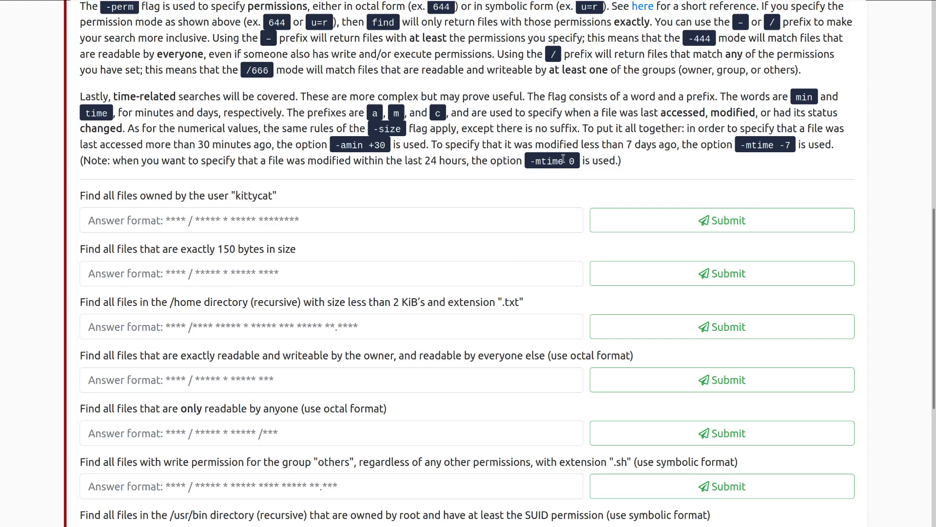
mouse_move(493, 237)
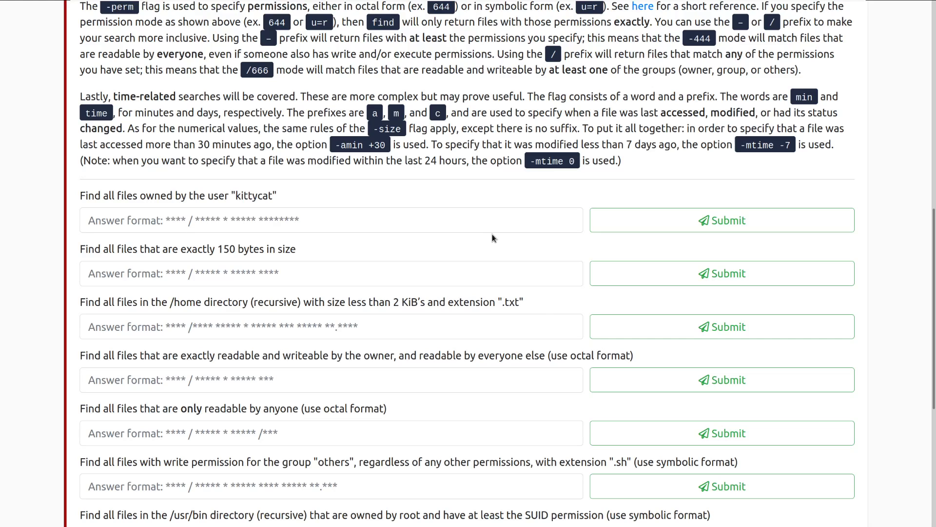
scroll(down, 3)
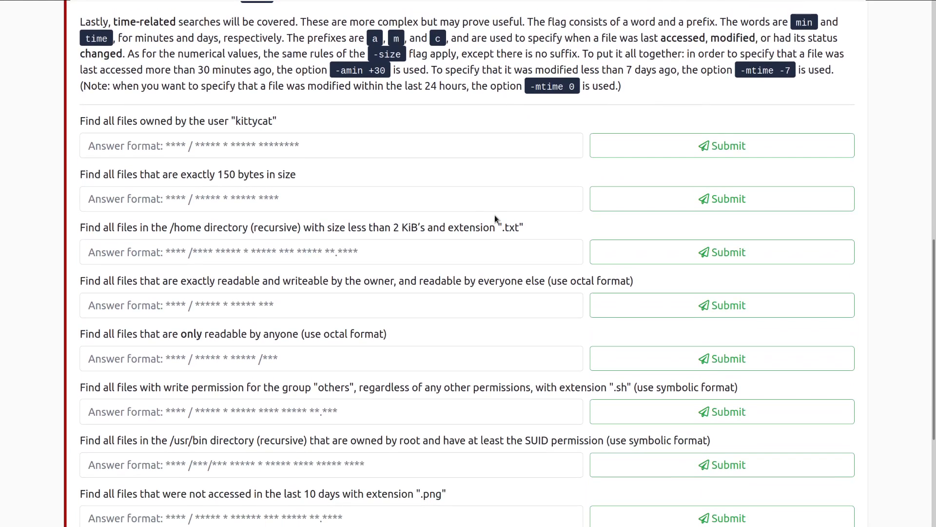
mouse_move(247, 163)
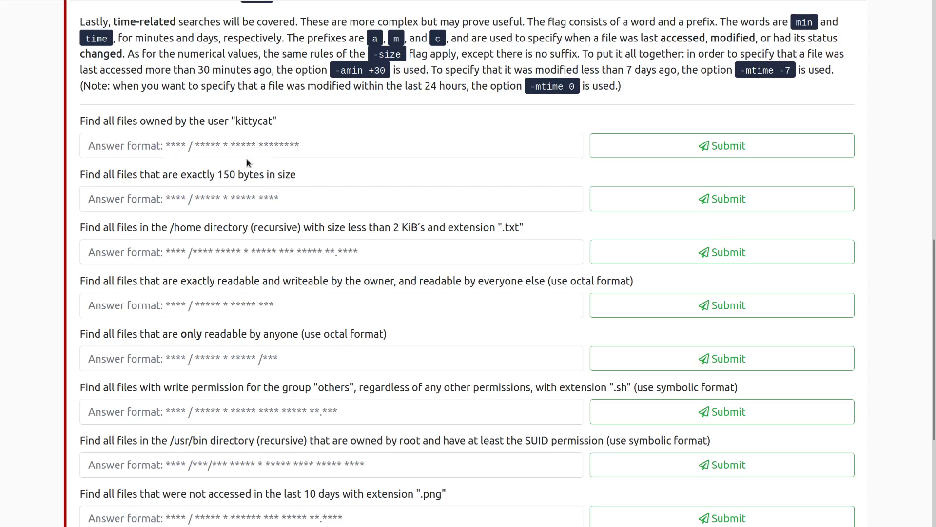
Step: Submit find / -type f -user kittycat for the kittycat-owned files question
text(find)
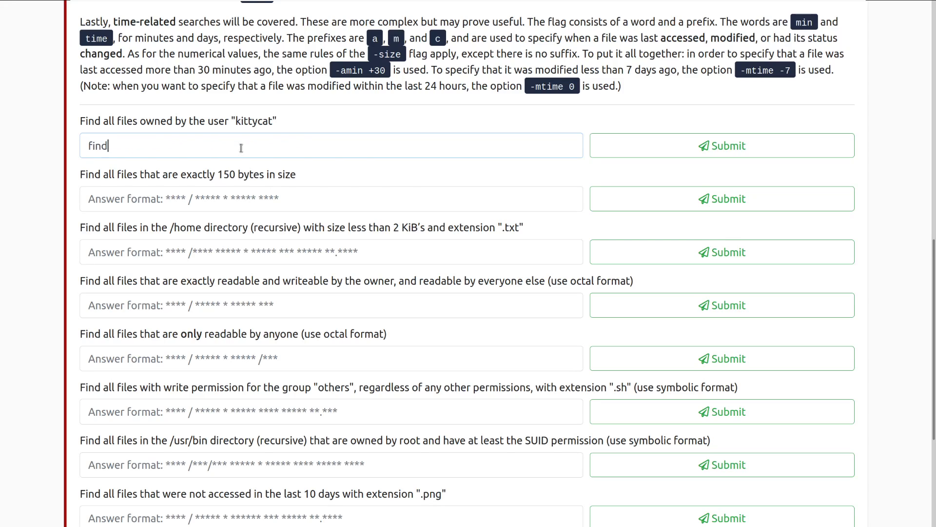
text(/ -type)
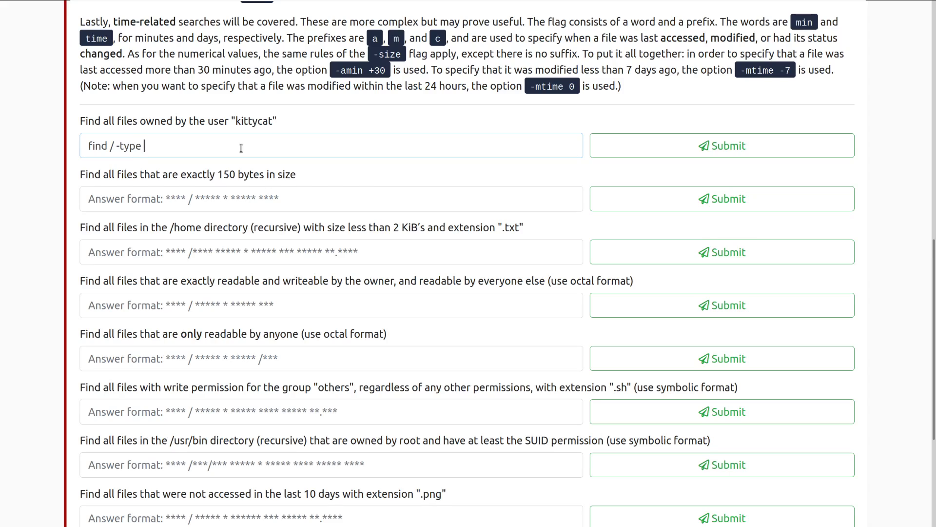
text(f)
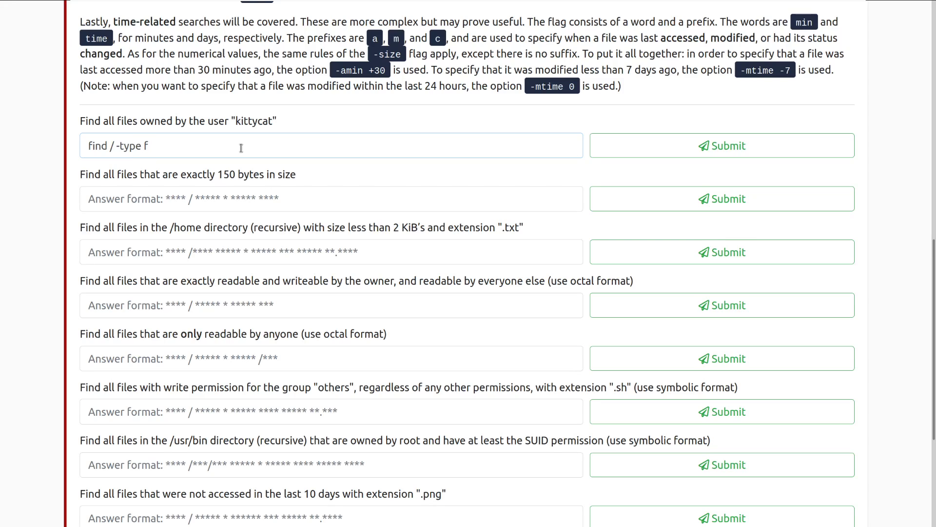
text(-user)
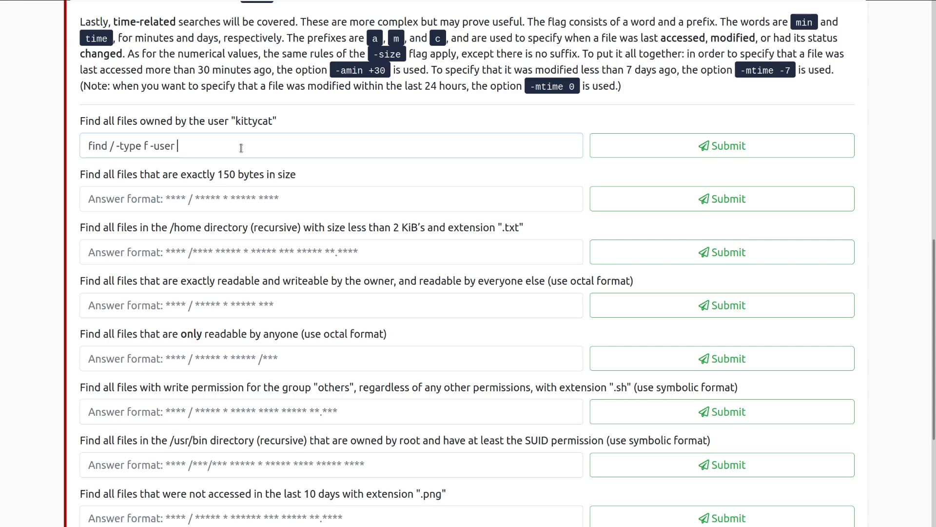
click(721, 146)
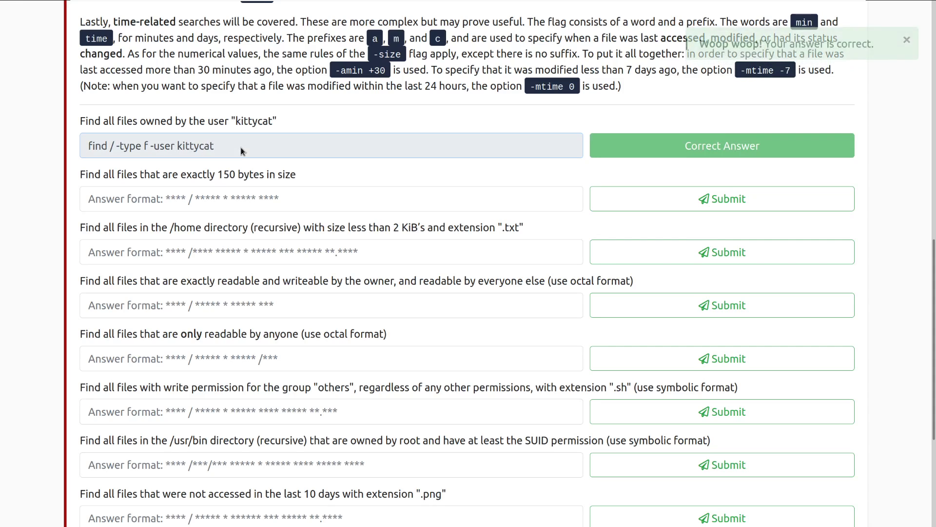
Step: Submit find / -type f -size 150c for the exactly-150-bytes question
scroll(down, 3)
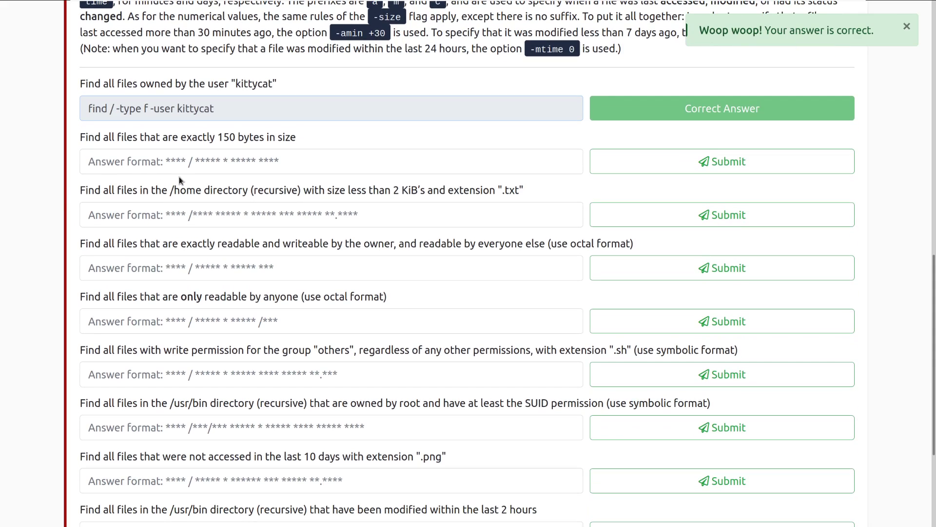
mouse_move(205, 139)
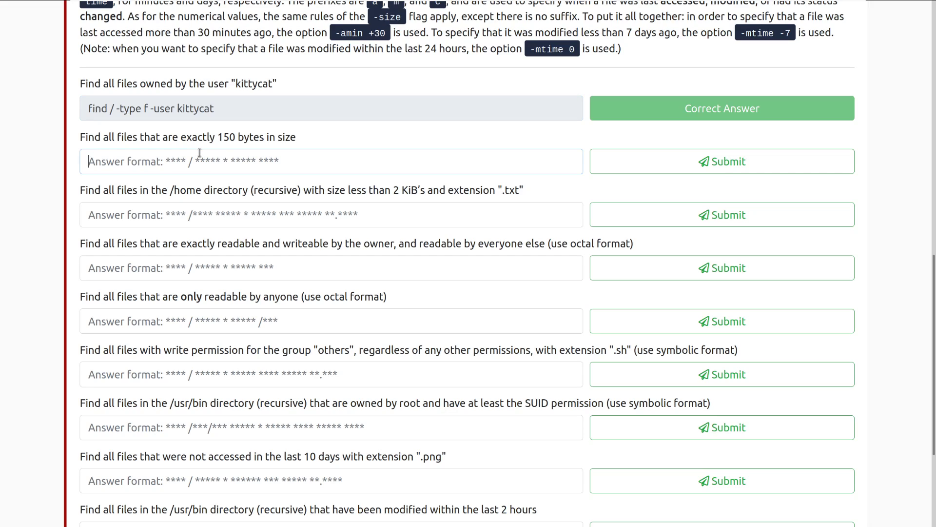
text(find / -ty)
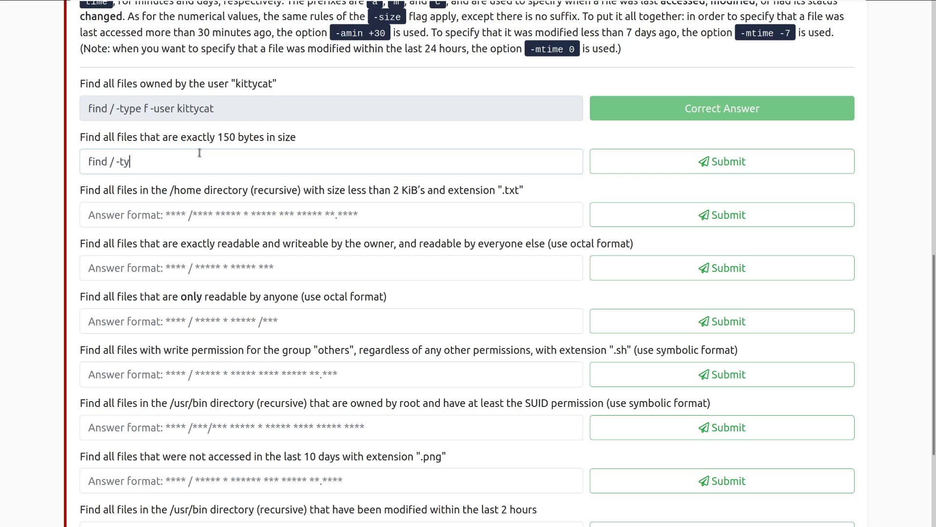
text(pe f)
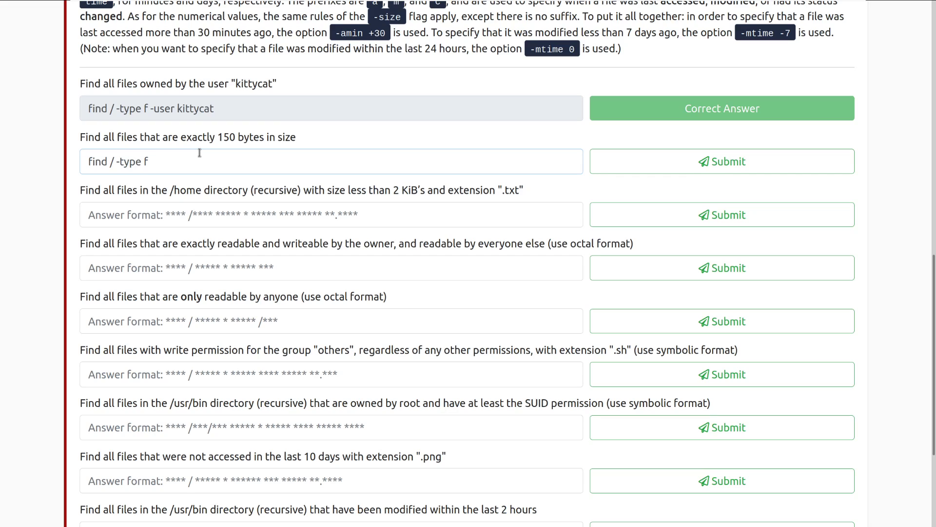
text(-siz)
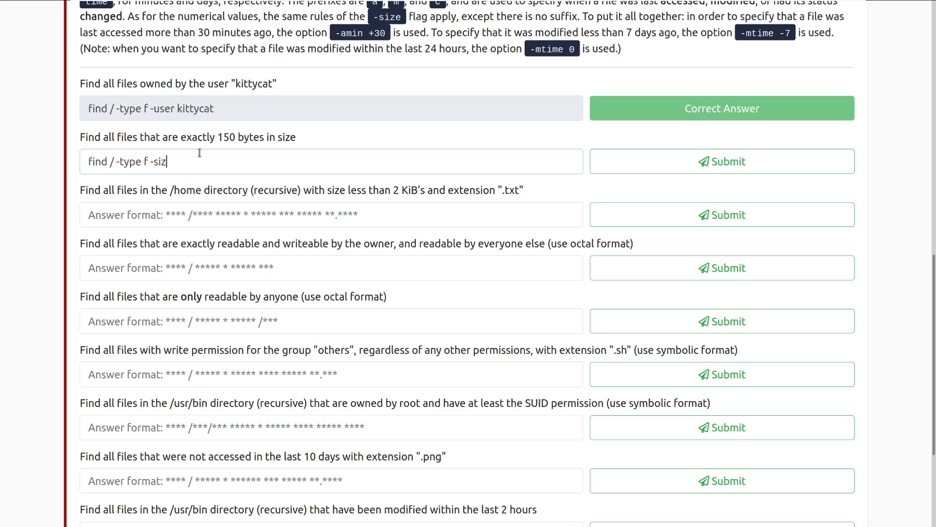
text(e 150c)
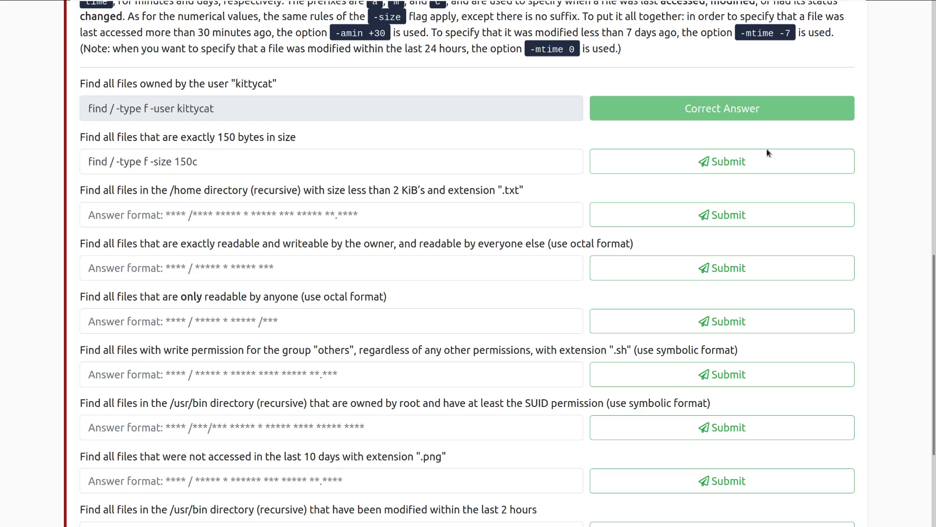
click(721, 161)
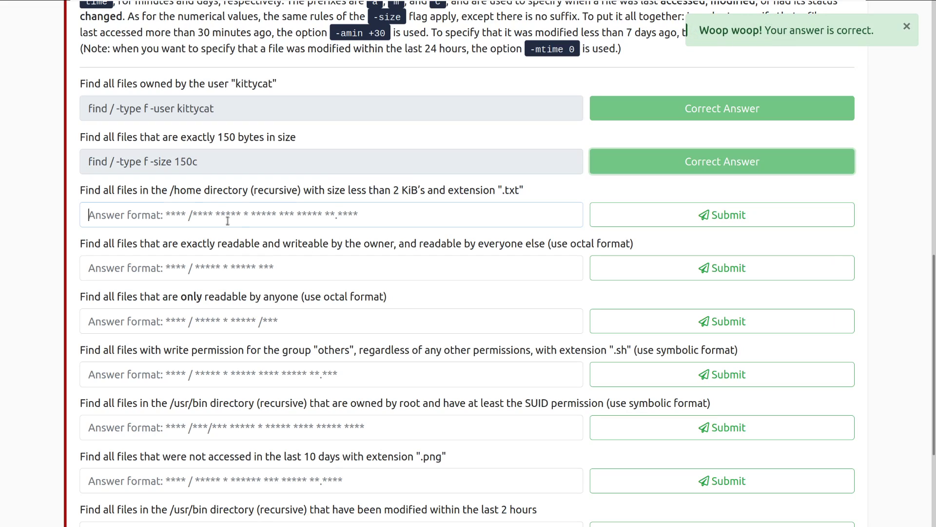
mouse_move(403, 341)
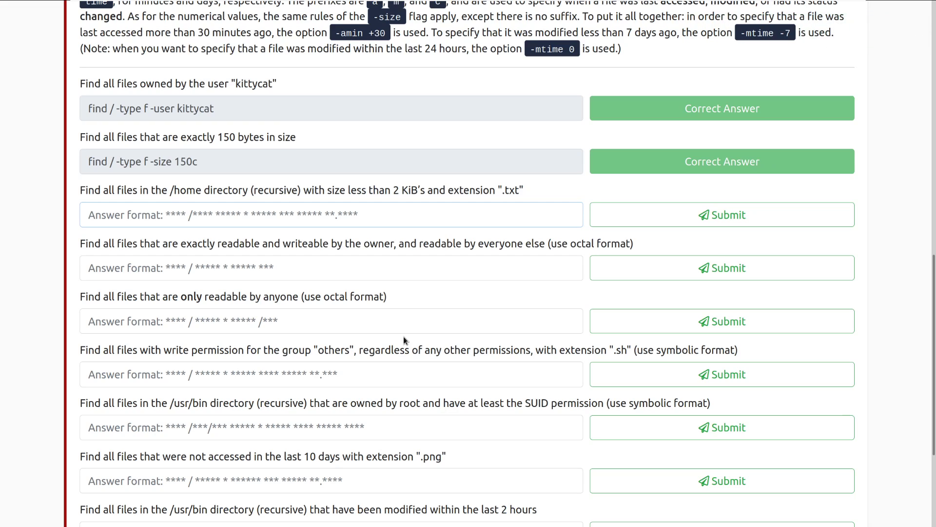
Step: Submit find /home -type f -size -2k -name "*.txt*" for the small .txt files question
click(331, 214)
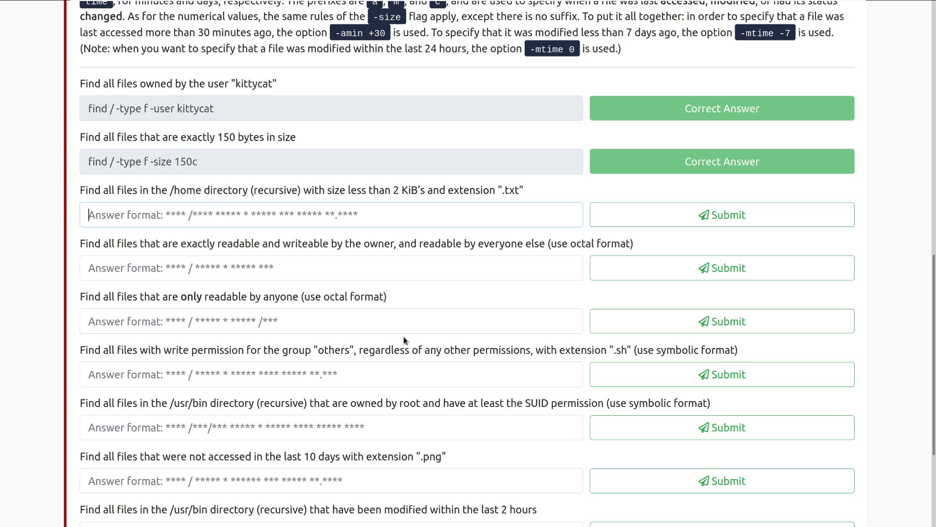
text(find /home -)
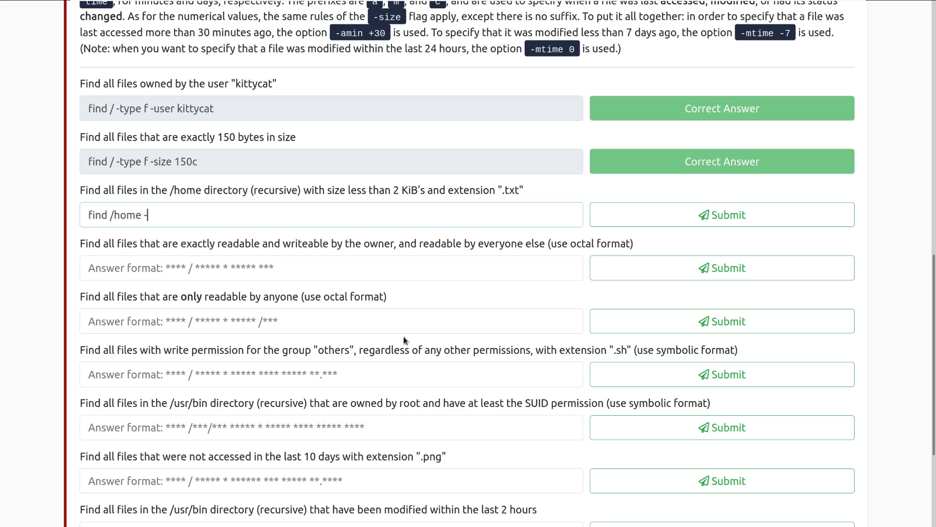
text(type f)
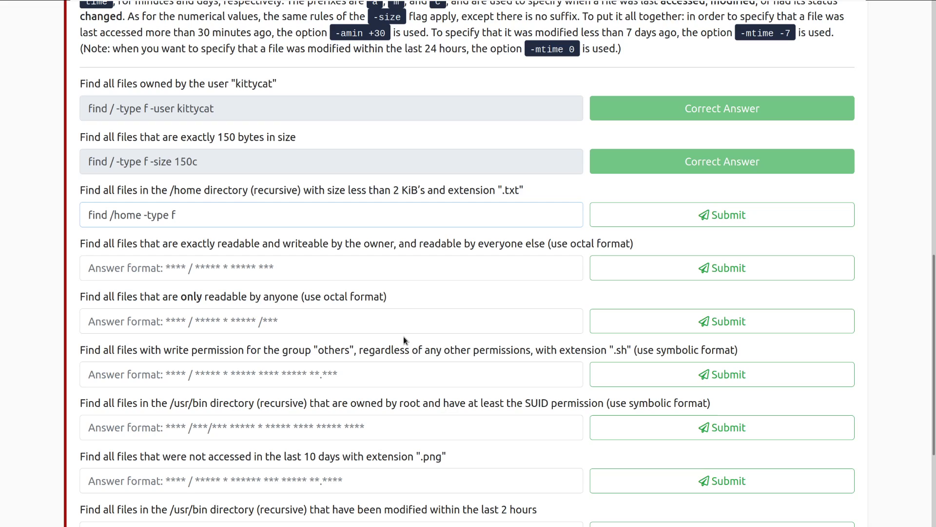
text(-size -)
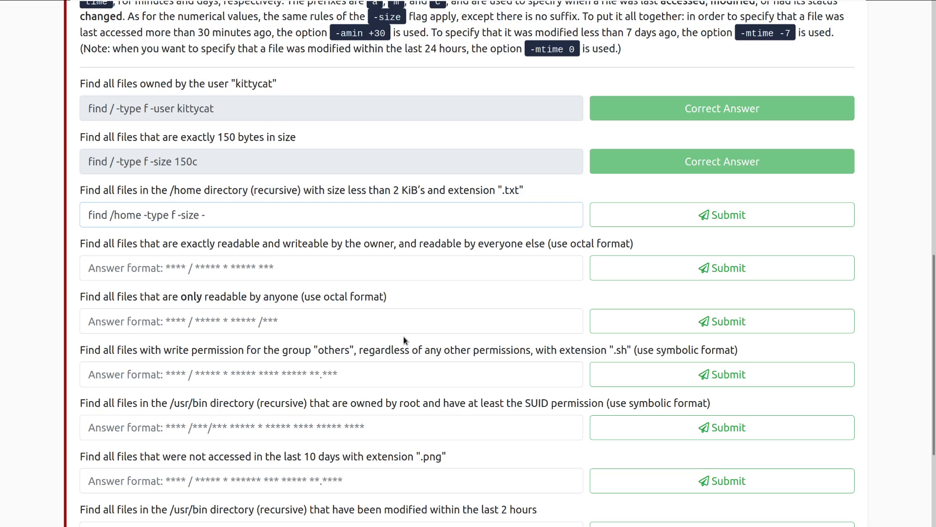
text(2k)
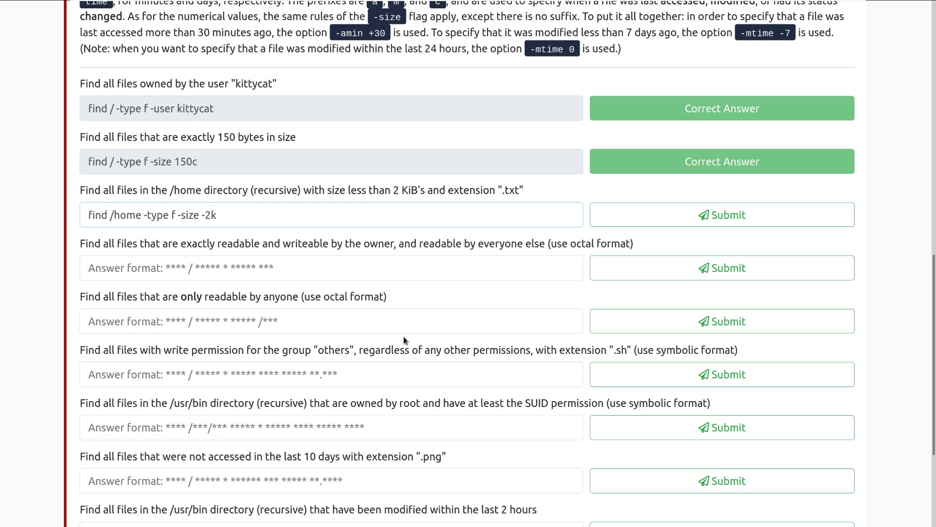
text(-)
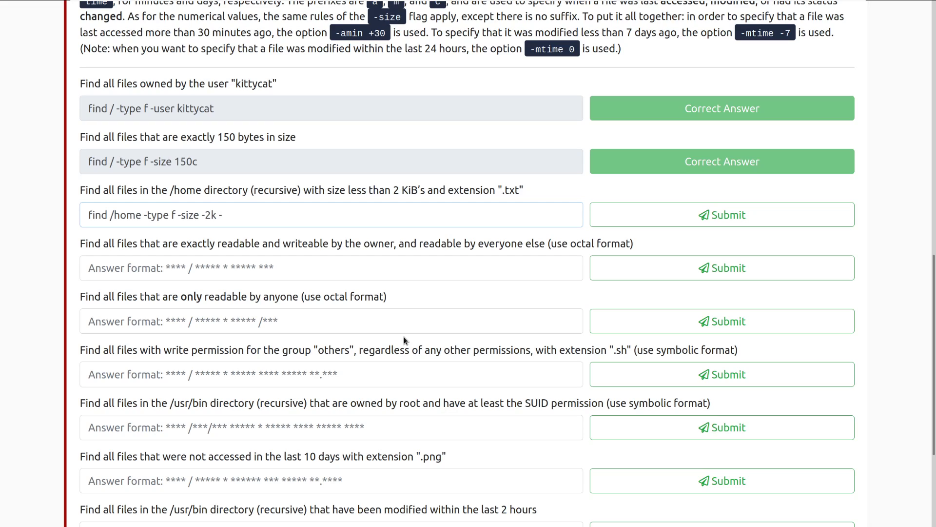
text(-name ")
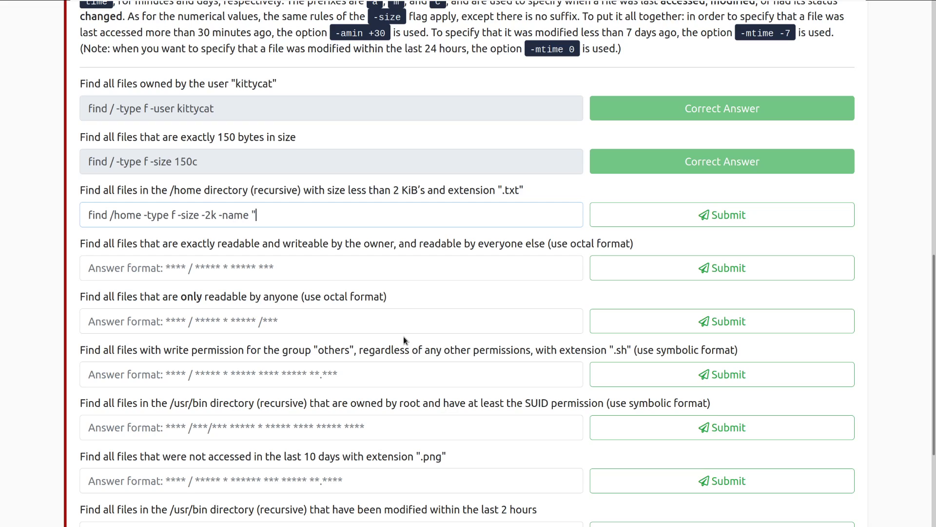
text(*.txt)
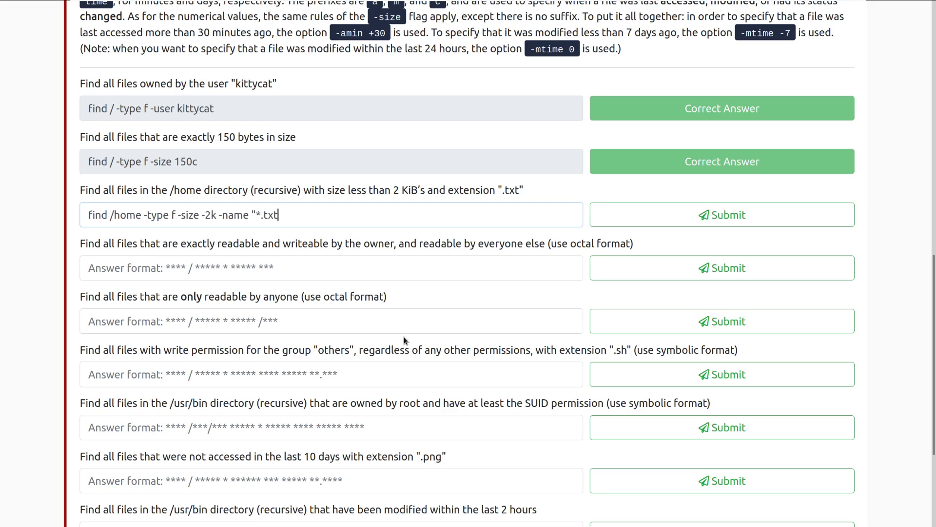
text(*")
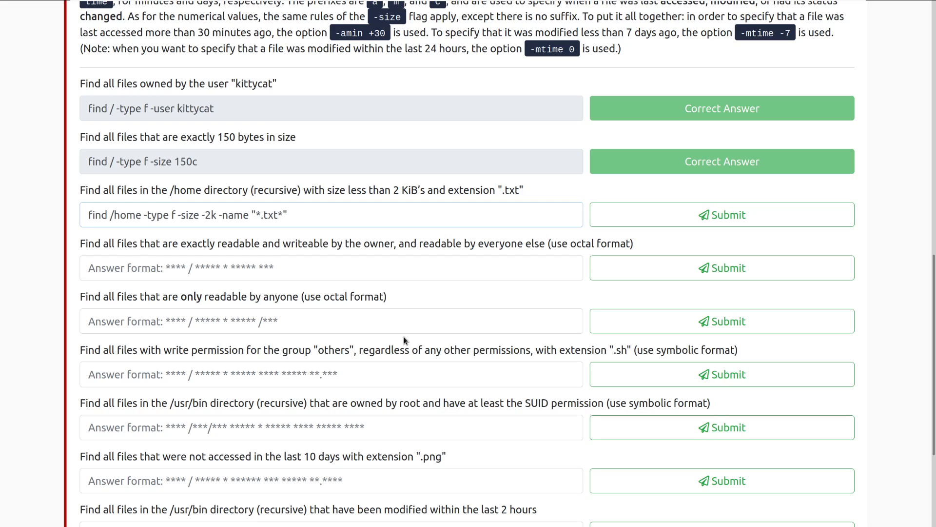
click(721, 215)
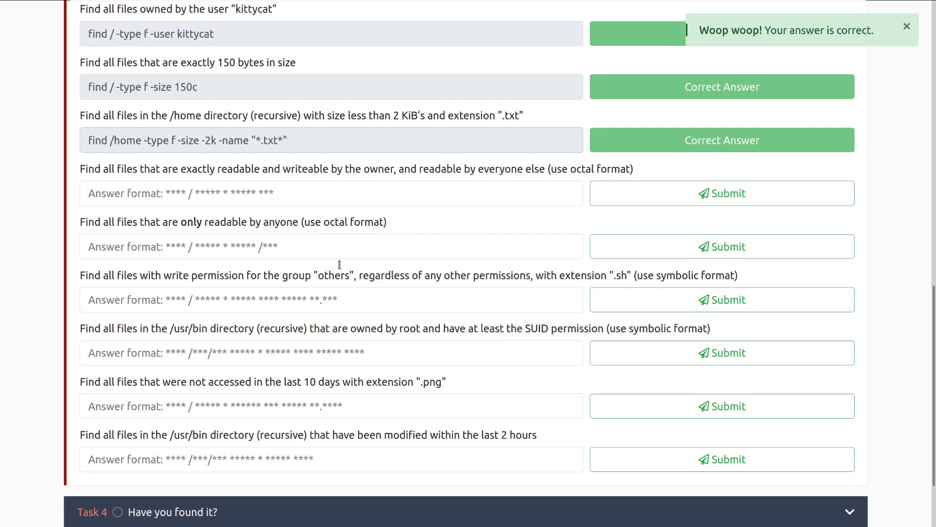
mouse_move(621, 279)
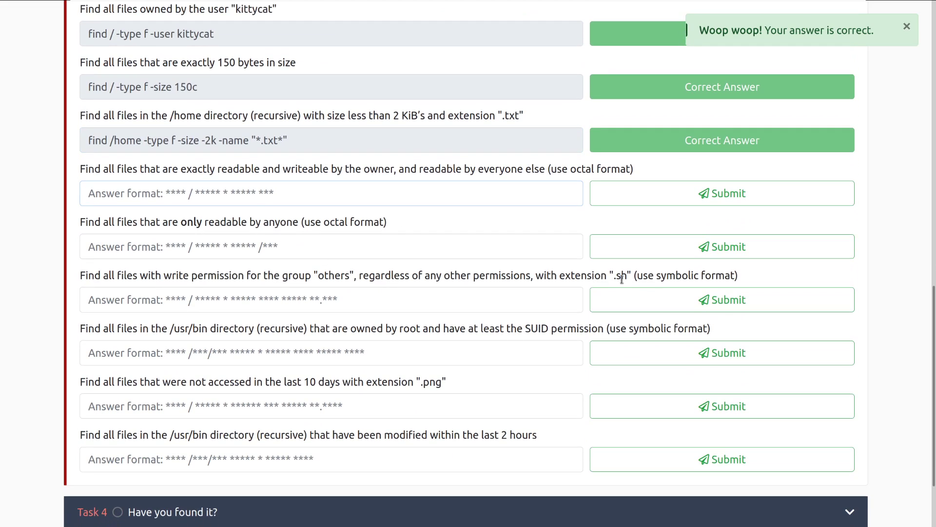
Step: Submit find / -type f -perm 644 for the owner read-write, others read-only question
click(331, 193)
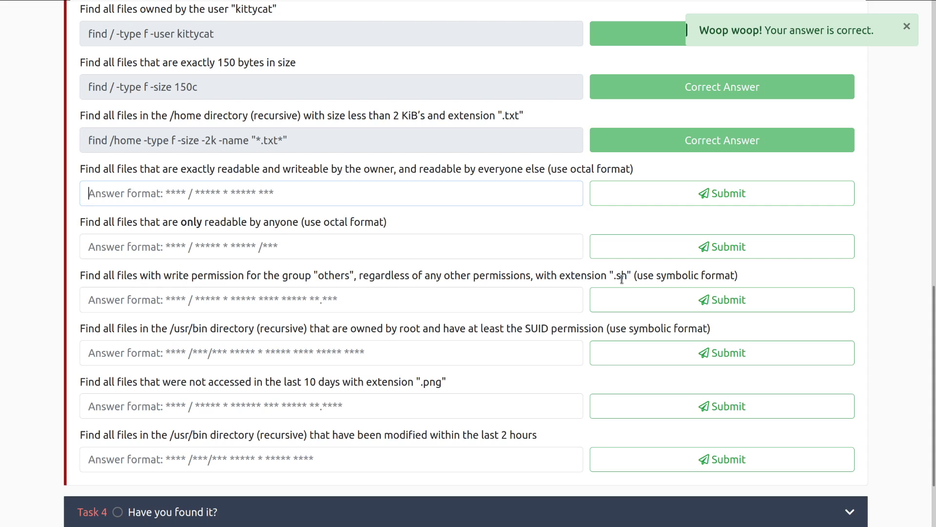
click(906, 27)
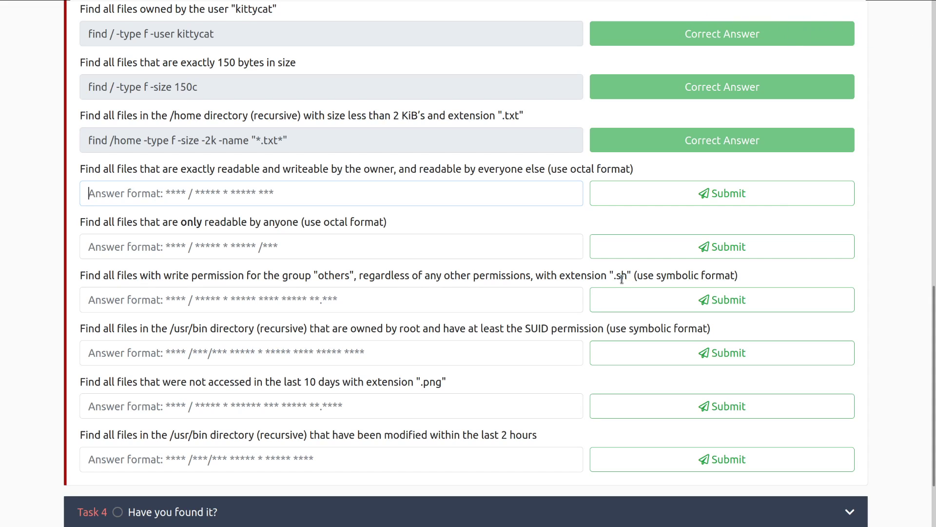
text(find)
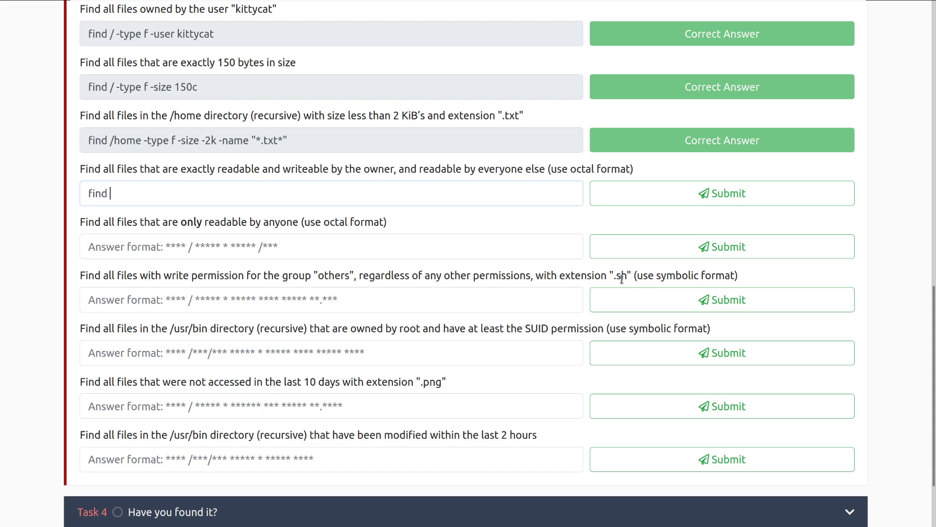
text(/)
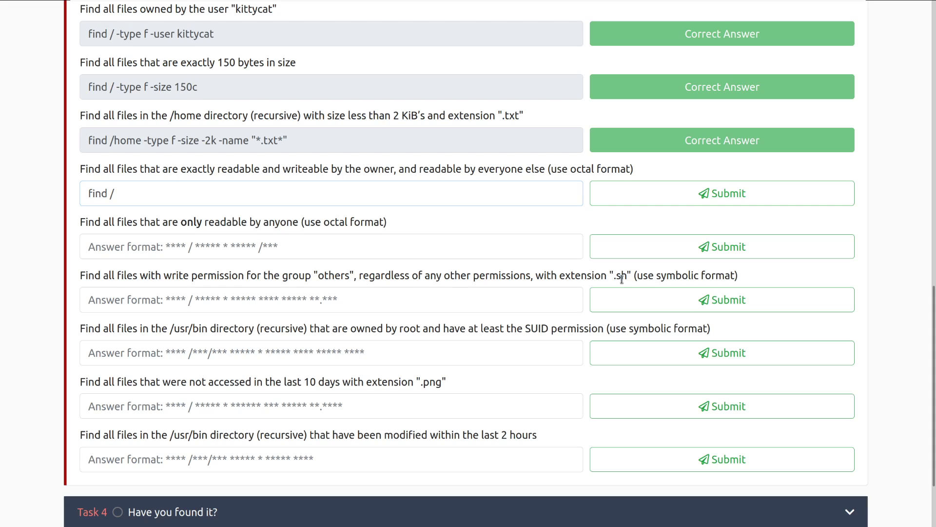
text(-typ)
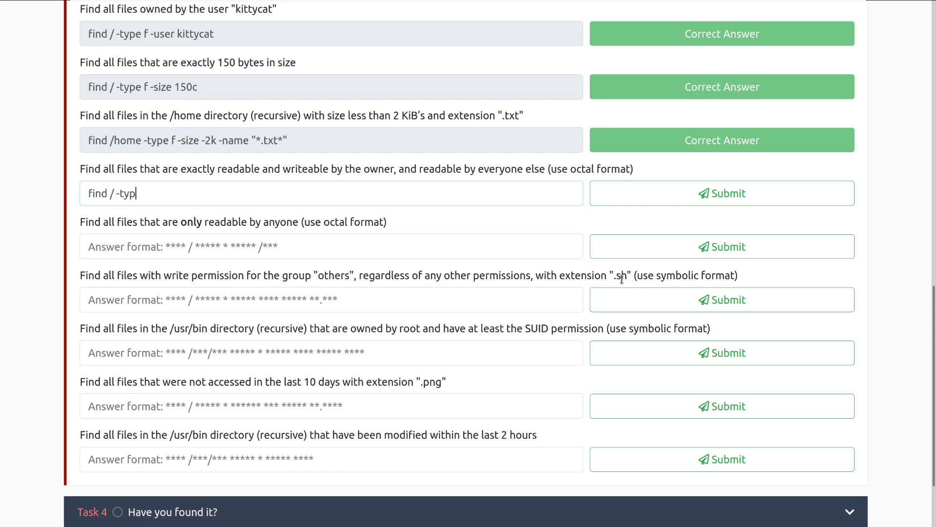
text(e f -p)
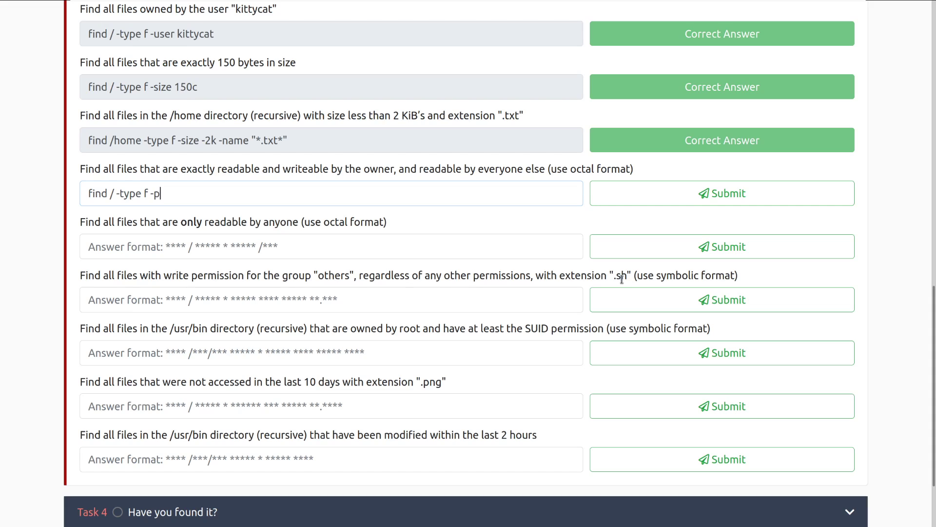
text(erm)
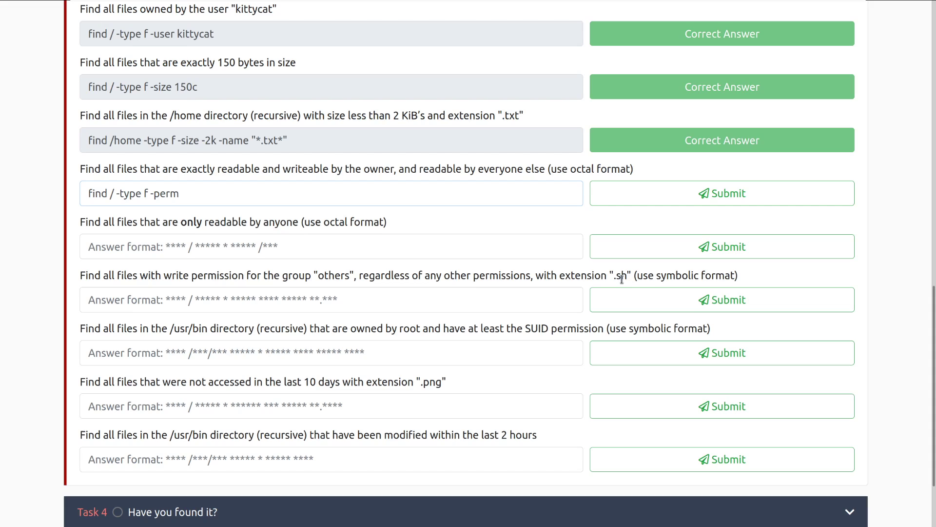
text(6)
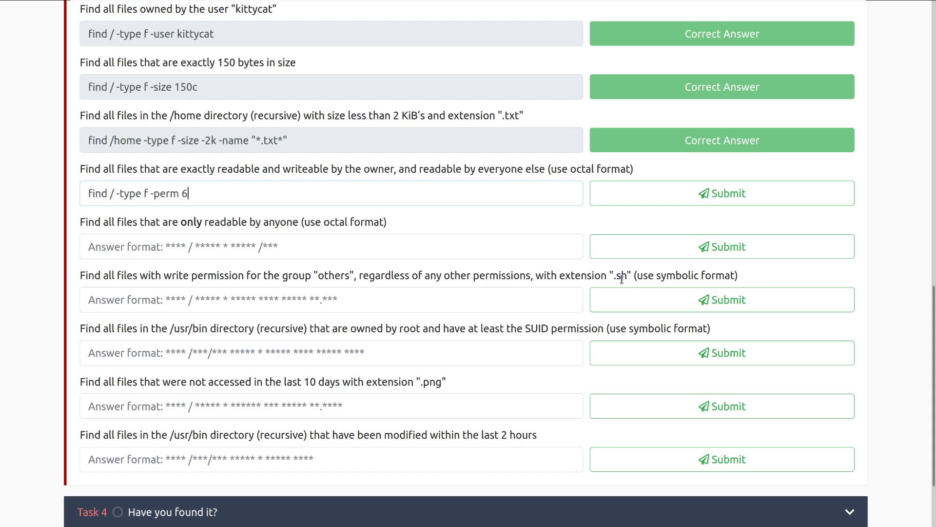
text(44)
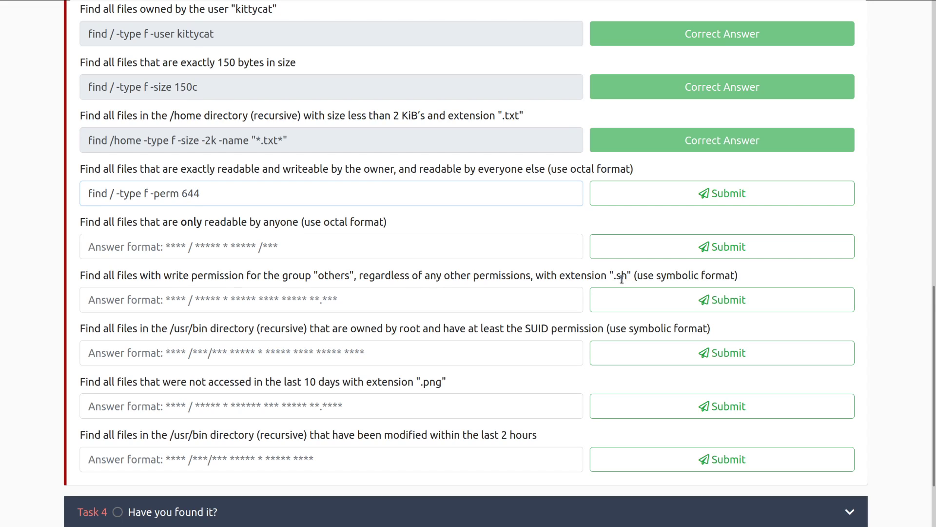
click(721, 193)
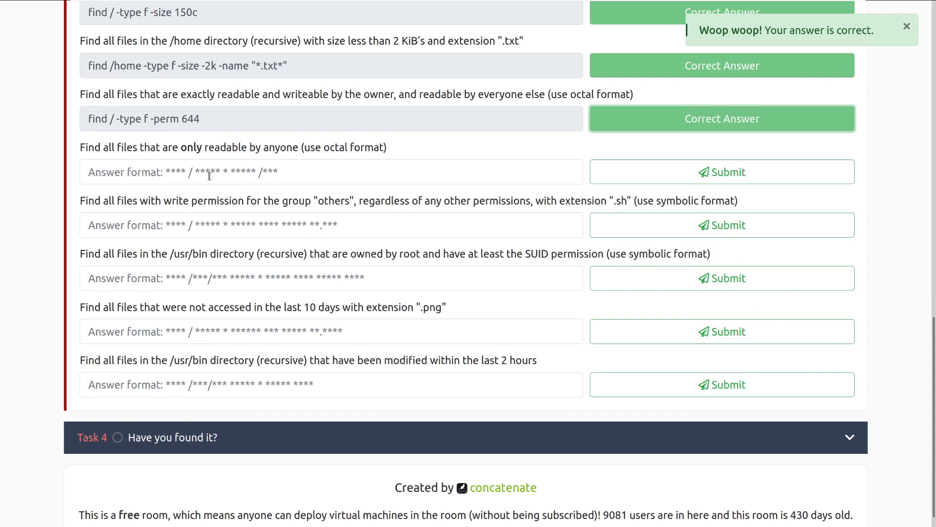
mouse_move(400, 190)
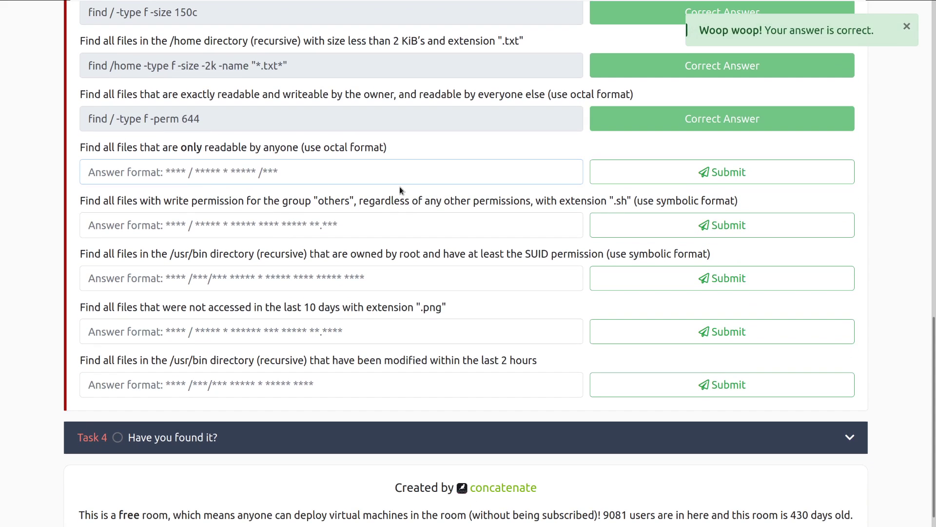
Step: Submit find / -type f -perm /444 for the readable-by-anyone question
text(fin)
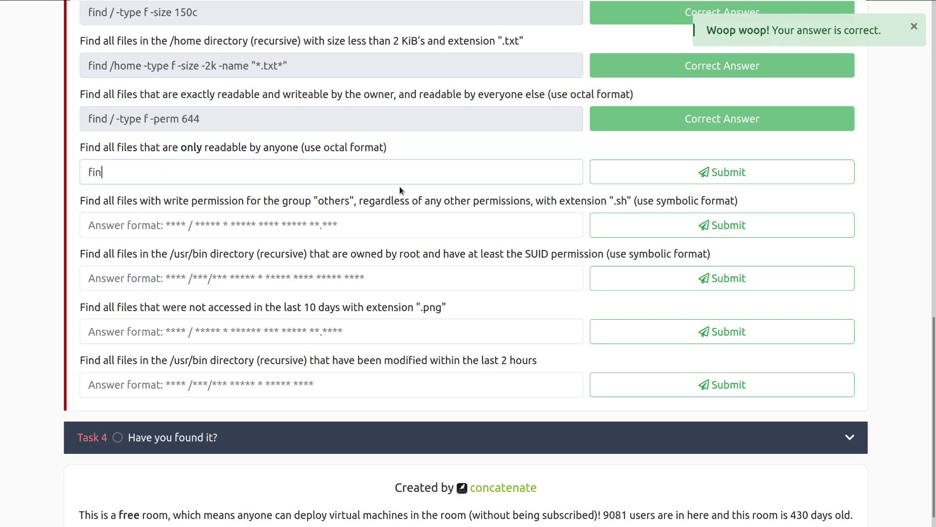
text(d /)
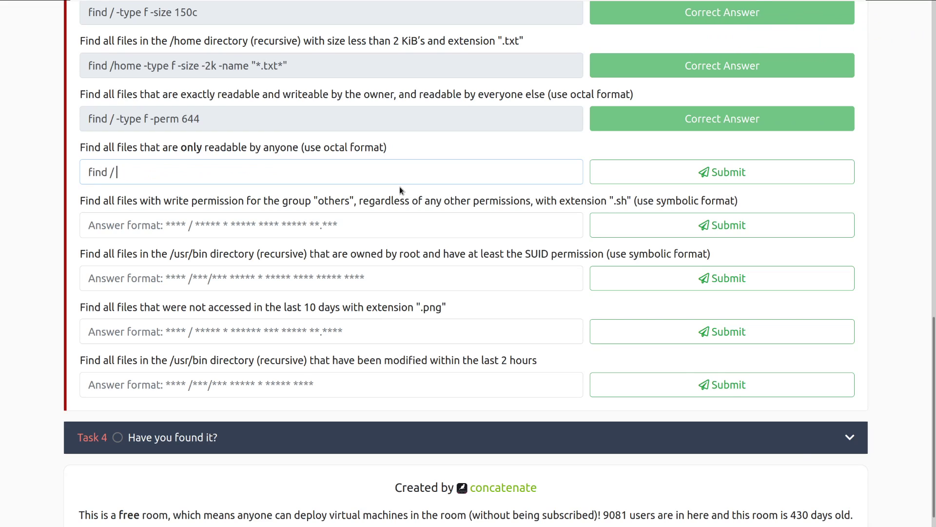
text(-type)
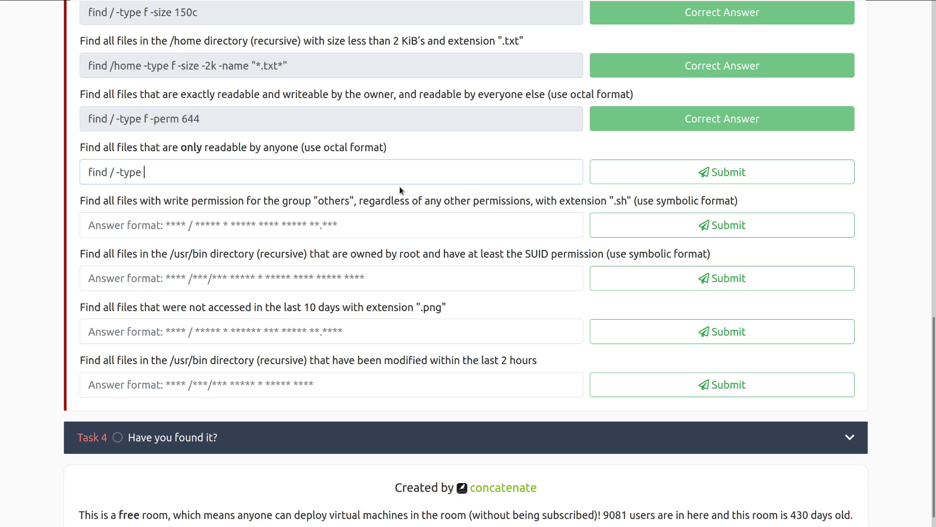
text(f)
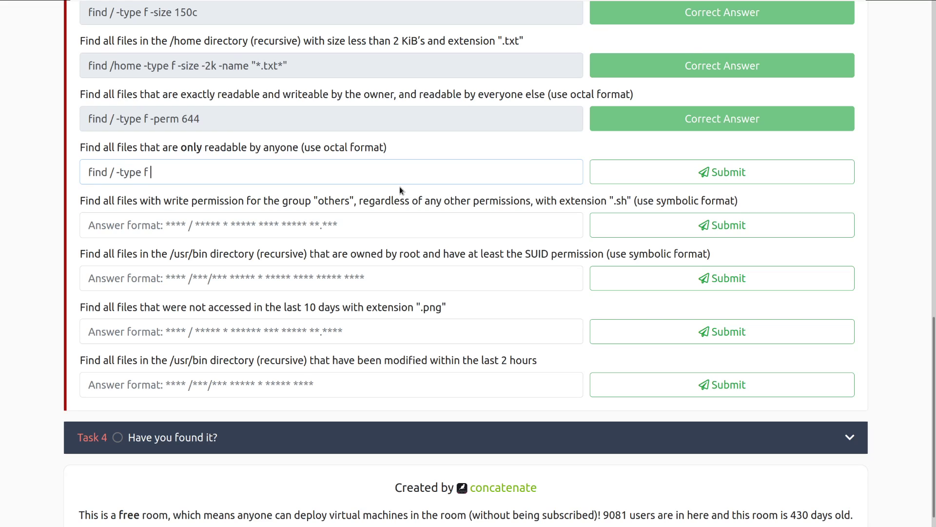
text(-perm)
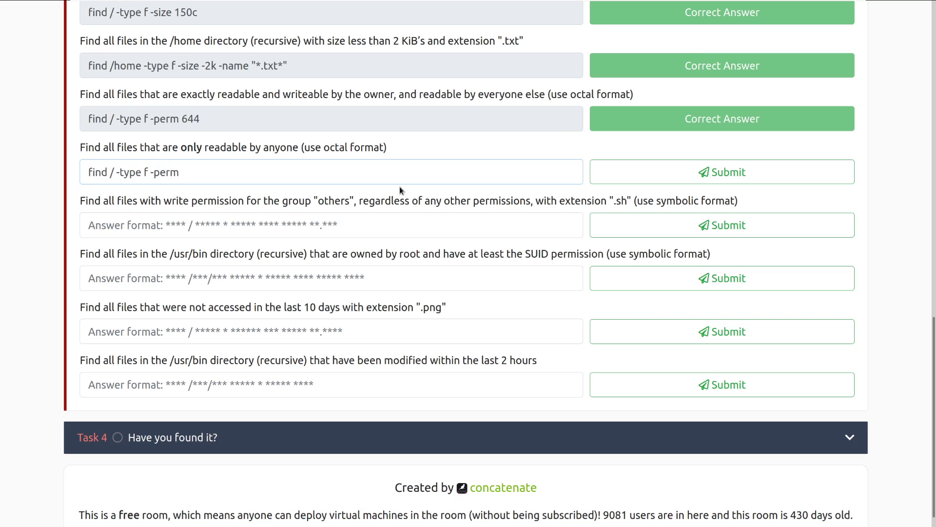
text(/)
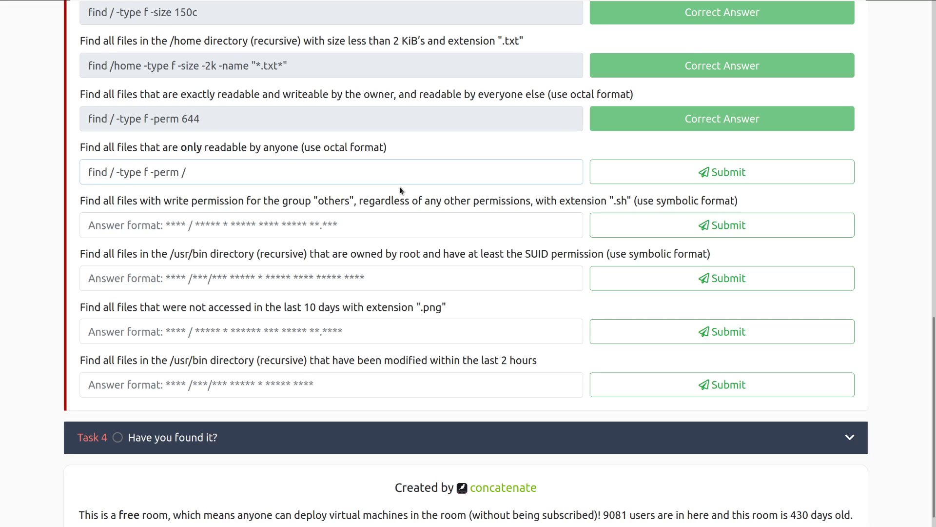
text(444)
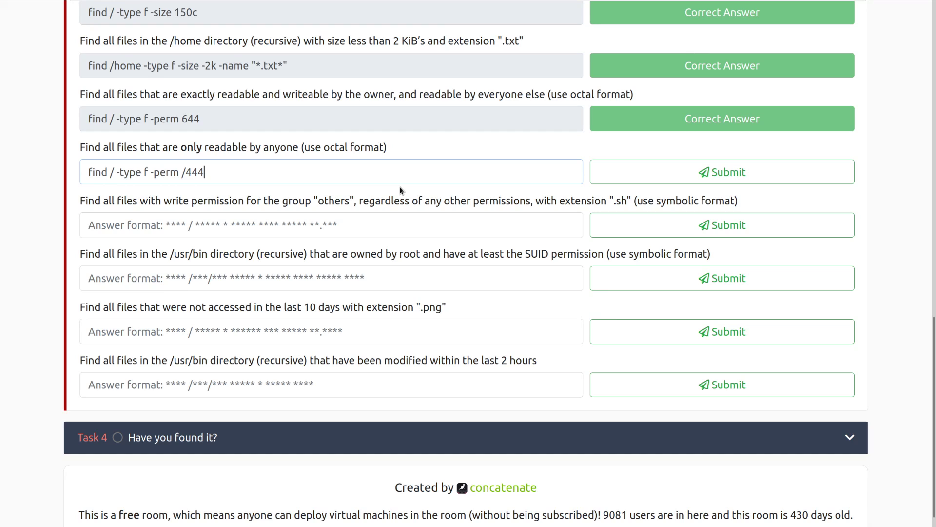
click(722, 172)
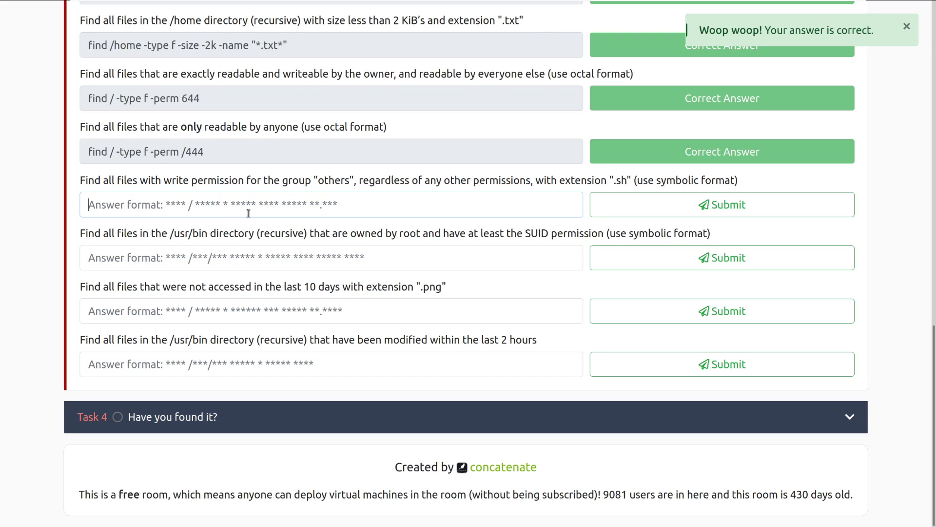
Step: Submit find / -type f -perm o=w -name "*.sh" for the others-writable .sh question
click(907, 26)
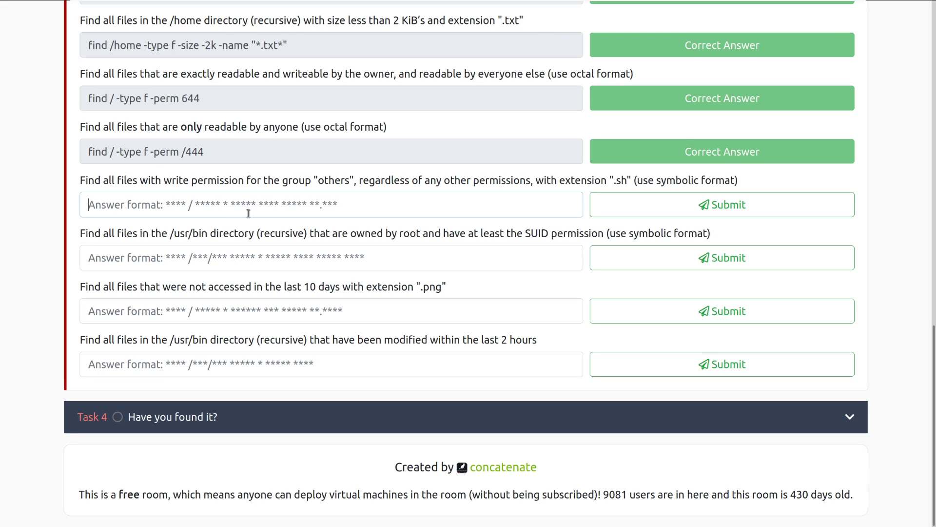
text(find)
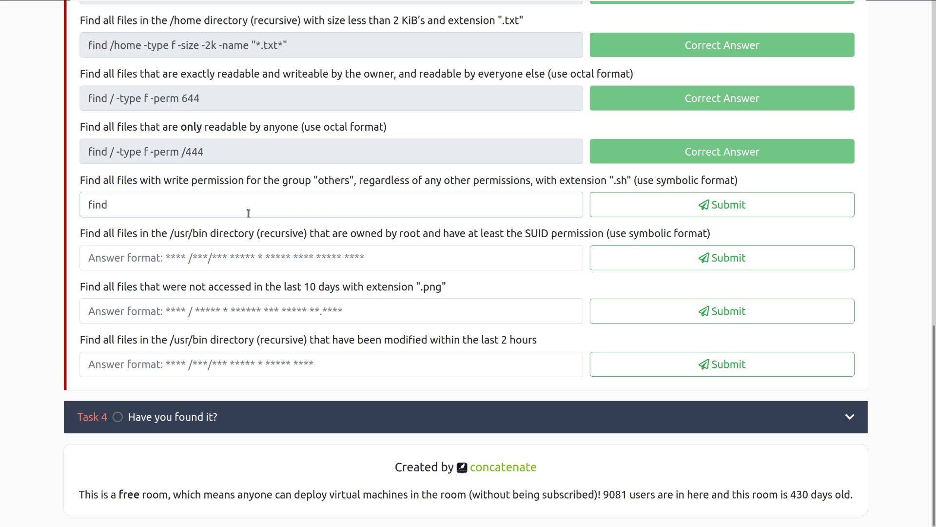
text(/)
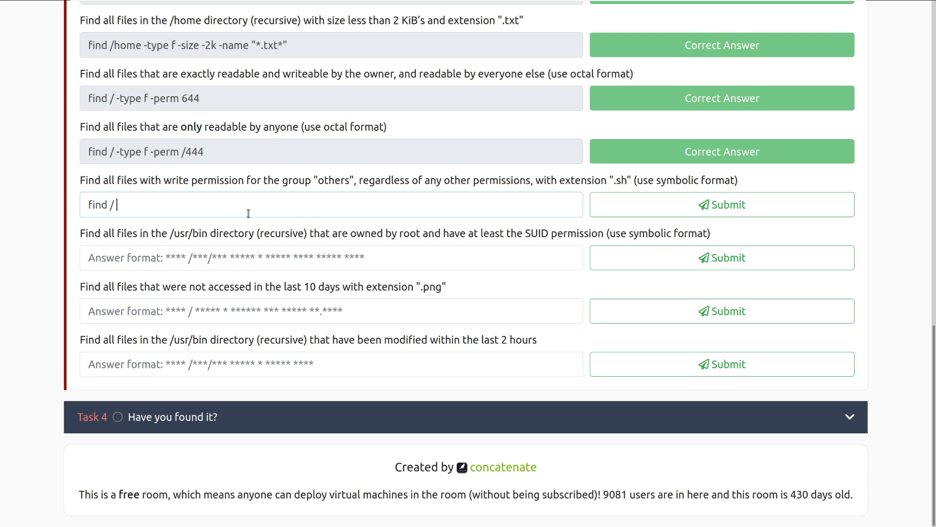
text(-ty)
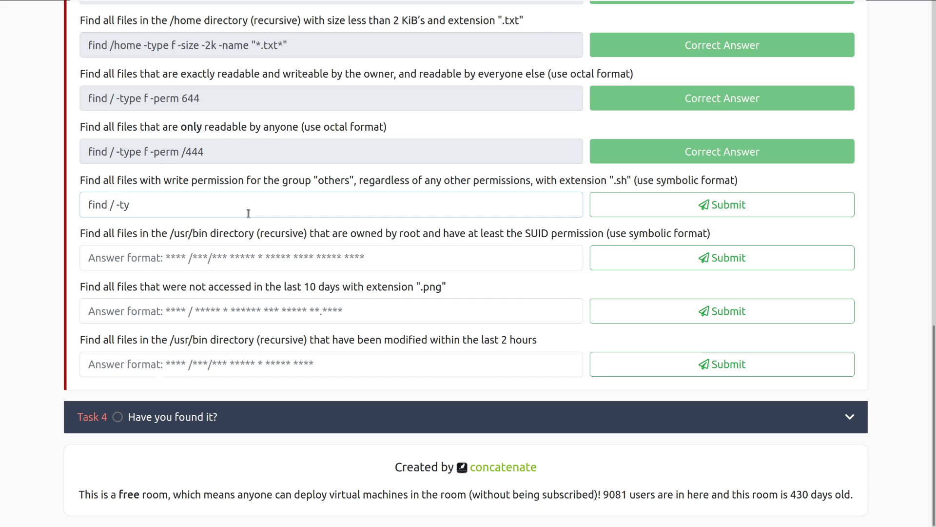
text(pe f)
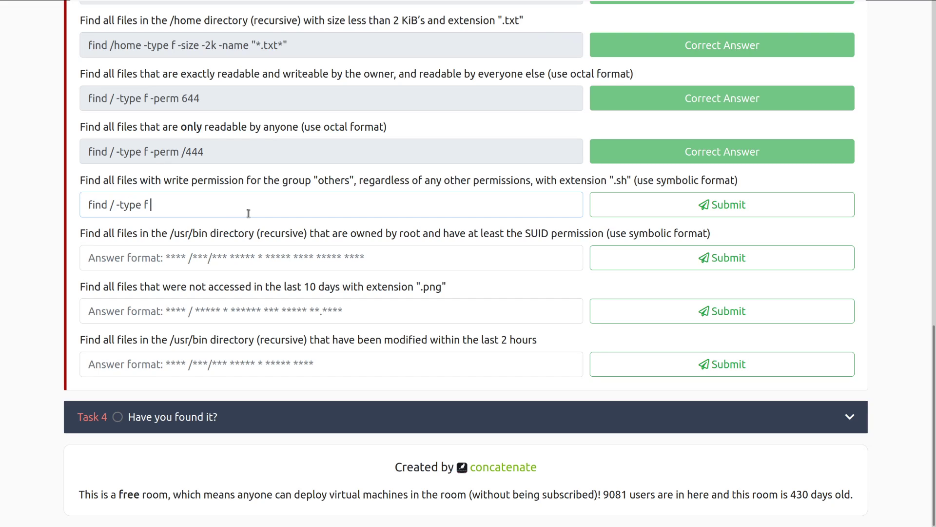
text(-pe)
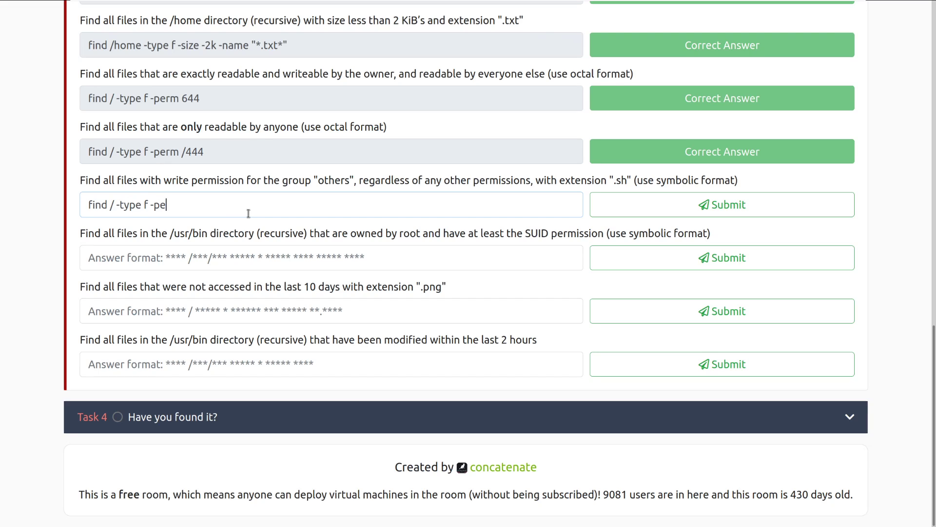
text(rm)
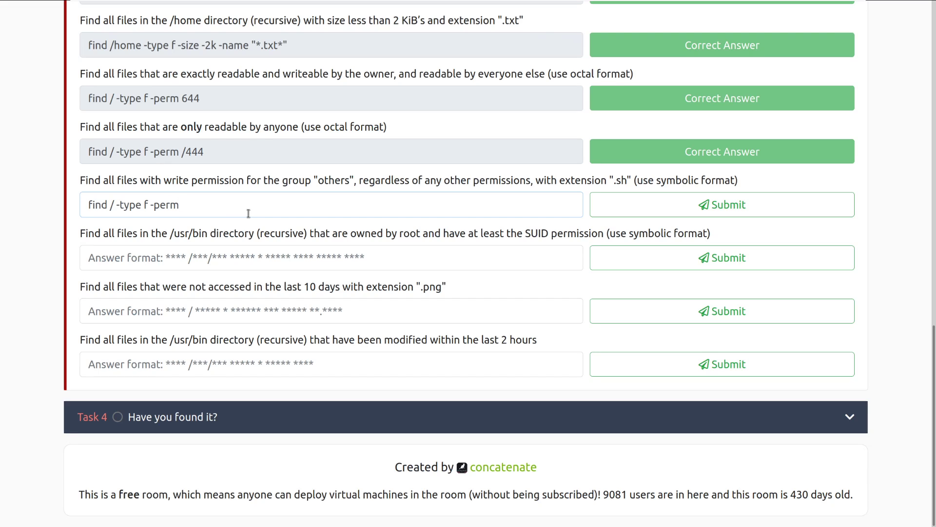
text(o)
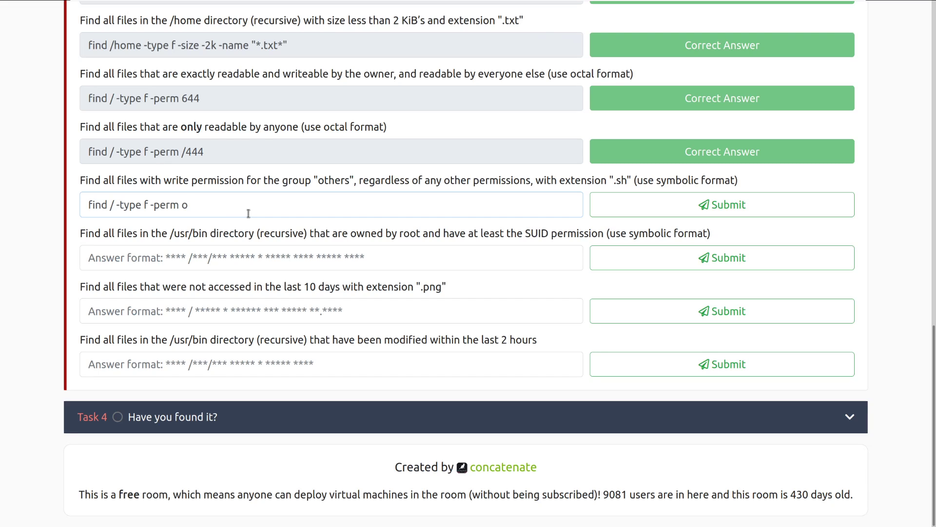
text(=)
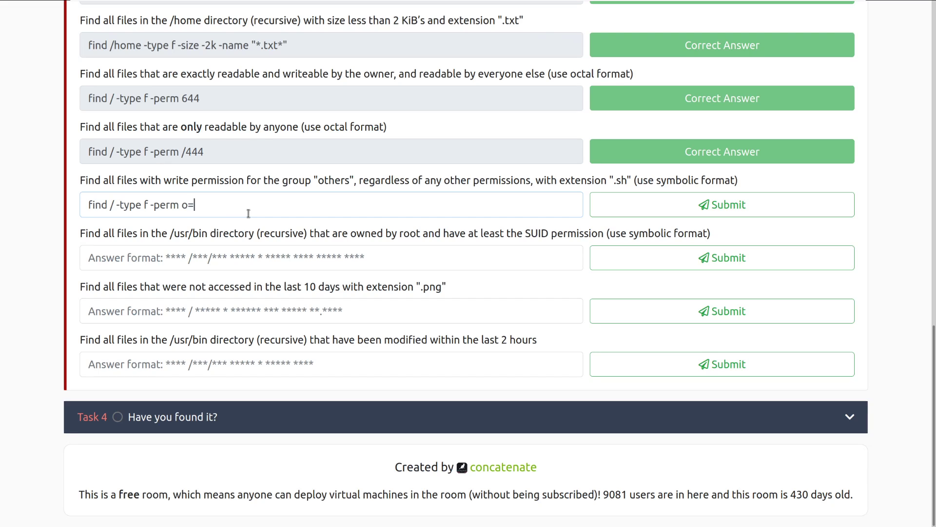
text(w)
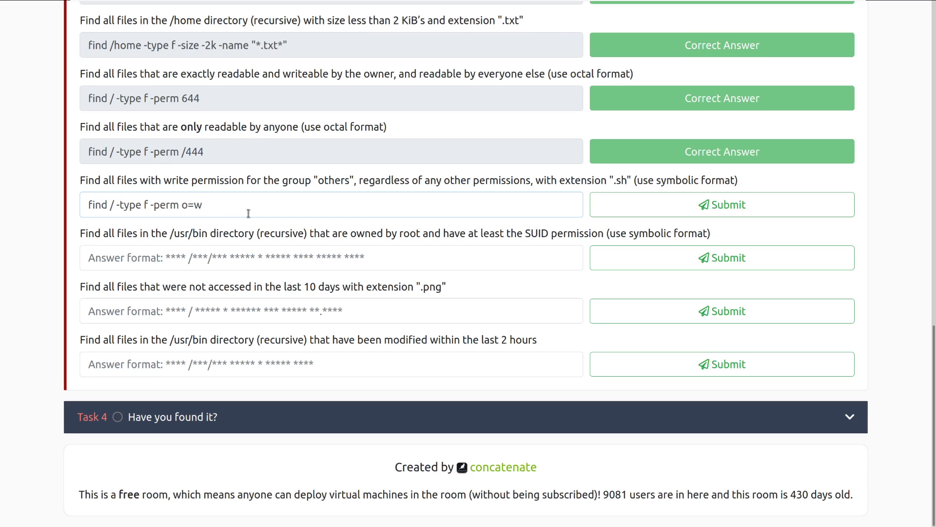
text(-name)
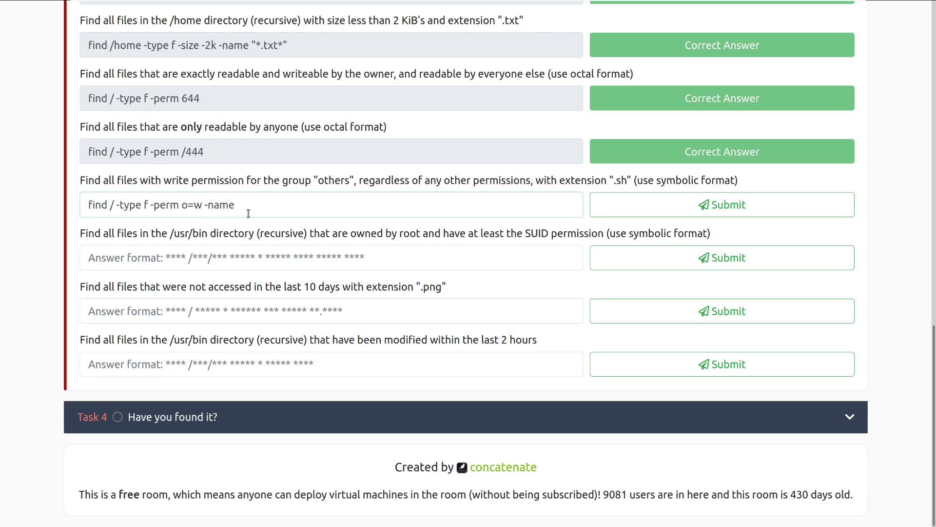
text(")
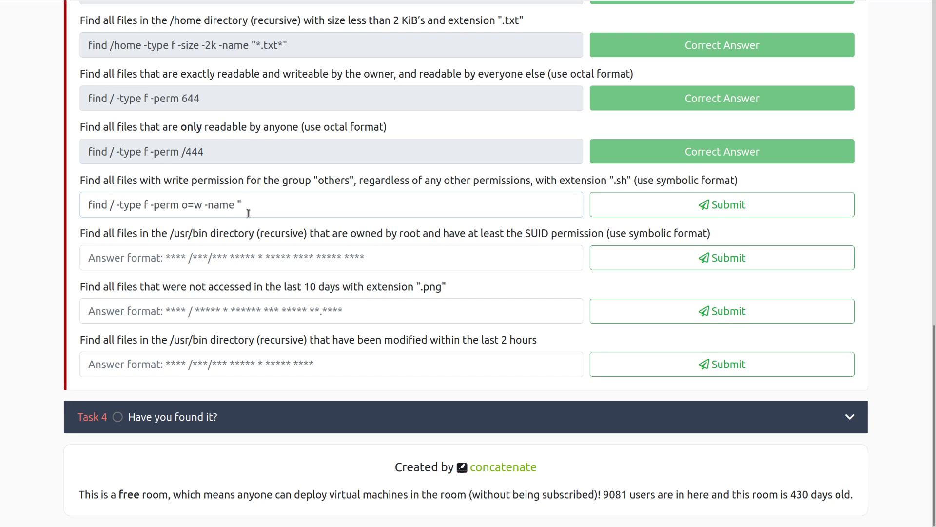
text(*.sh")
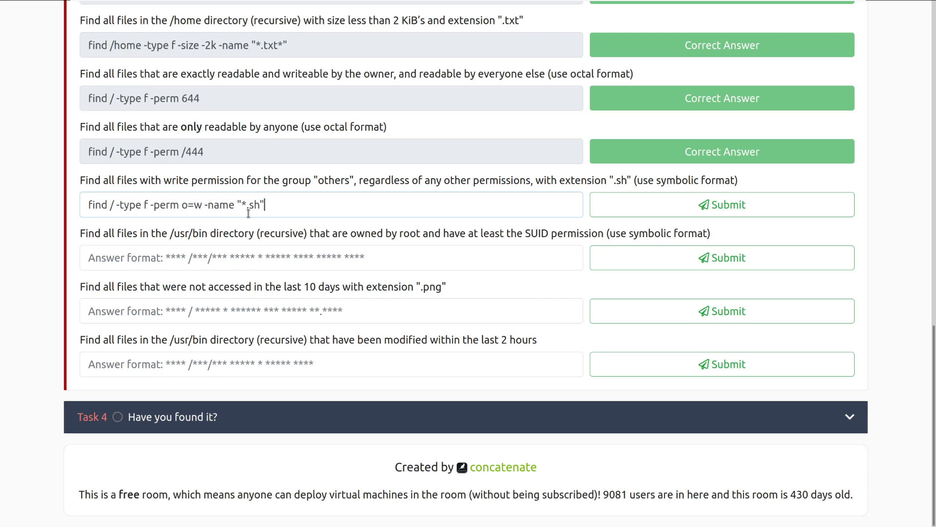
click(721, 204)
text(find)
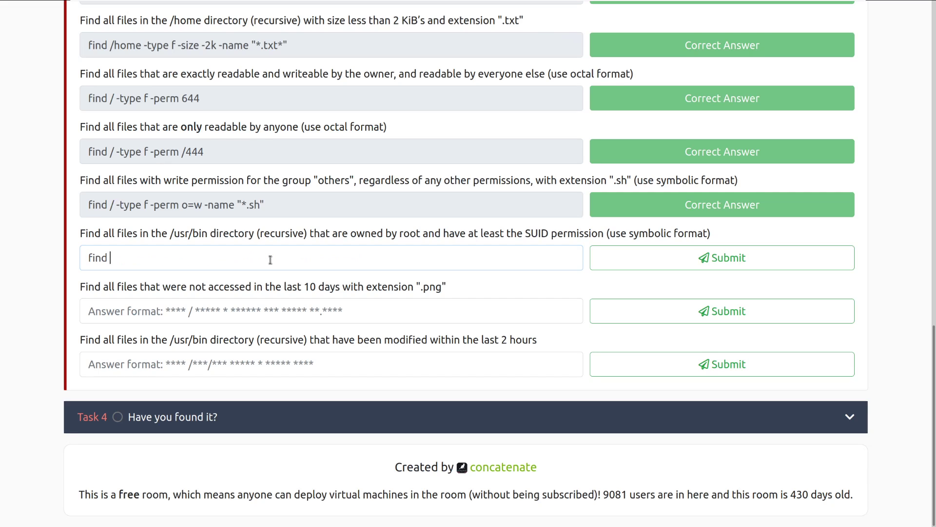
Step: Answer the SUID question with 'find /usr/bin -type f -user root -perm -u=s'
text(/)
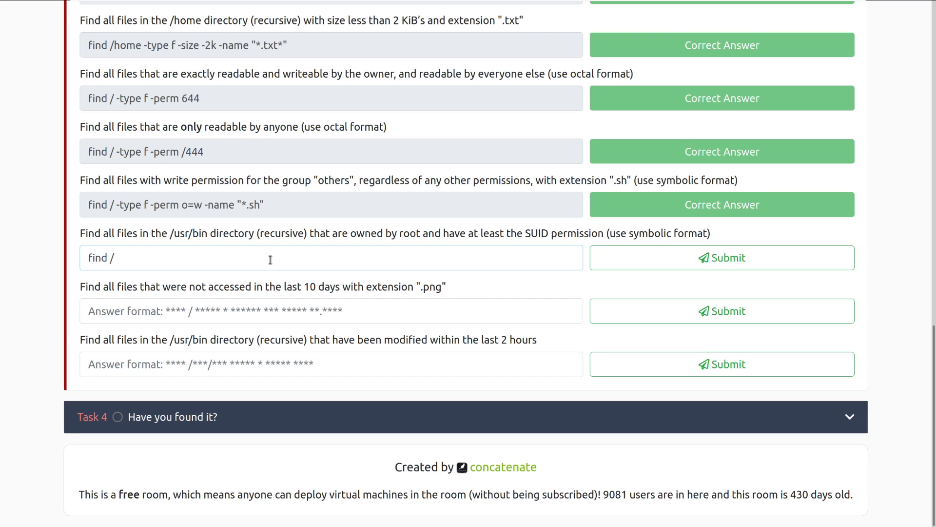
text(usr/)
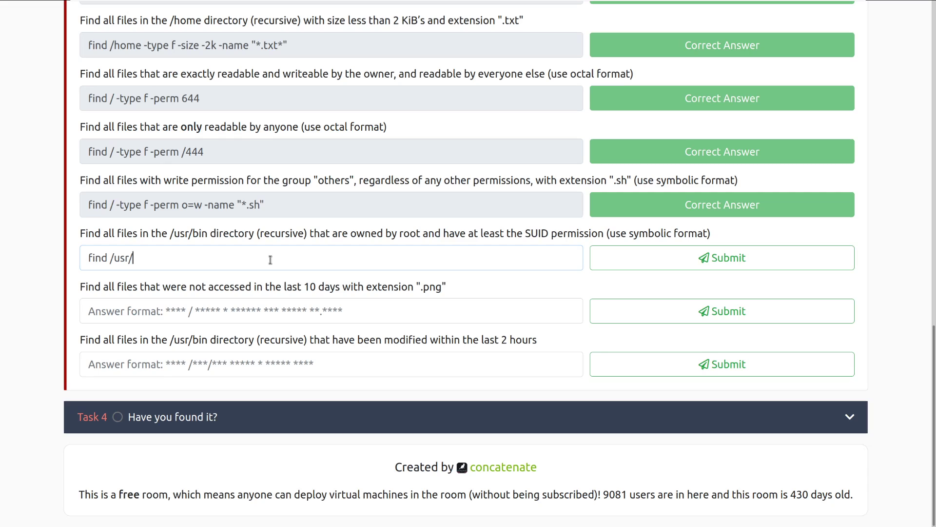
text(bin -type)
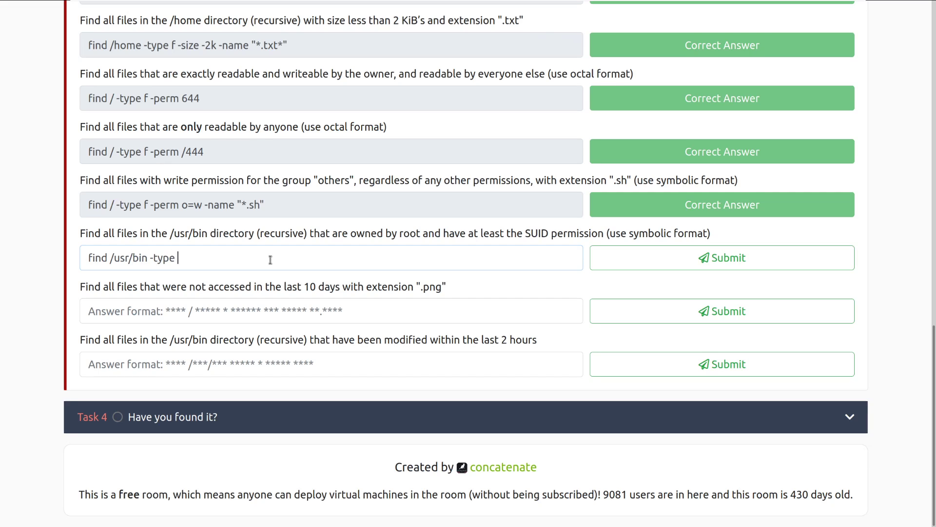
text(f)
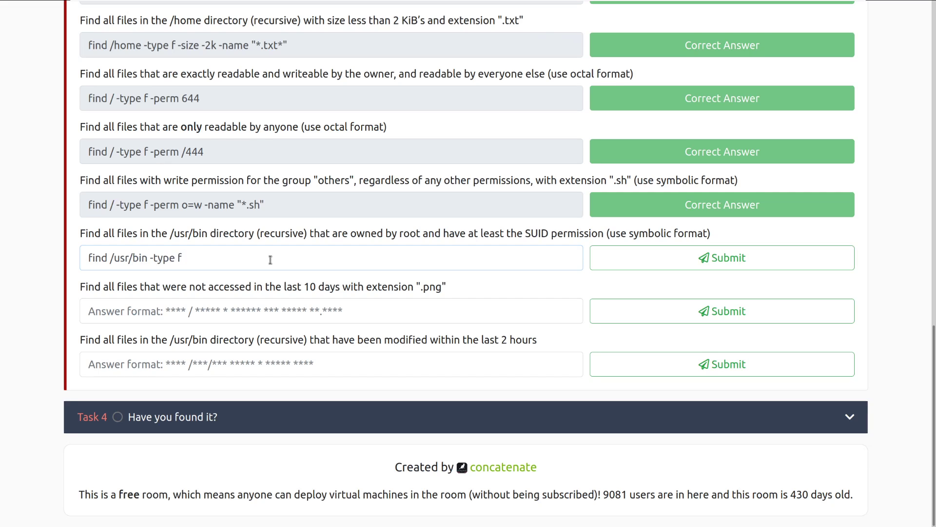
text(-)
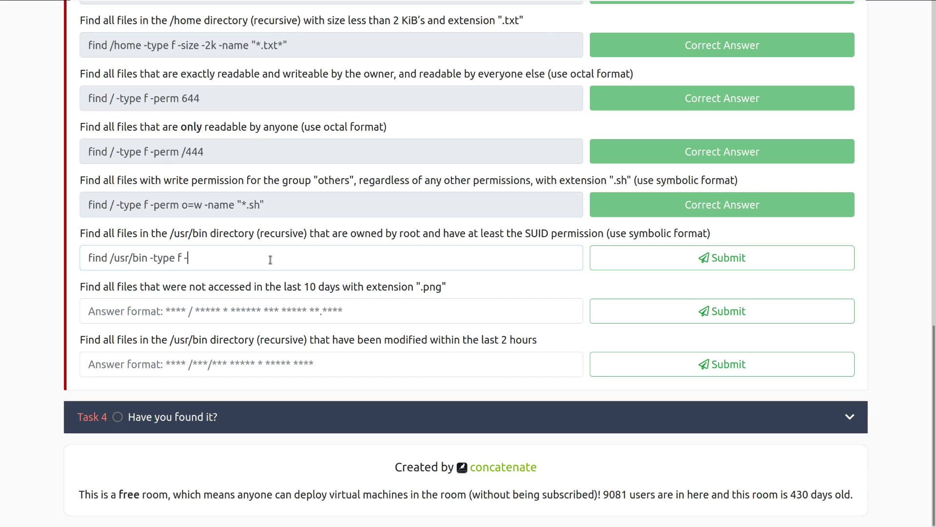
text(user root)
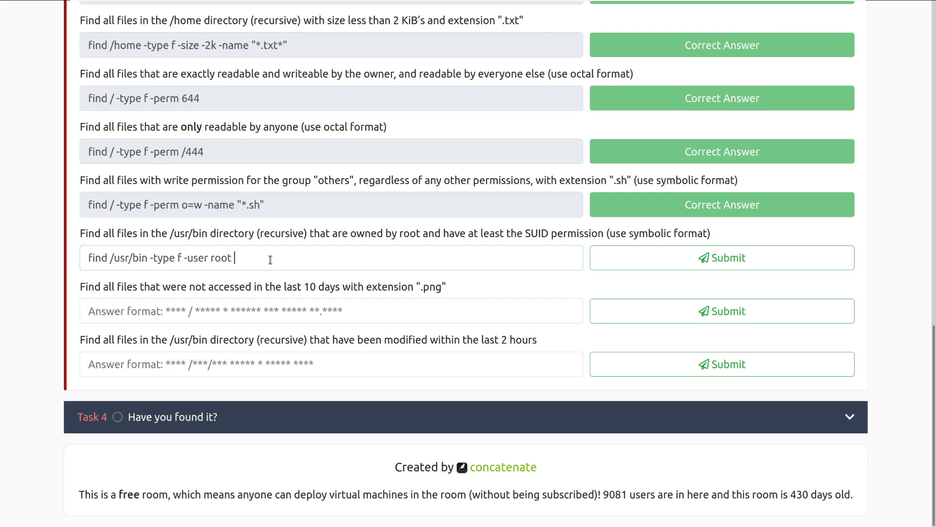
text(-perm)
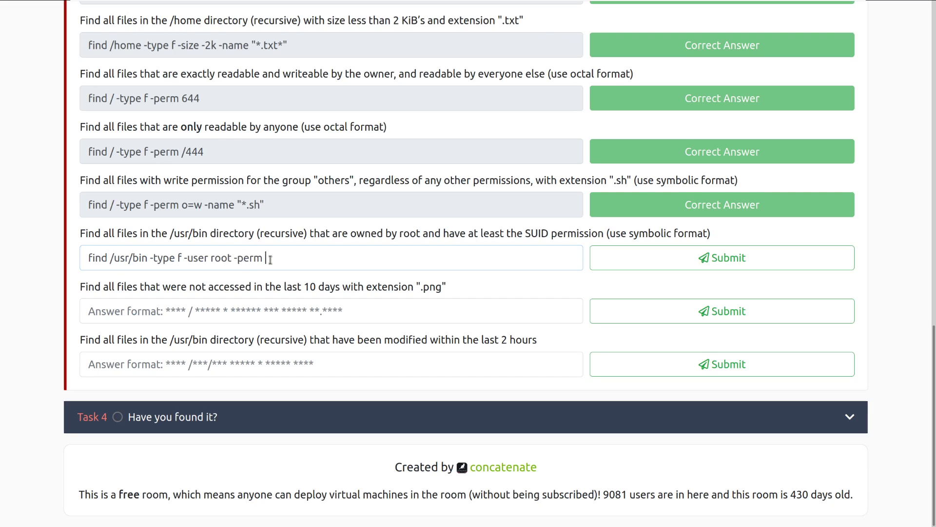
text(u)
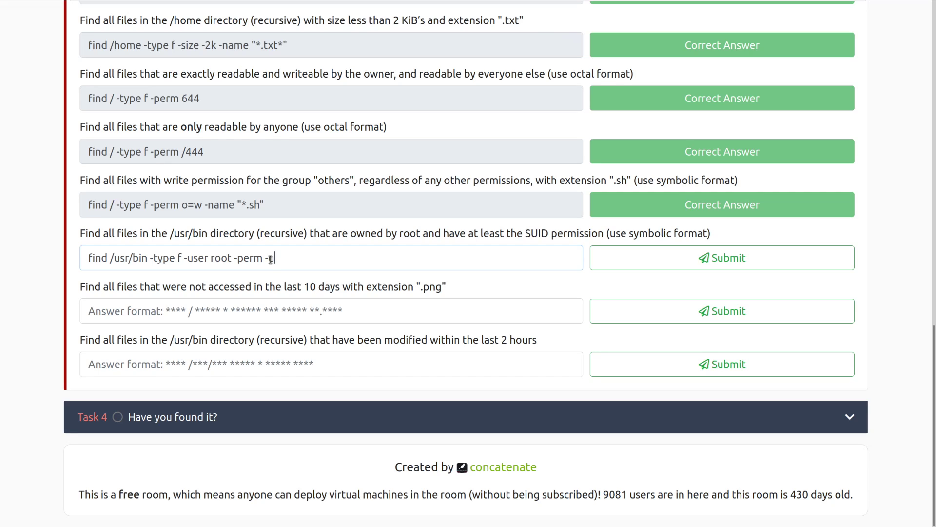
text(u=)
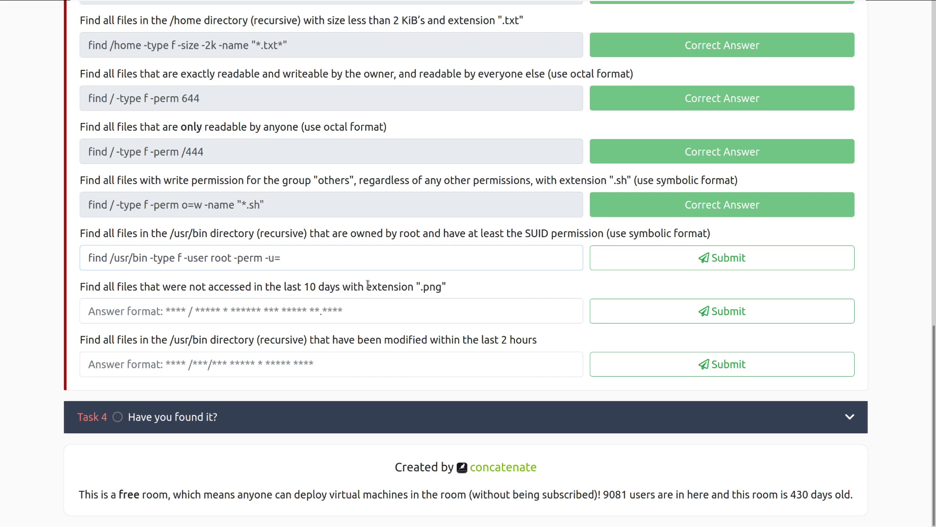
text(s)
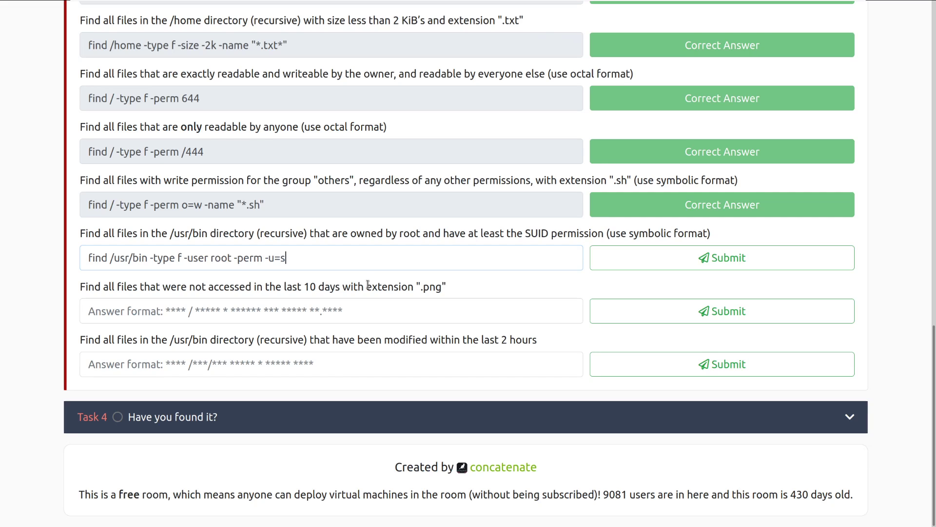
click(721, 257)
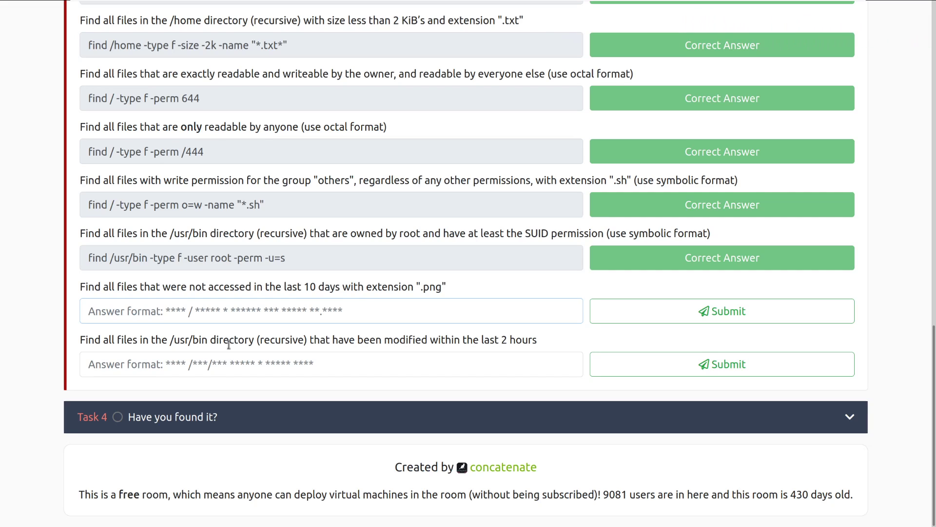
Step: Answer the not-accessed .png question with 'find / -type f -atime +10 -name "*.png"'
text(find /)
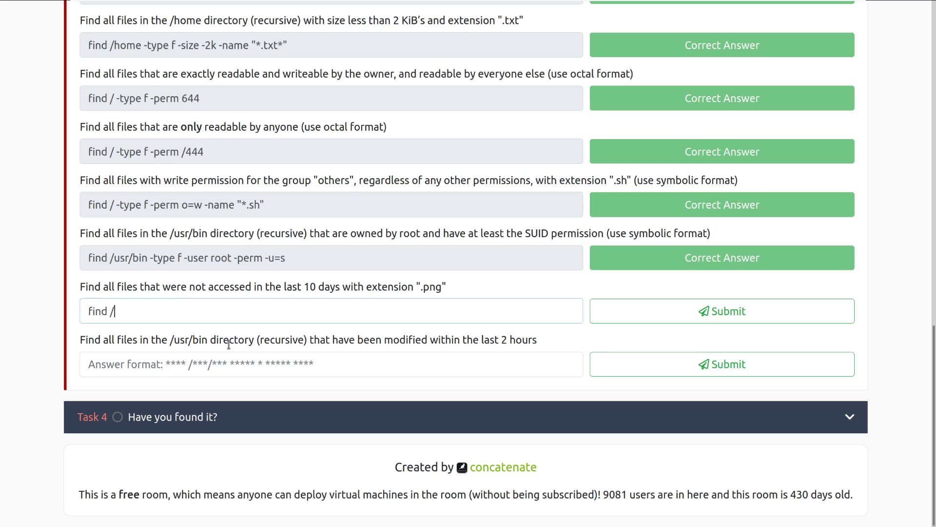
text(-t)
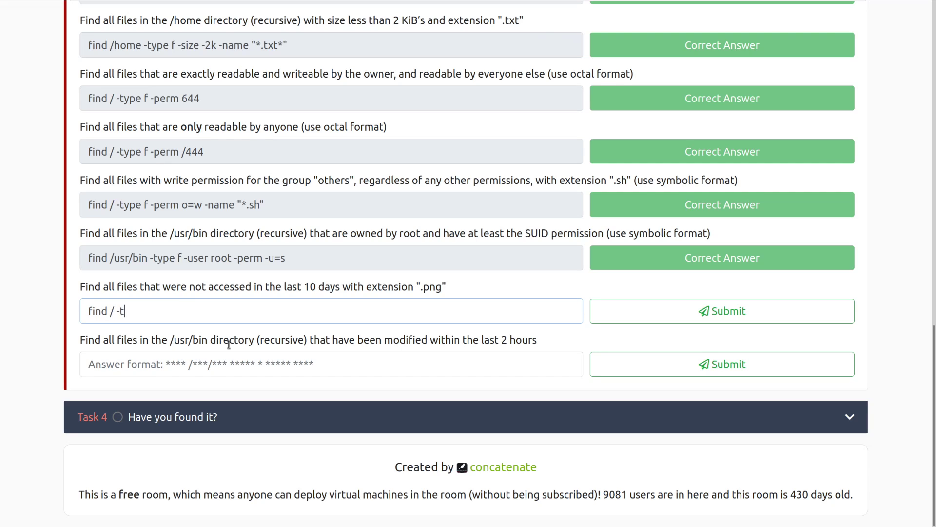
text(ype f)
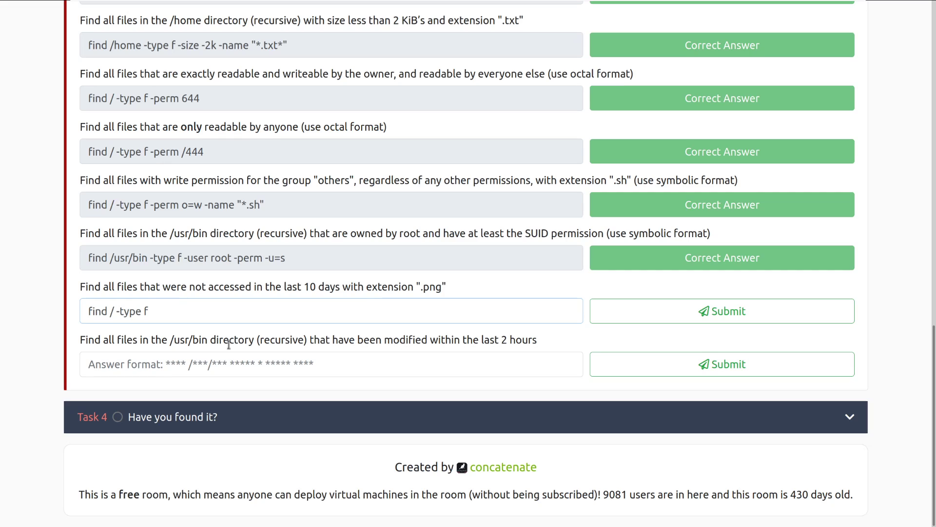
text(-atime)
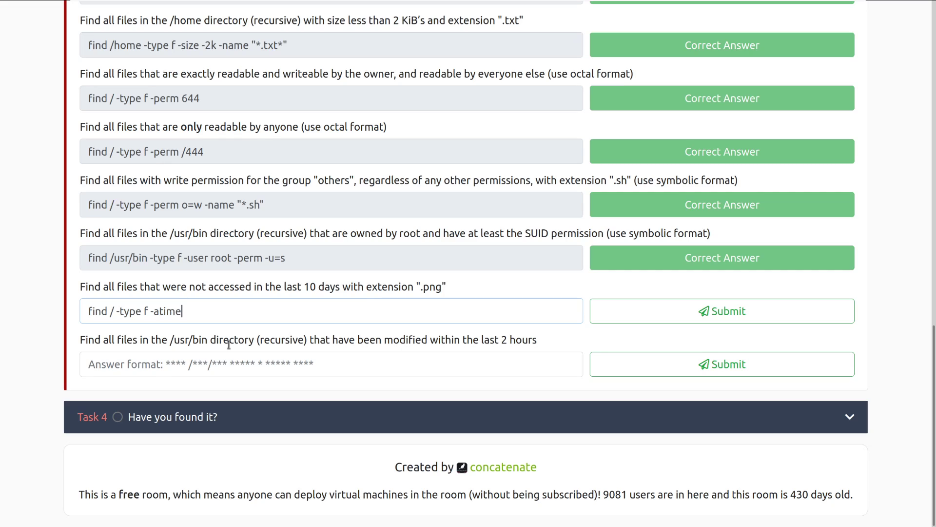
text(+)
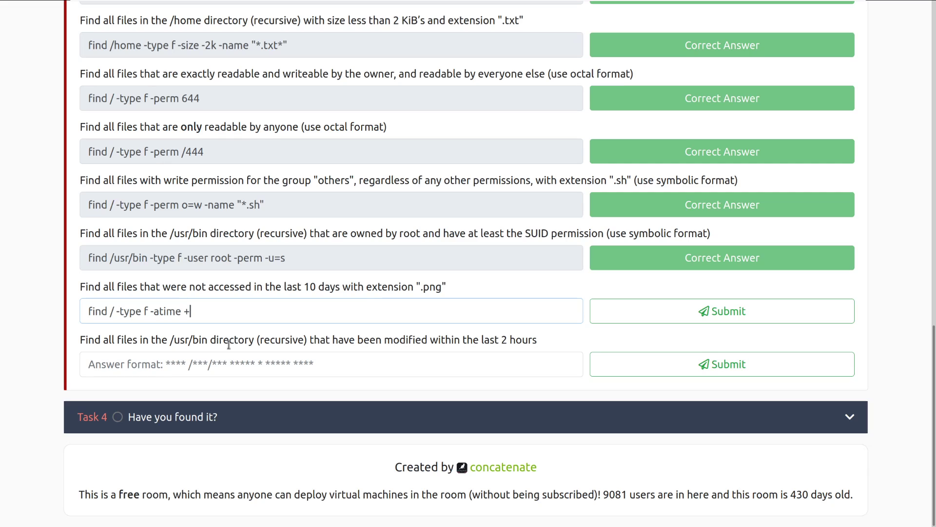
text(10 -)
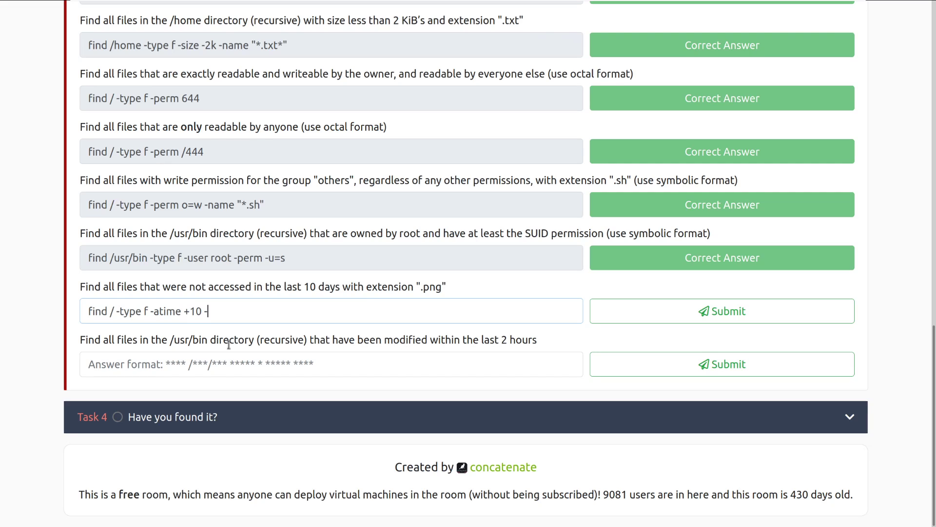
text(name ")
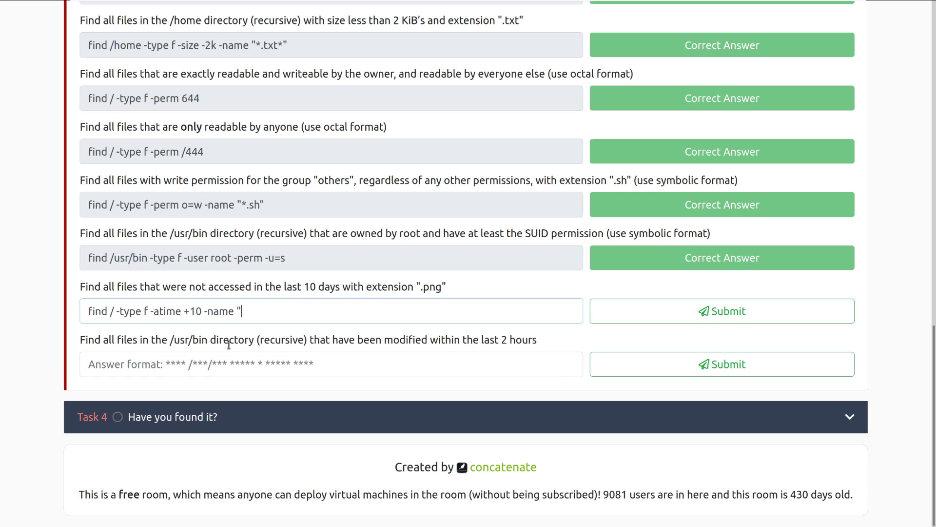
text(*.png")
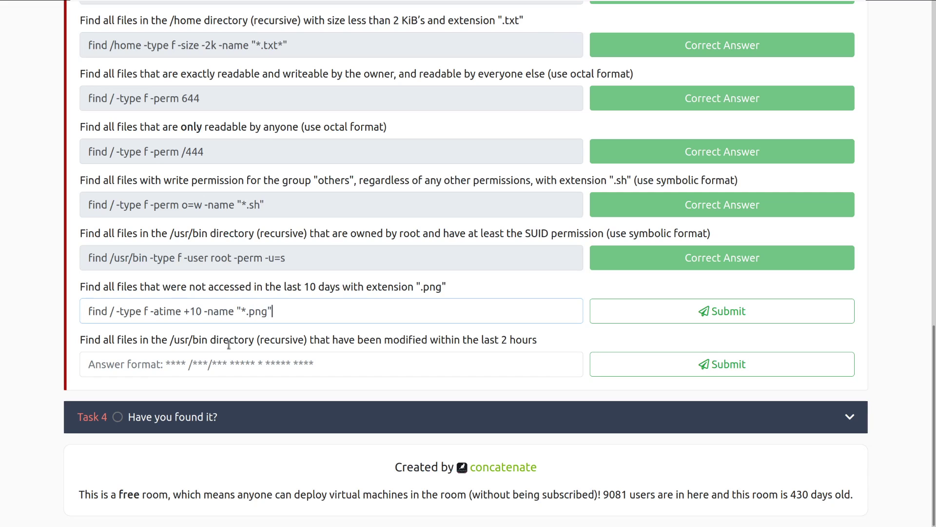
click(721, 310)
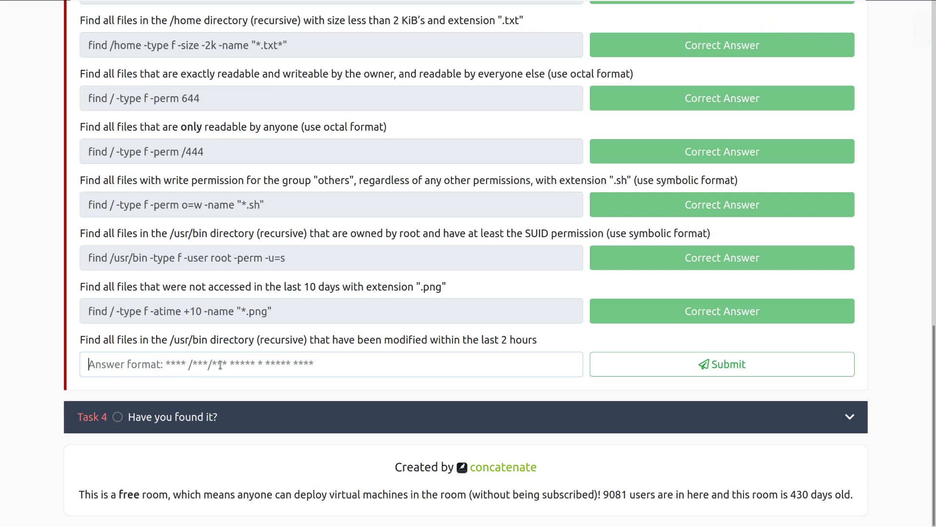
Step: Answer the recently modified question with 'find /usr/bin -type f -mmin -120'
text(find /usr/)
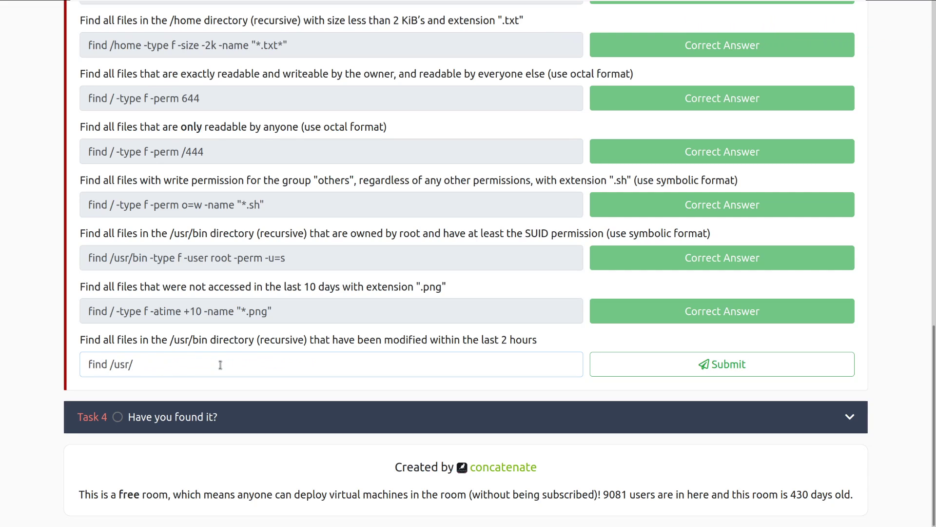
text(bin -type f)
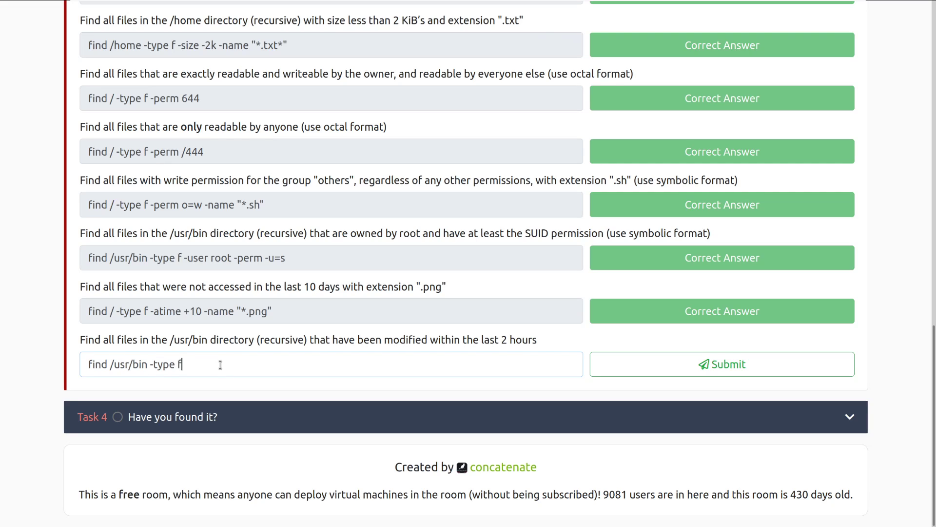
text(-mmin)
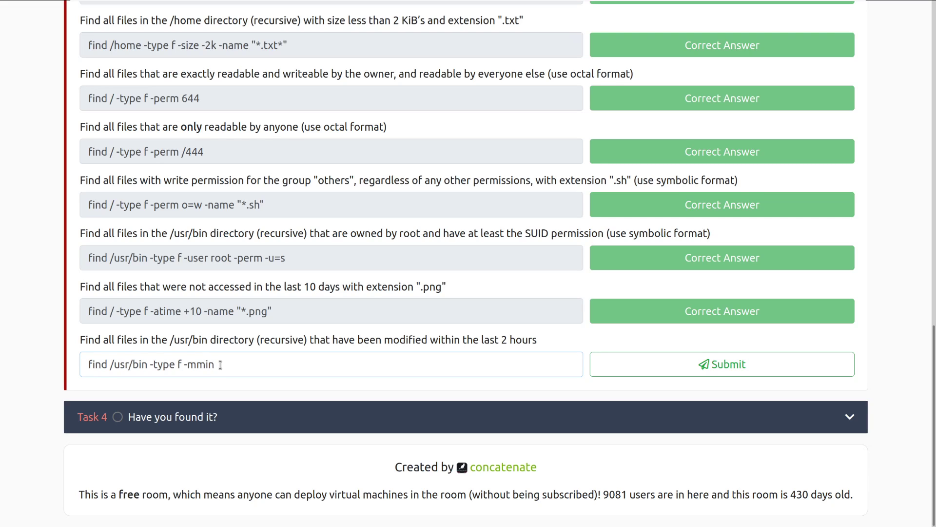
text(-120)
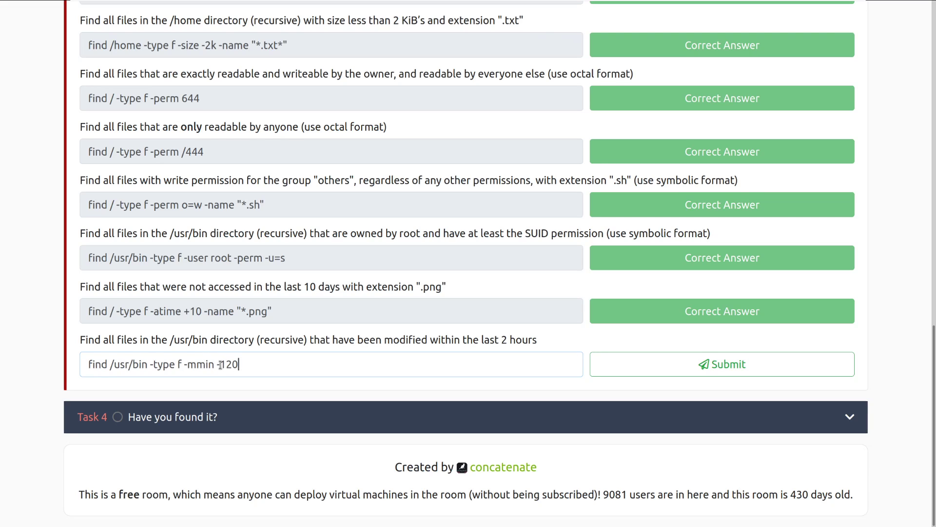
click(721, 364)
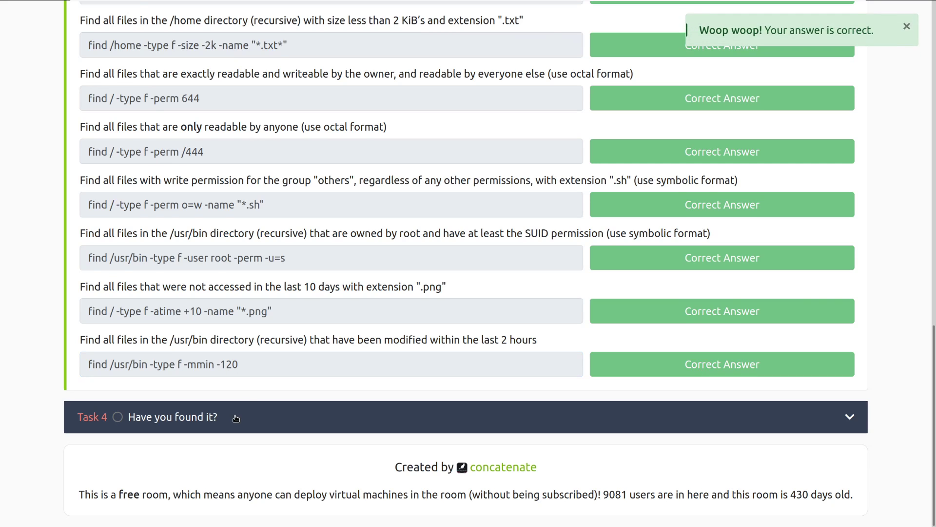
scroll(up, 3)
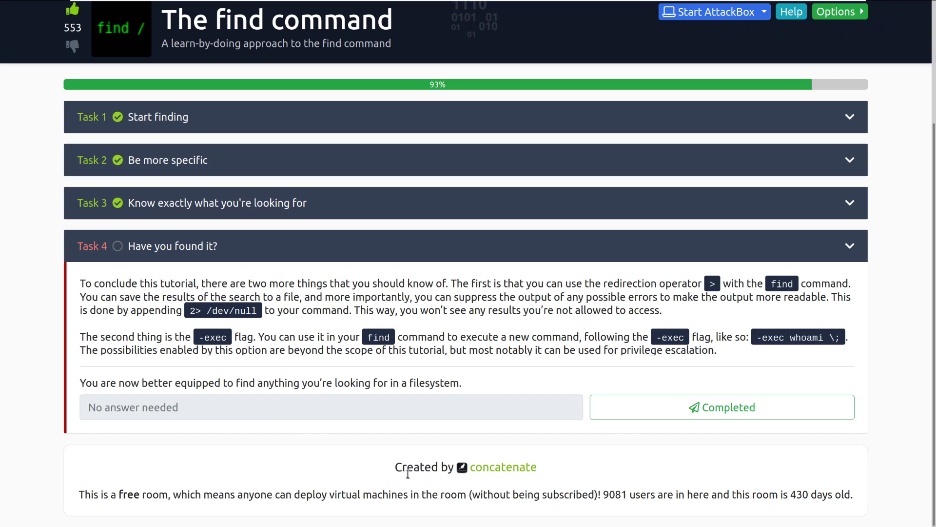
mouse_move(408, 477)
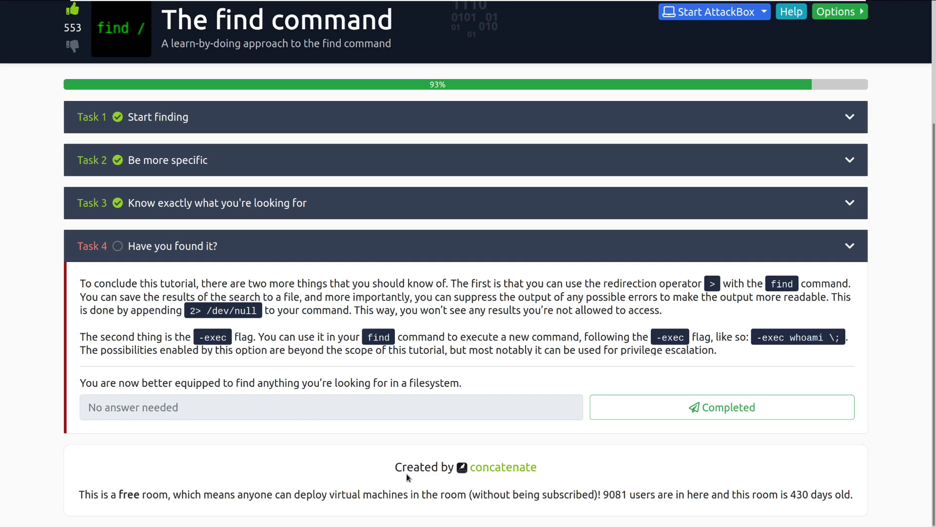
mouse_move(484, 401)
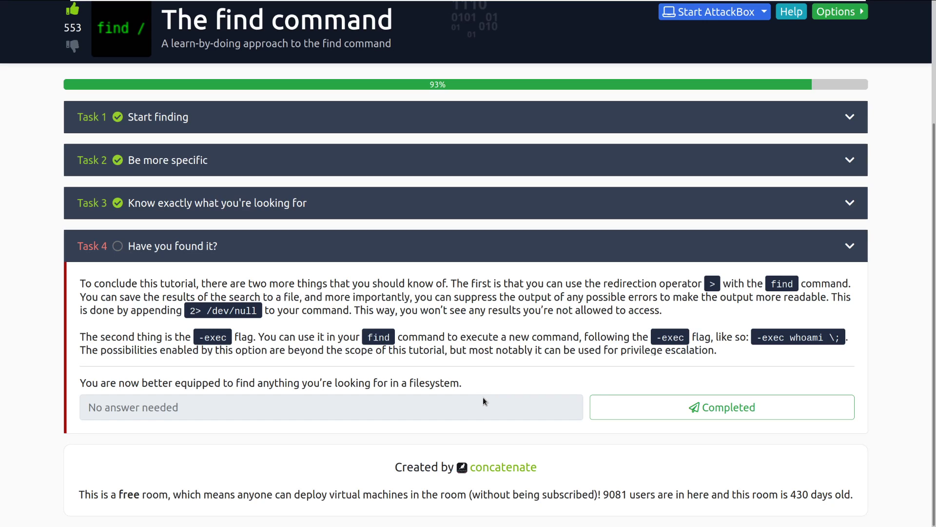
mouse_move(595, 473)
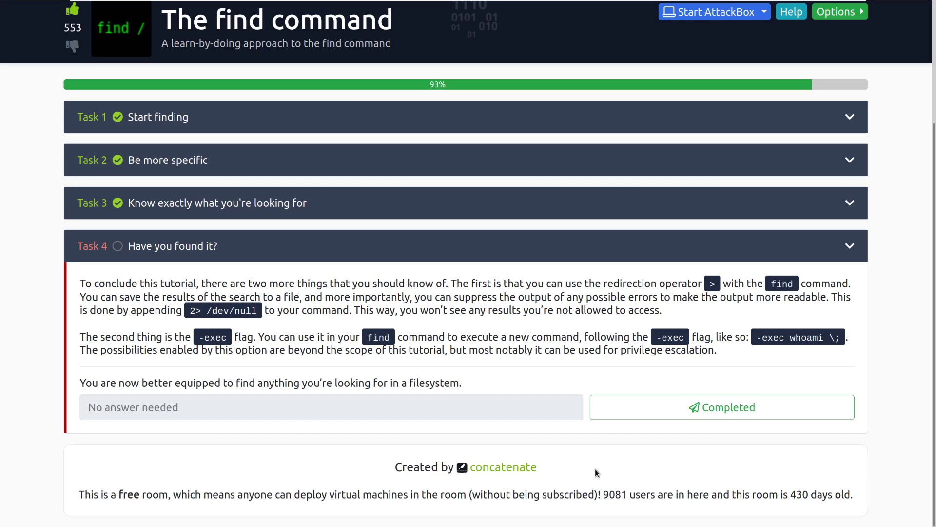
Step: Mark Task 4 as completed and dismiss the Congratulations popup
click(720, 406)
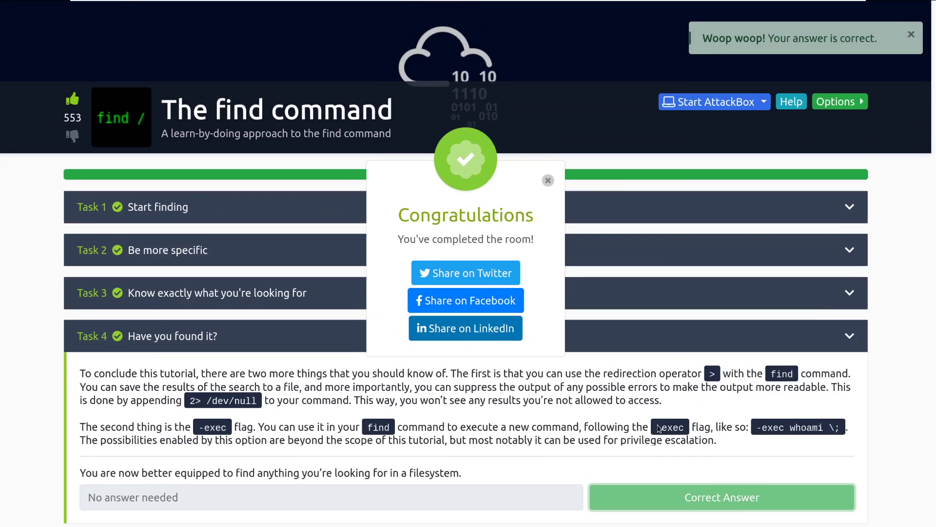
click(548, 180)
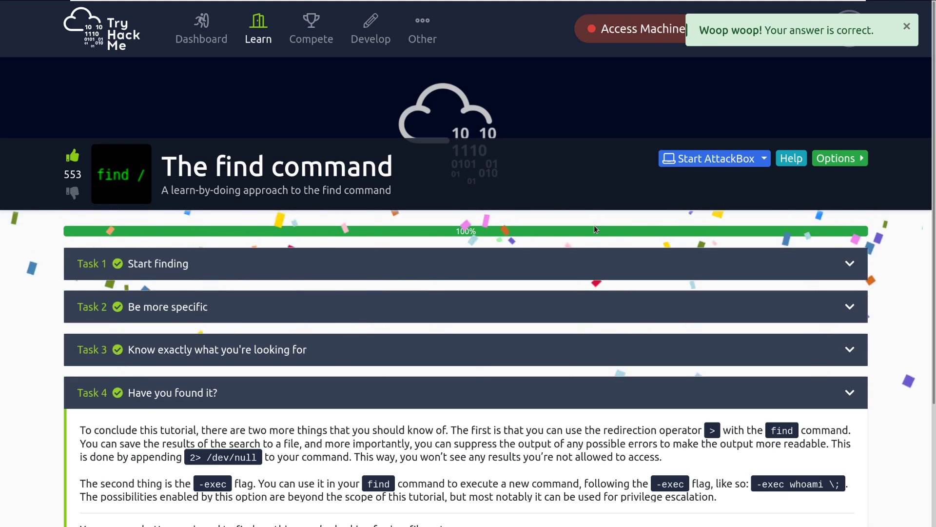